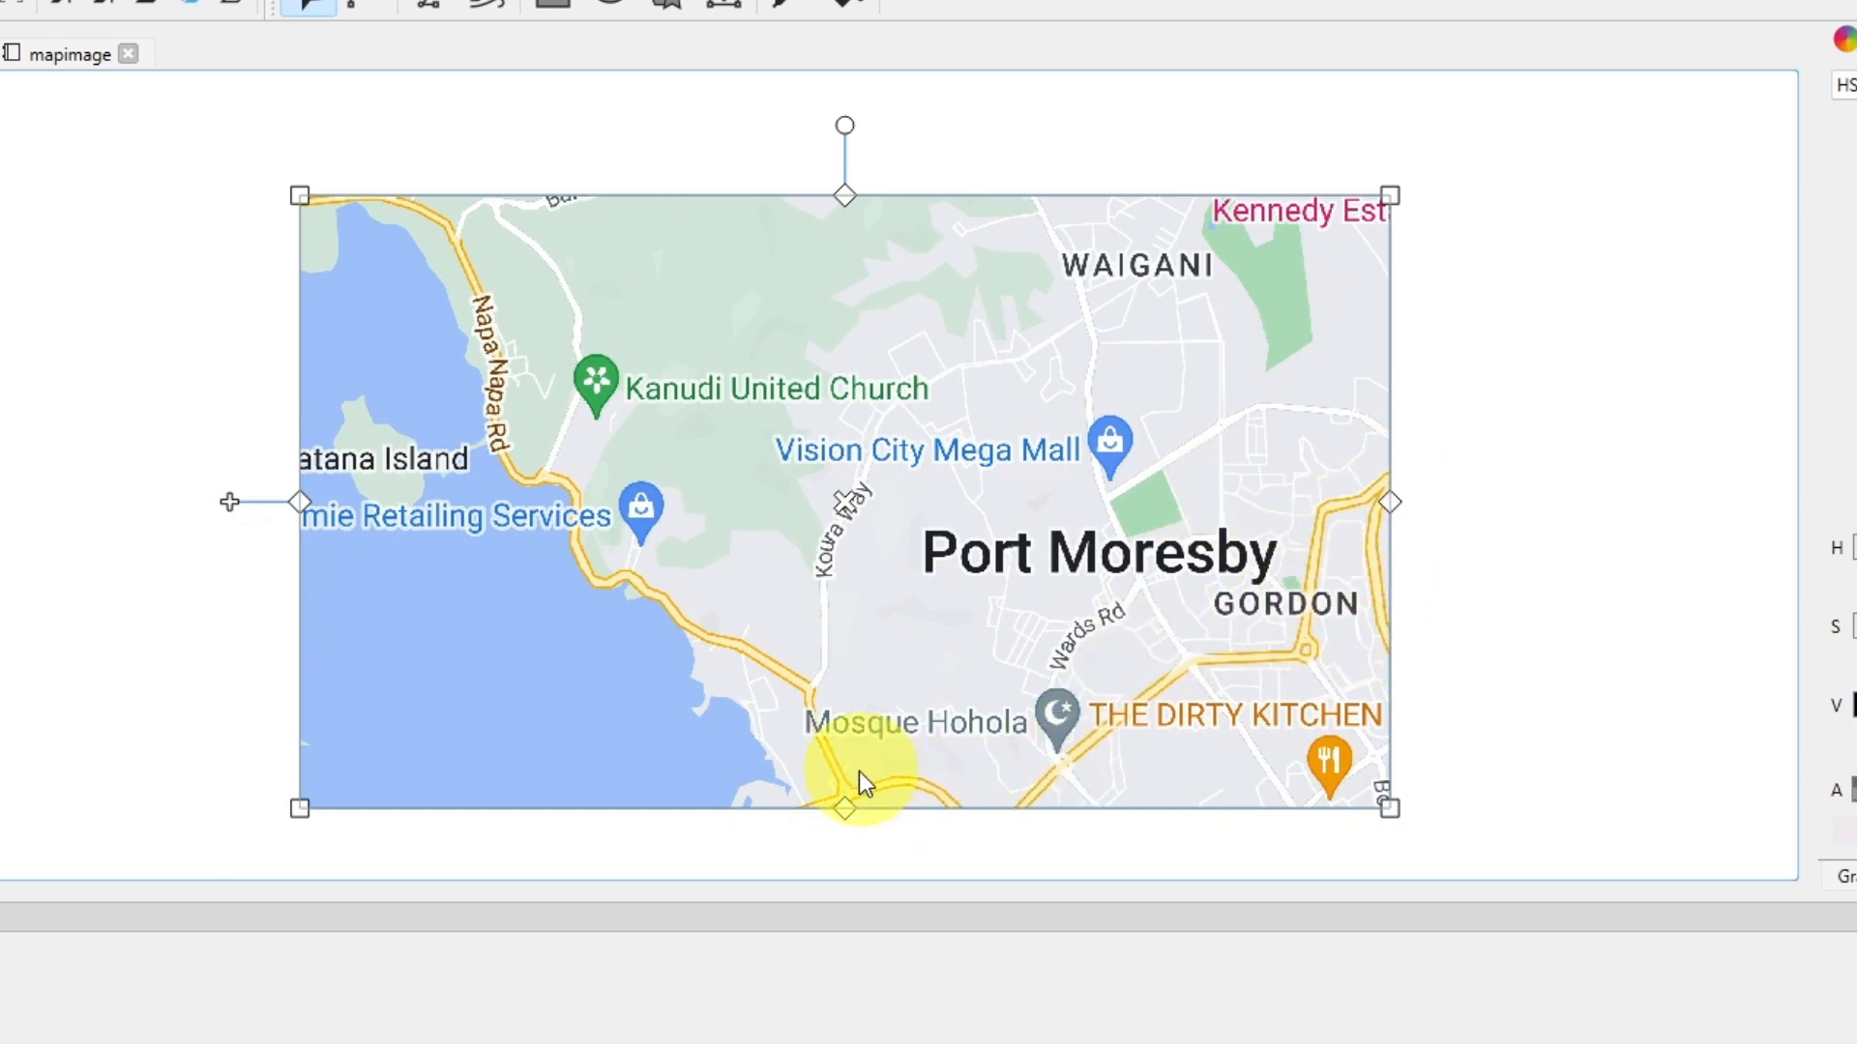
{"action": "mouse_move", "coordinate": [368, 226]}
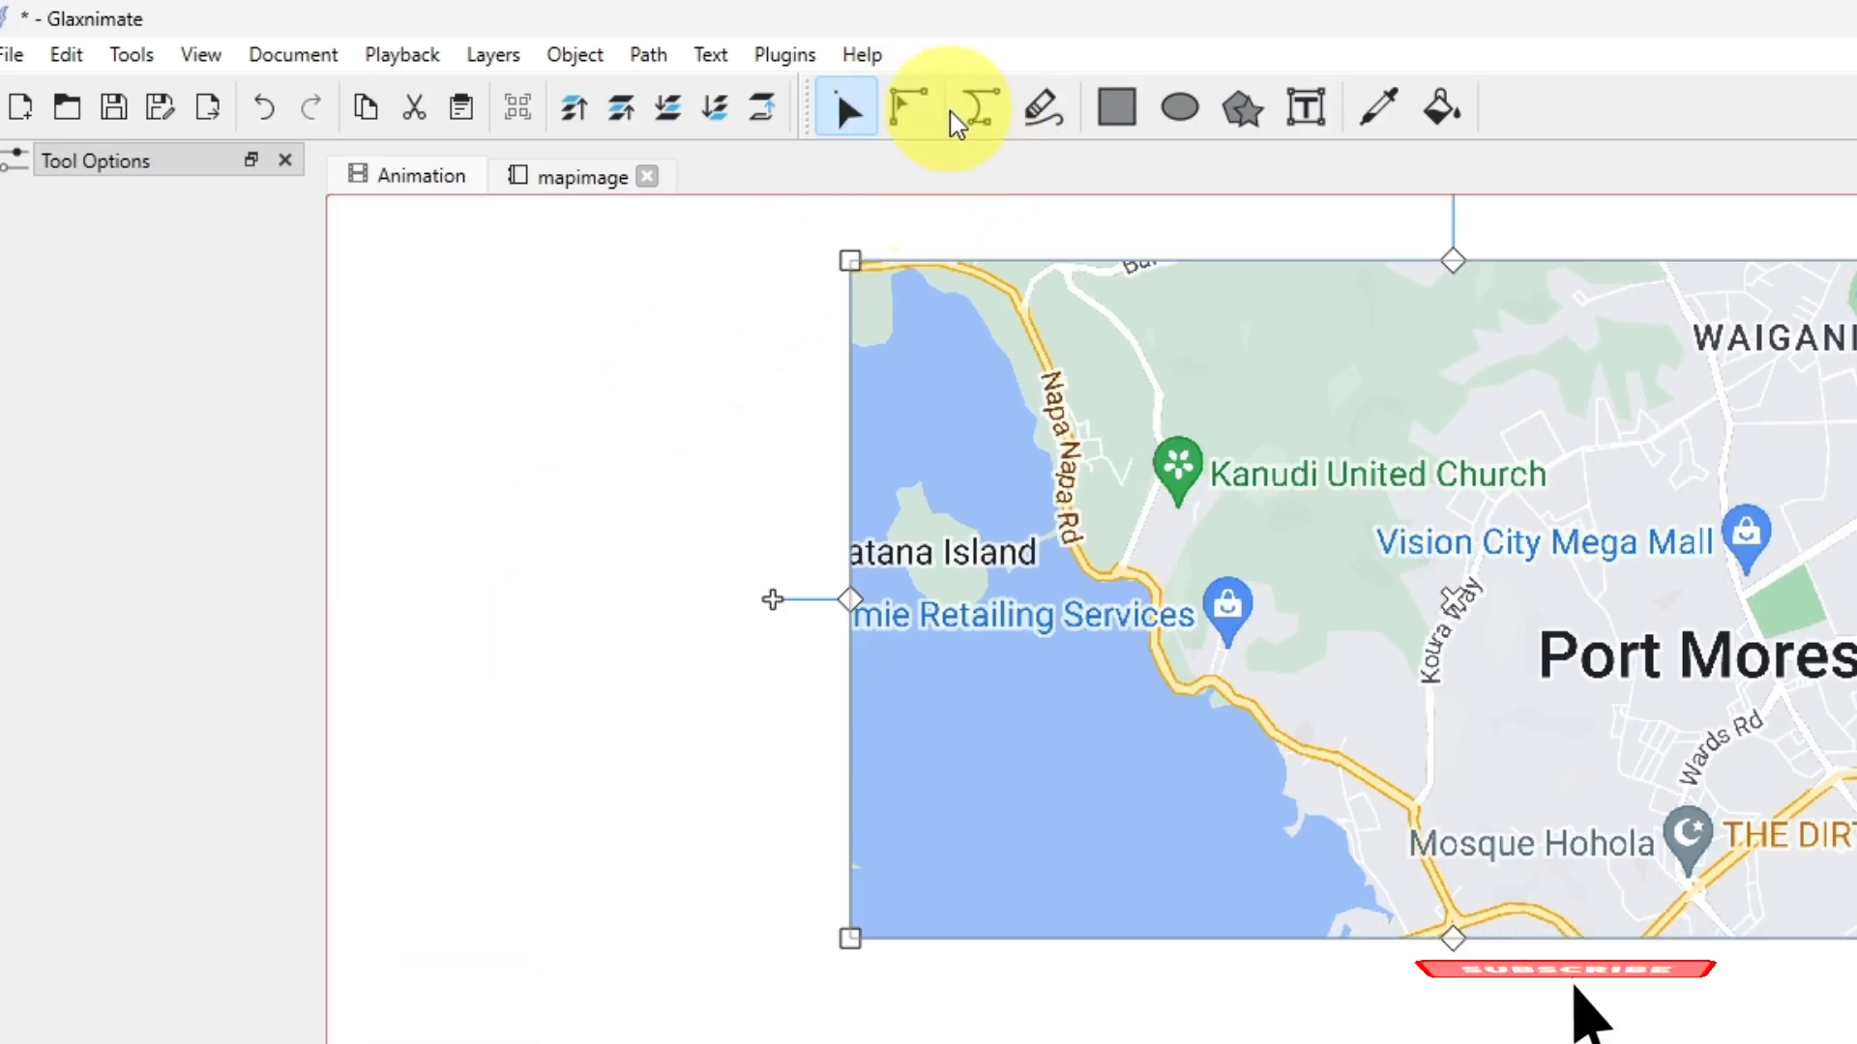
{"action": "mouse_move", "coordinate": [975, 107]}
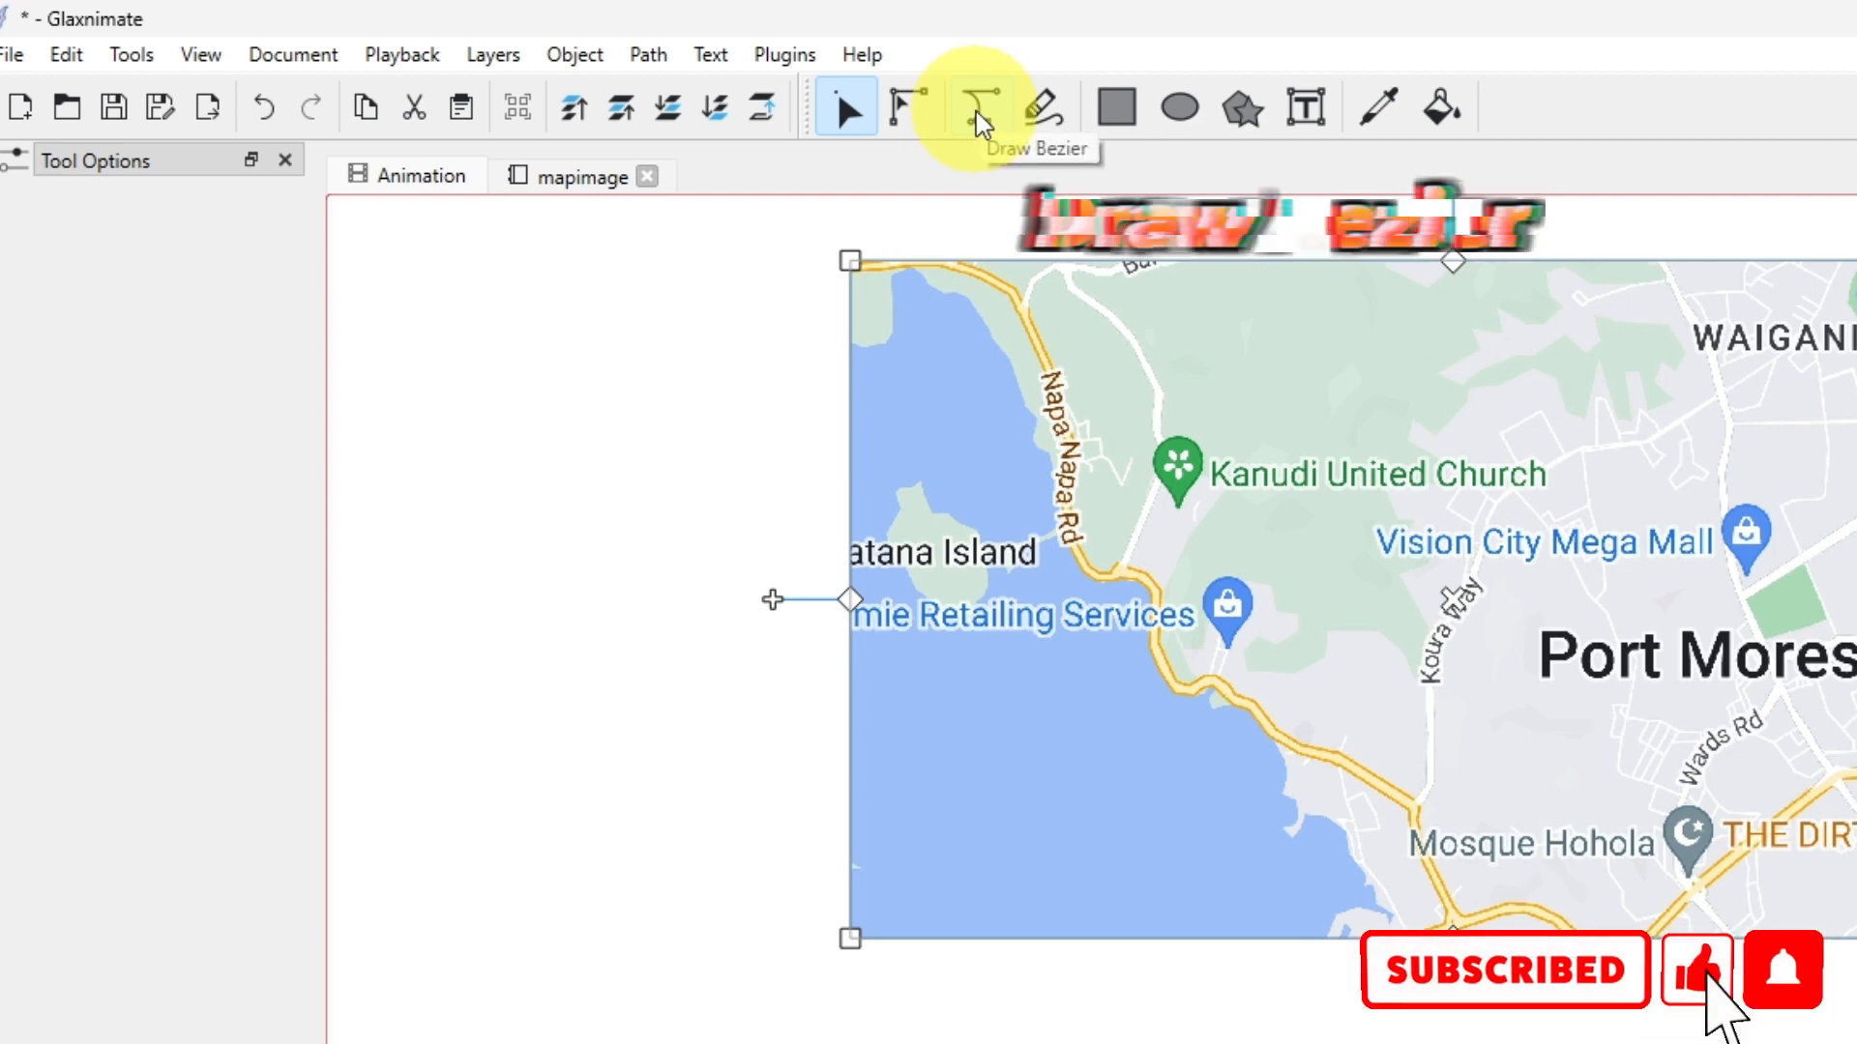
Step: Place the route path's first Bezier point at the map's right edge near Gordon
{"action": "left_click", "coordinate": [980, 107]}
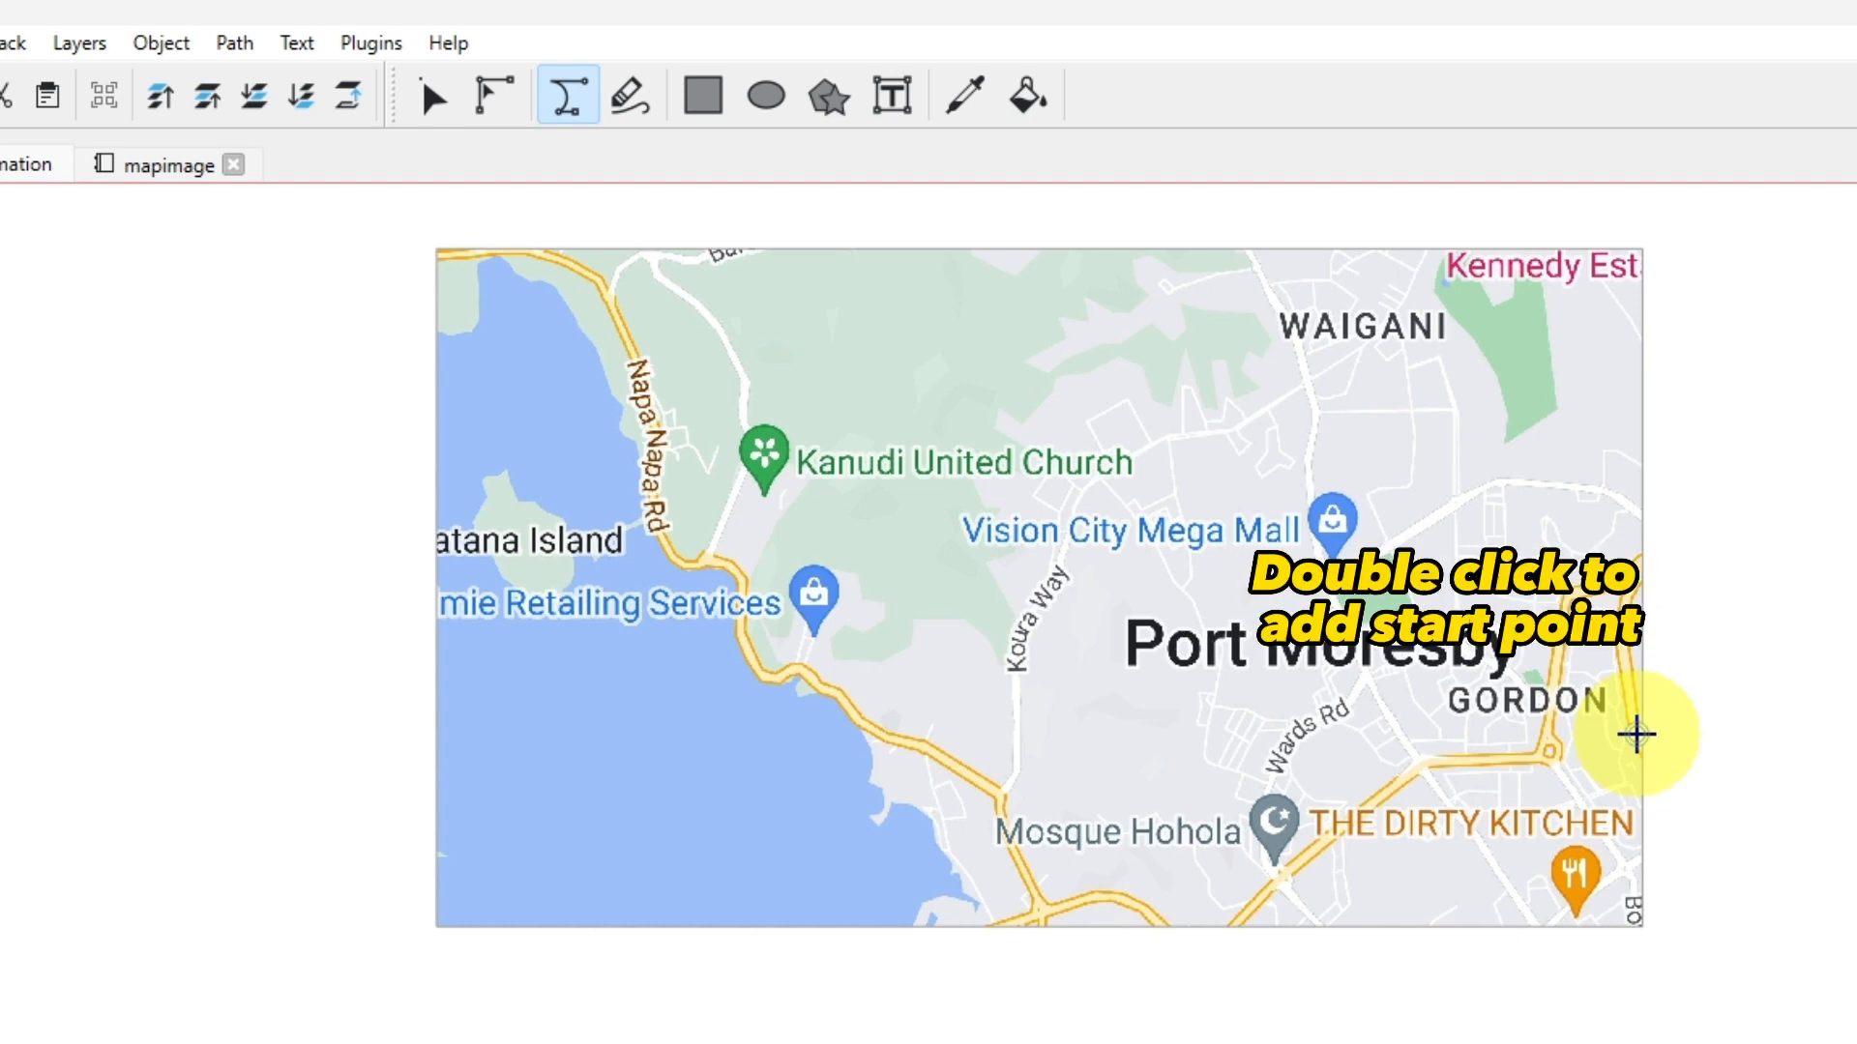
{"action": "double_click", "coordinate": [1637, 734]}
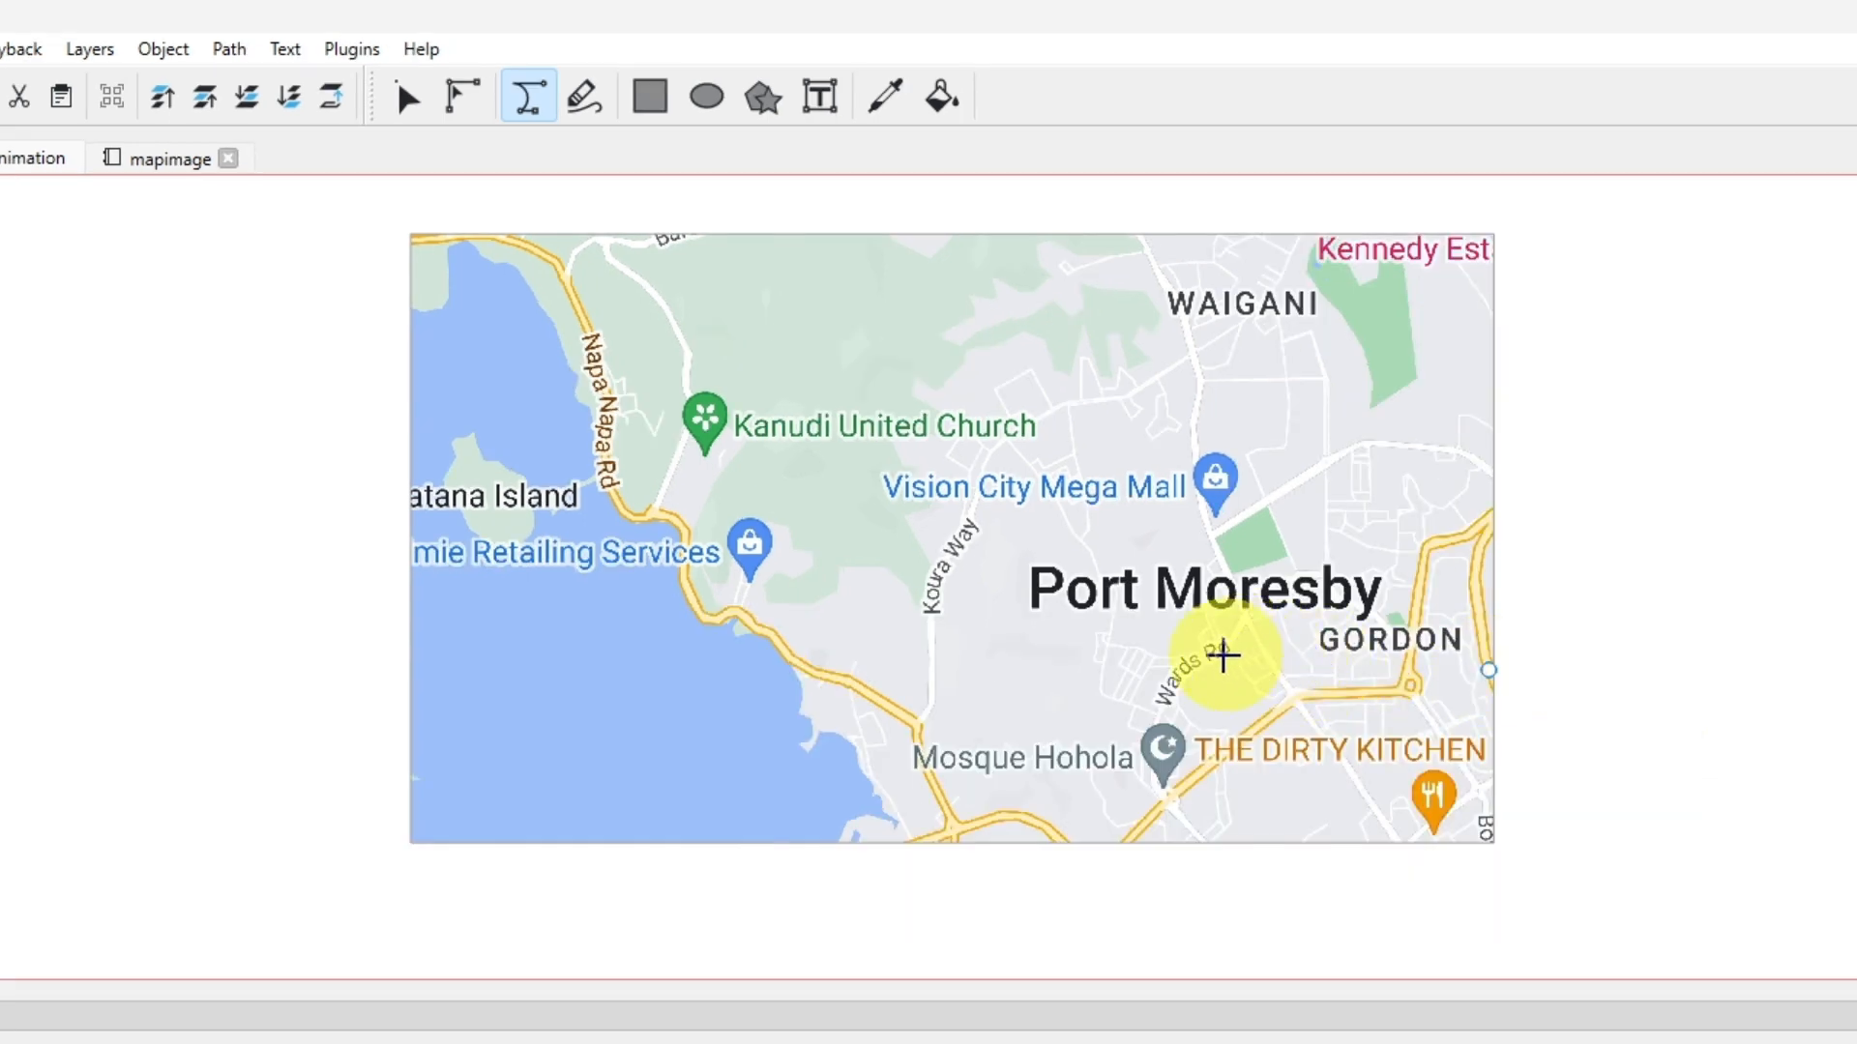
{"action": "left_click", "coordinate": [463, 96]}
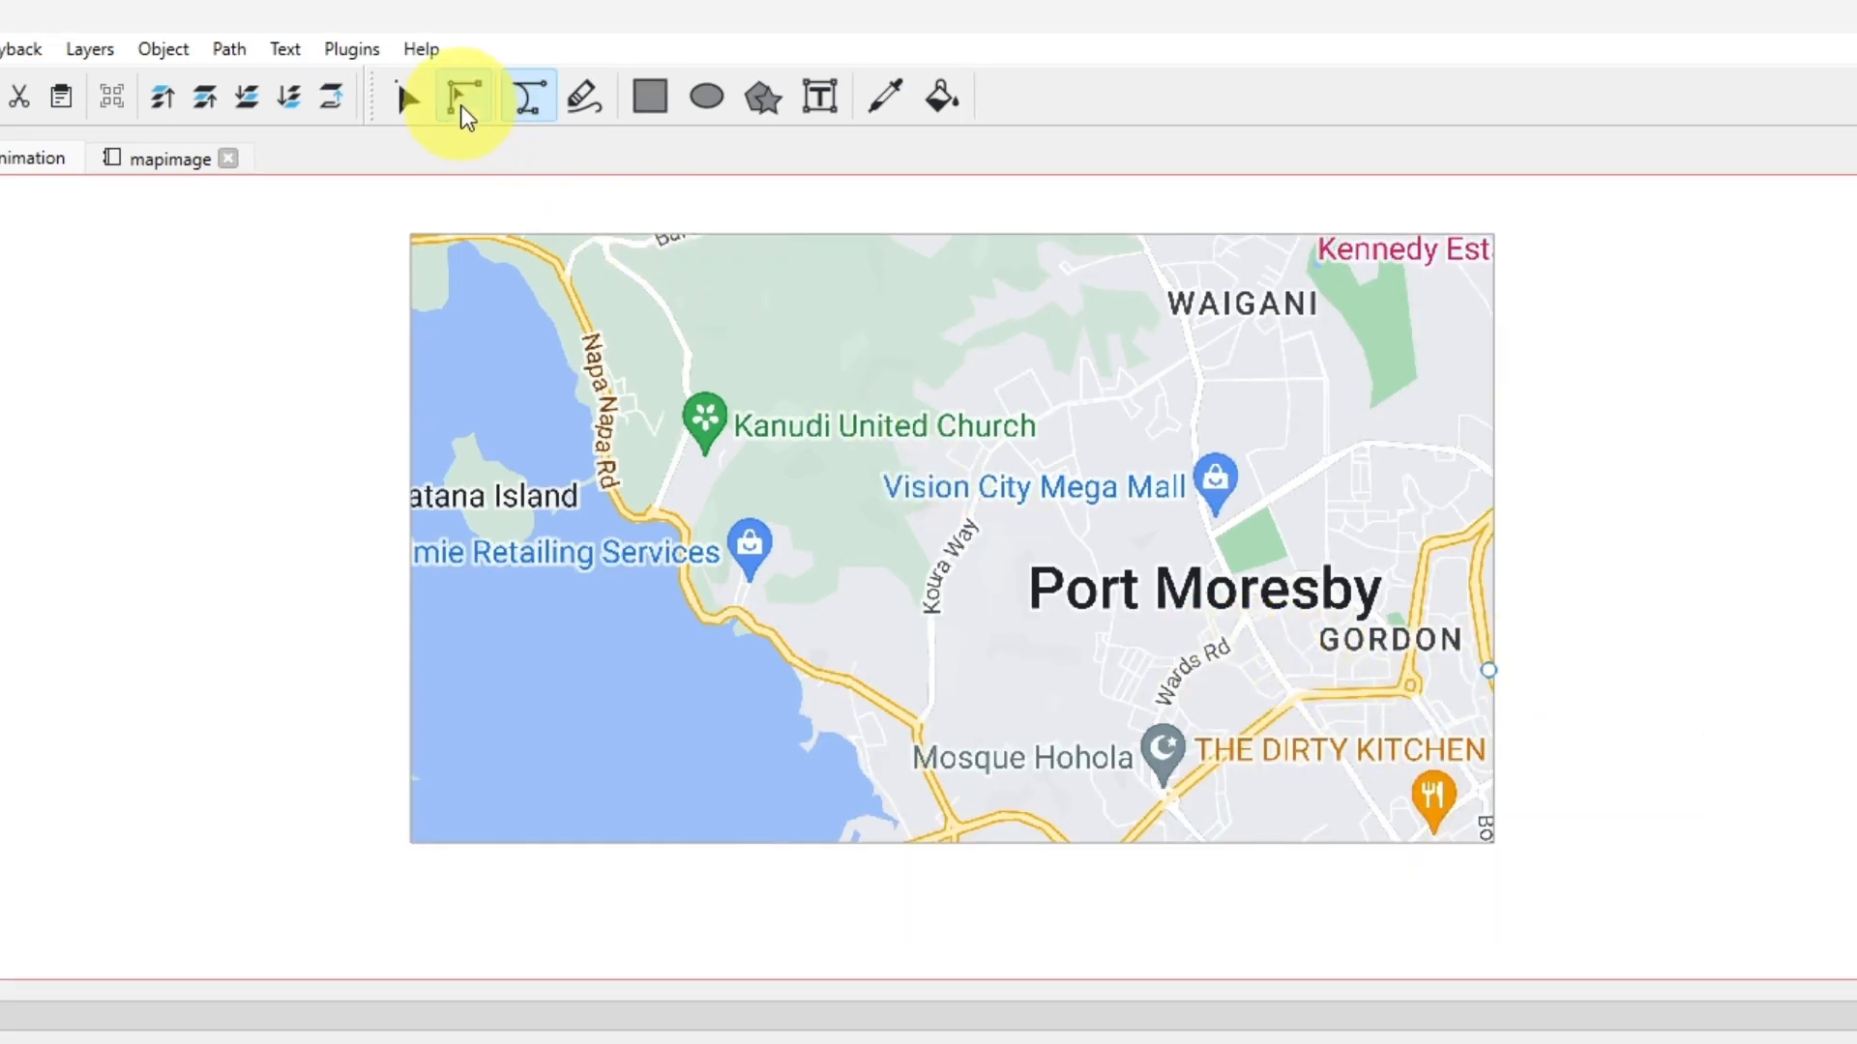
Step: Advance the playhead frame by frame from frame 5, extending the route's nodes along the roads
{"action": "left_click", "coordinate": [463, 97]}
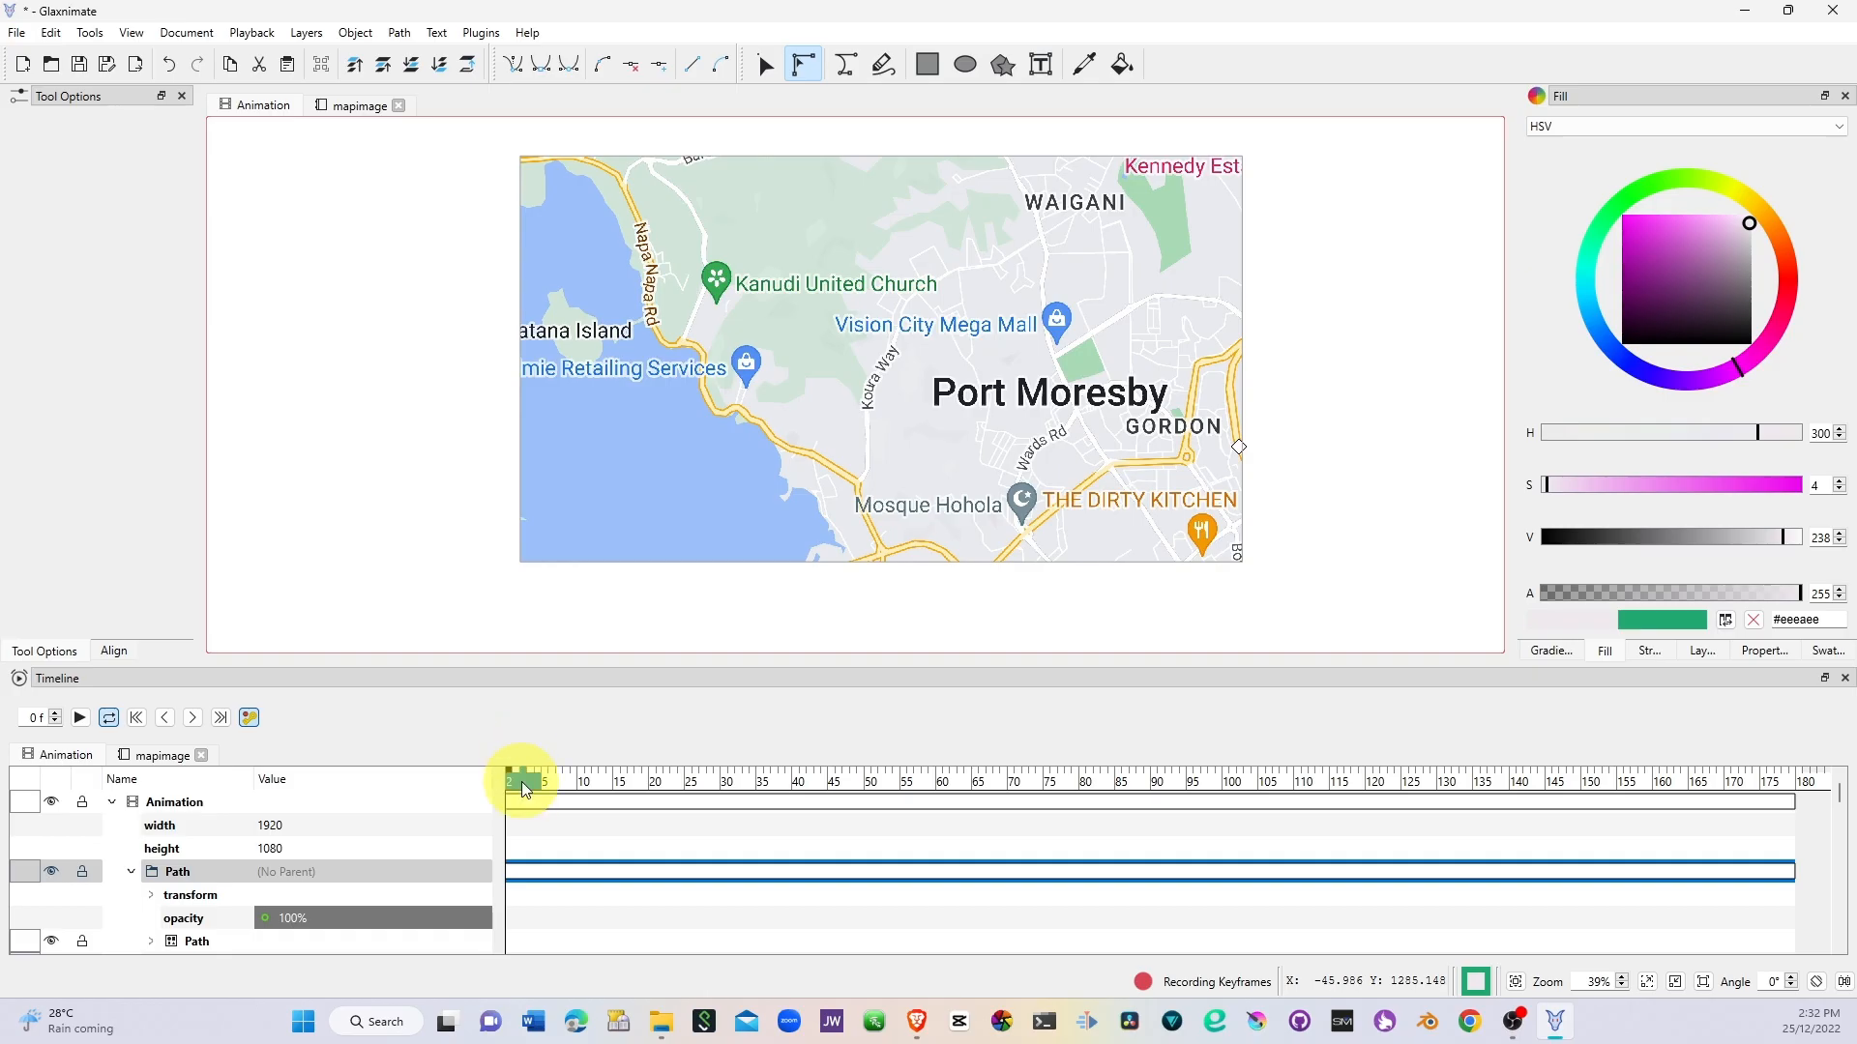
{"action": "left_click_drag", "start_coordinate": [521, 781], "coordinate": [548, 782]}
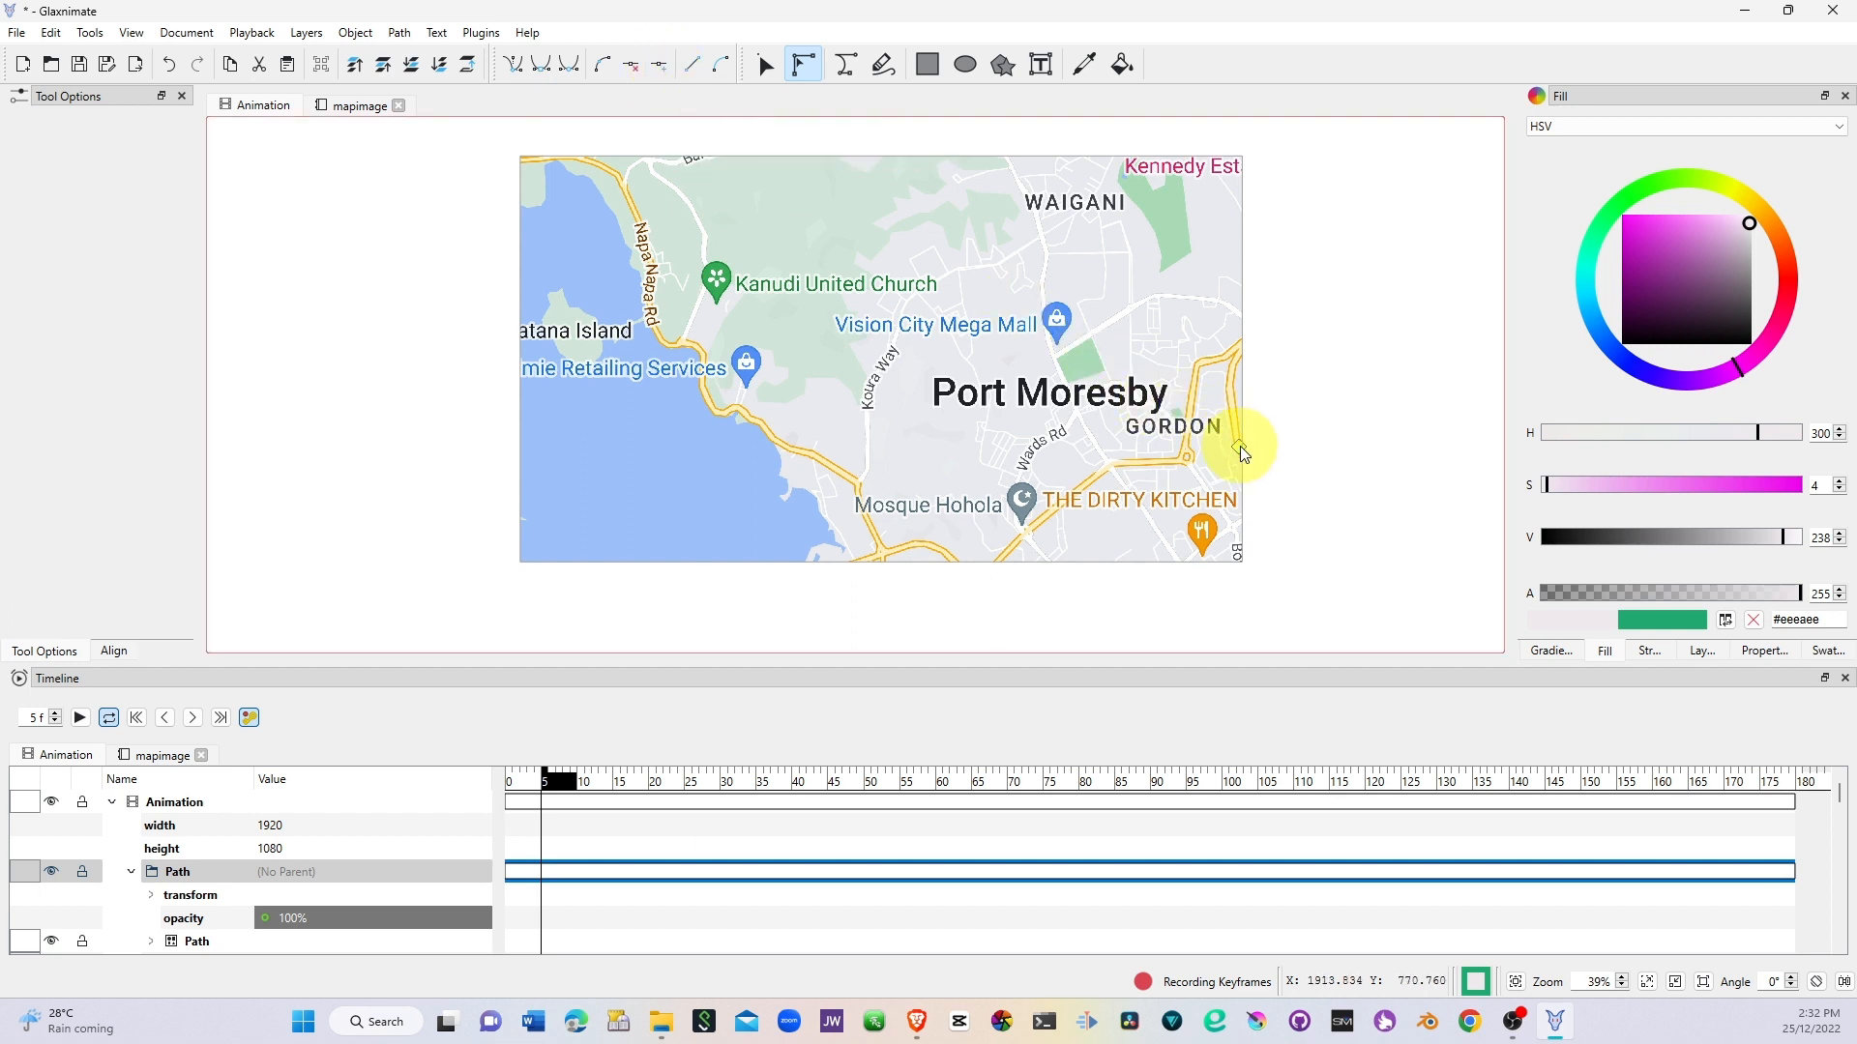
{"action": "mouse_move", "coordinate": [1239, 449]}
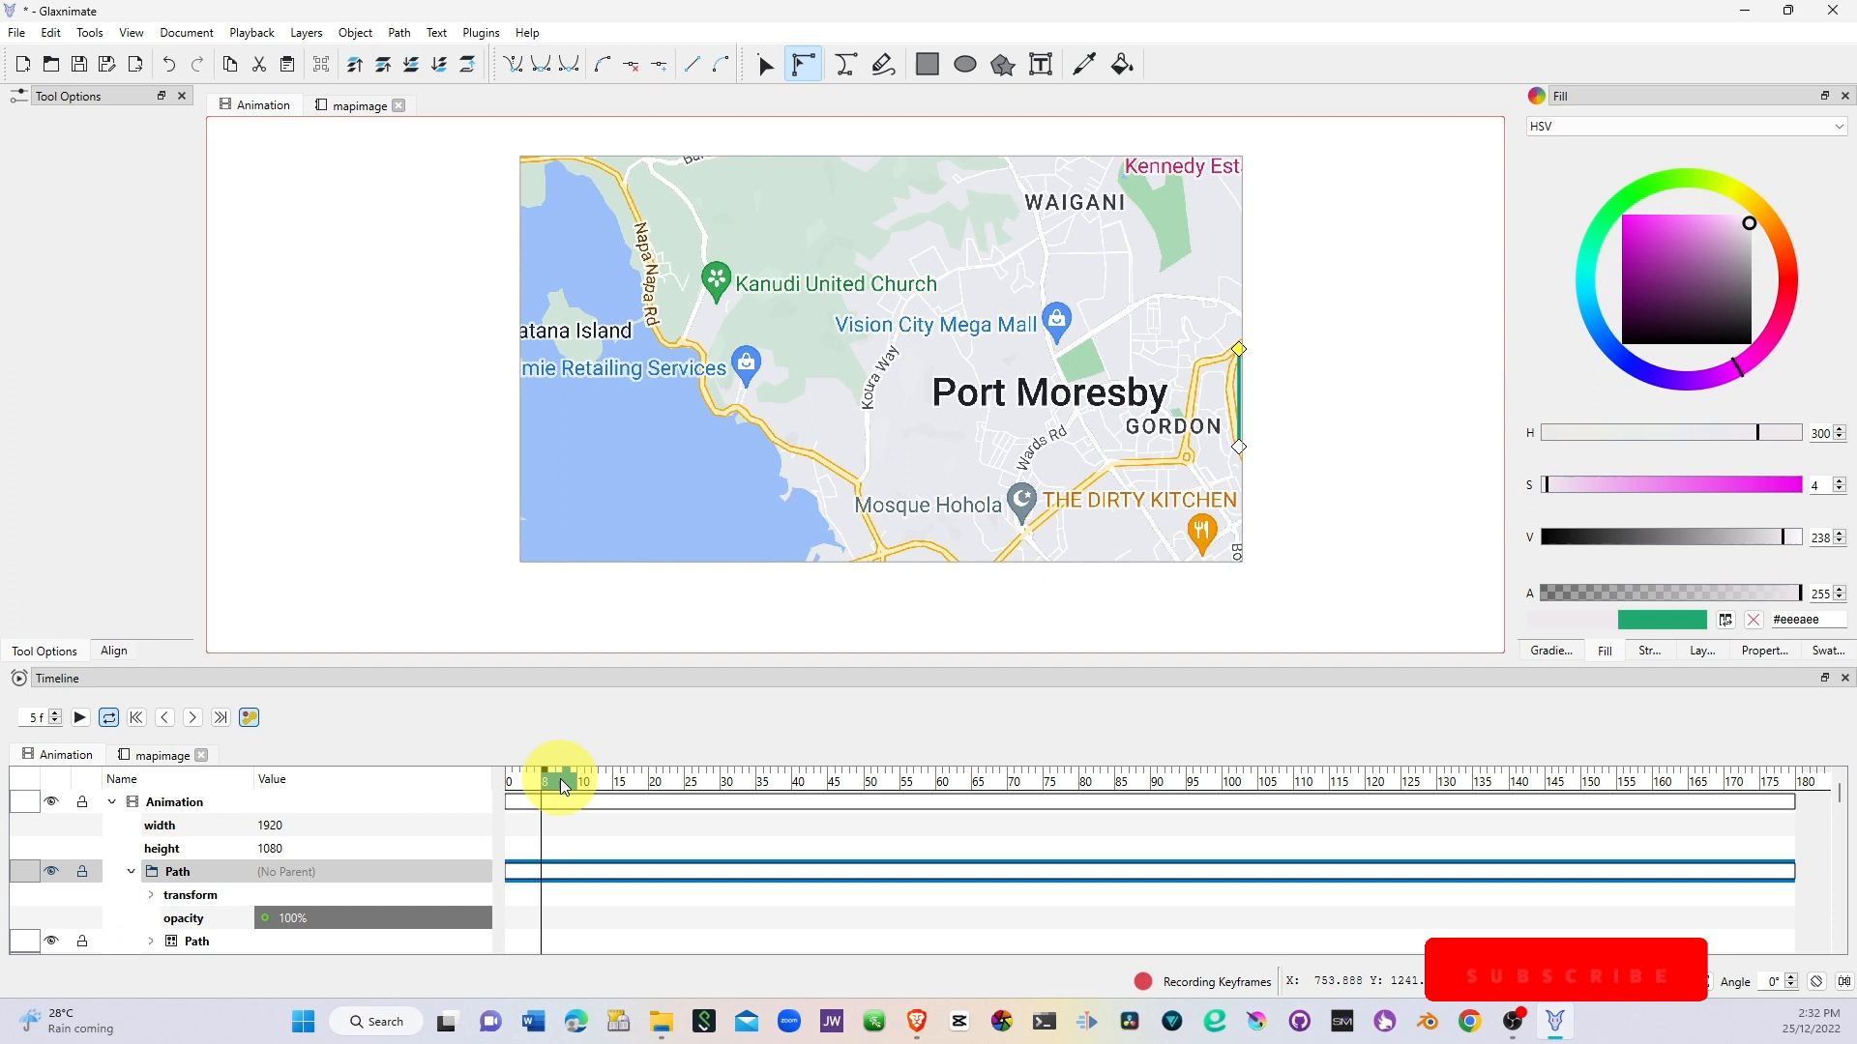
{"action": "left_click_drag", "start_coordinate": [559, 781], "coordinate": [589, 782]}
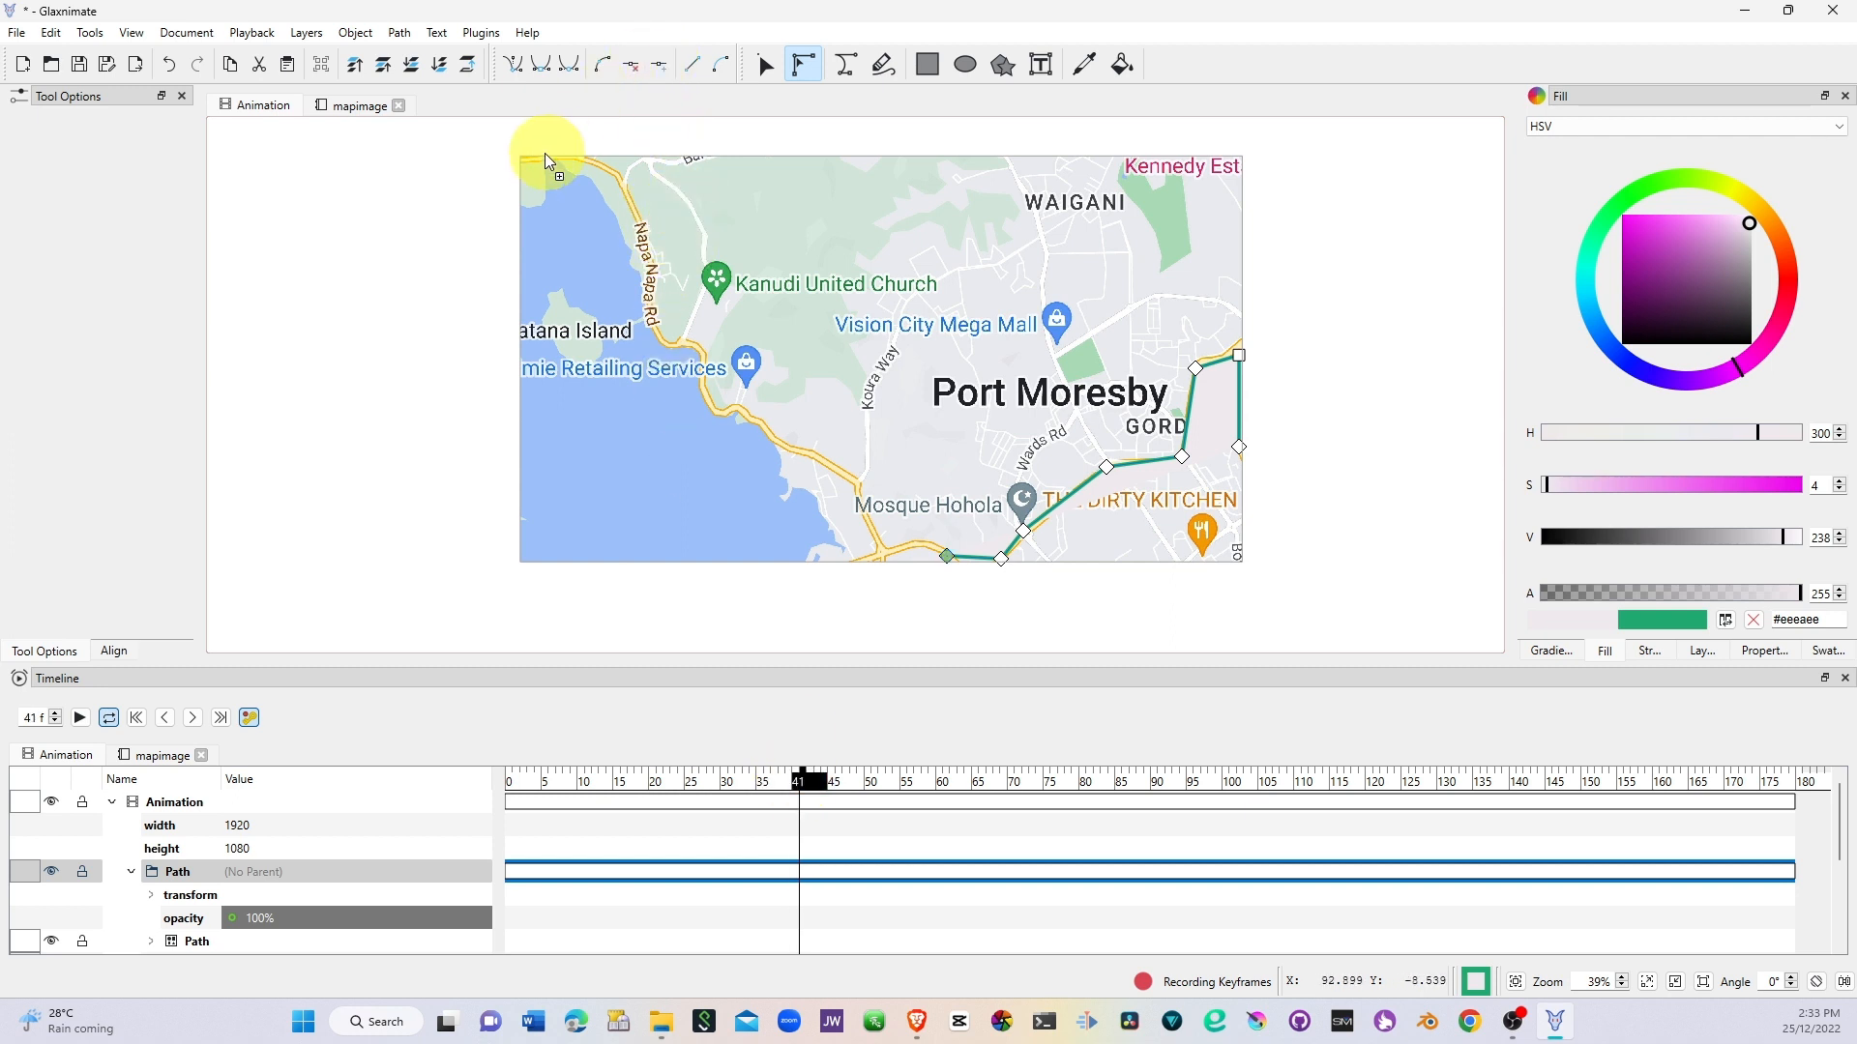
{"action": "mouse_move", "coordinate": [545, 169]}
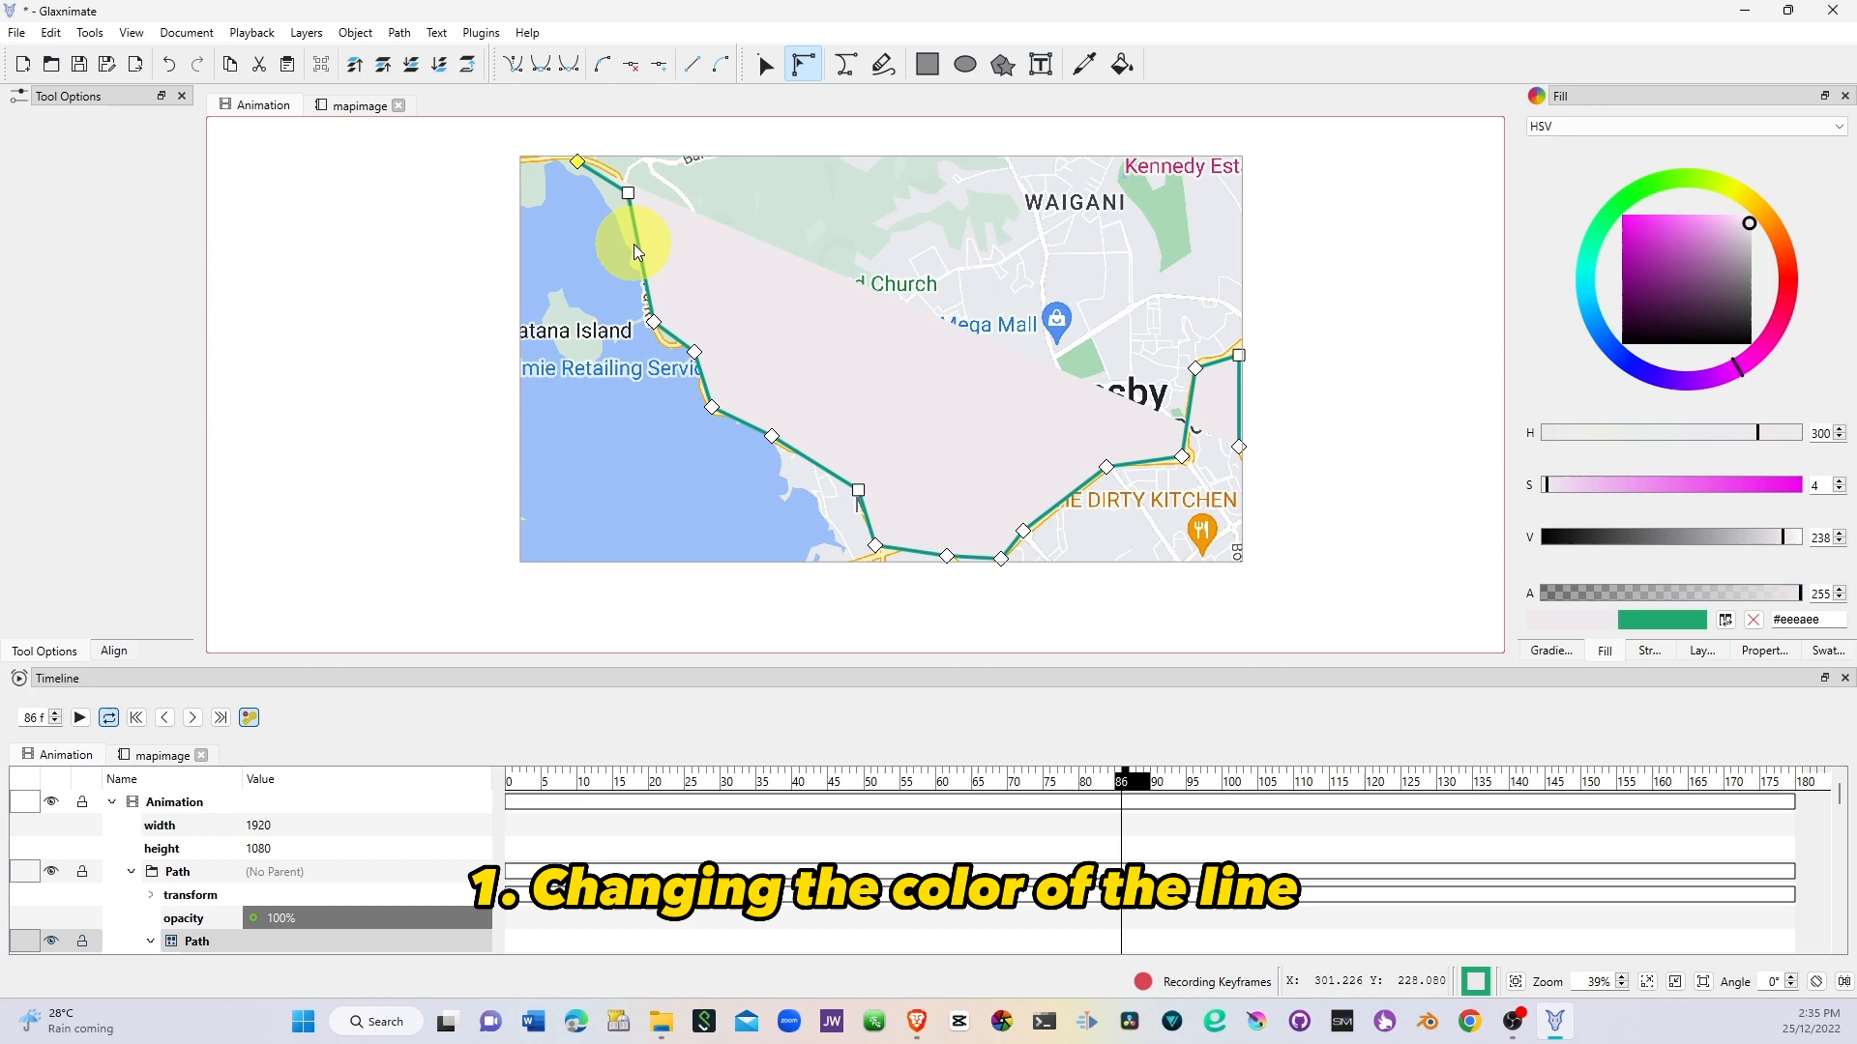
{"action": "mouse_move", "coordinate": [912, 544]}
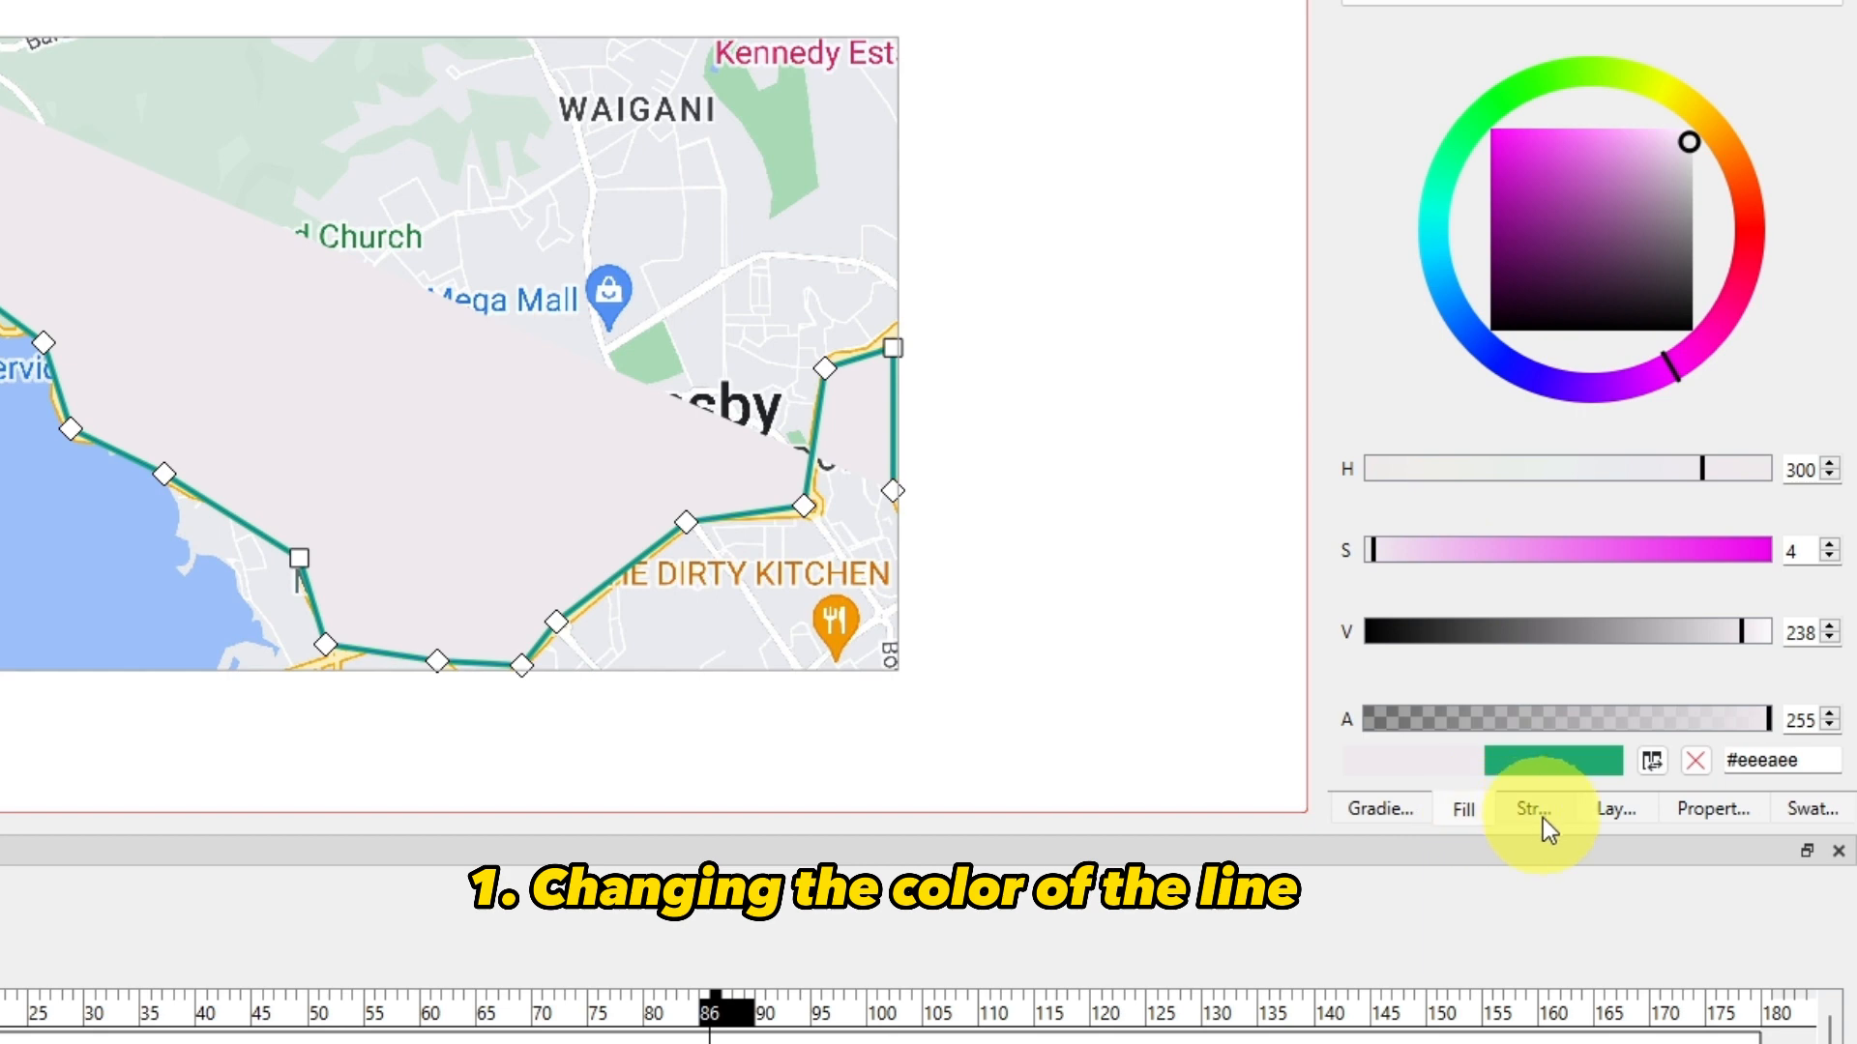
Step: Give the route line stroke colour #e13716 and a width of 15
{"action": "left_click", "coordinate": [1532, 809]}
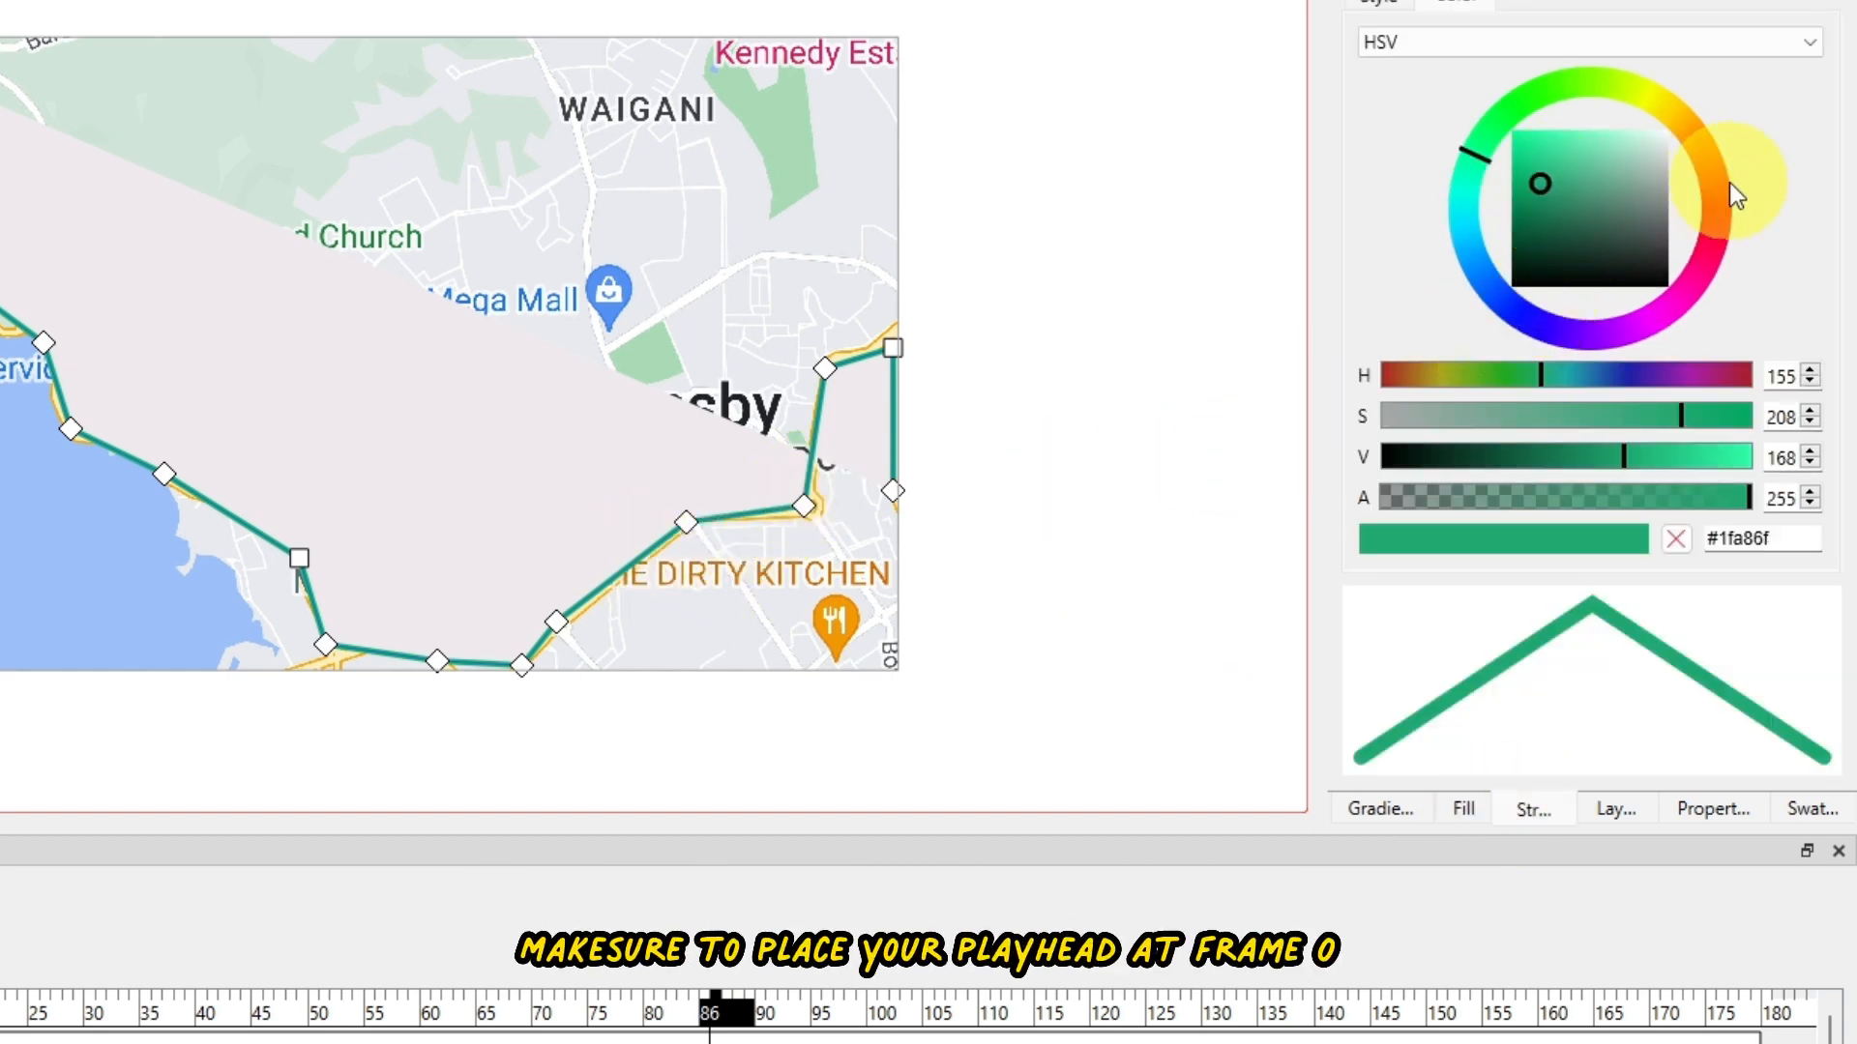
{"action": "left_click", "coordinate": [1731, 189]}
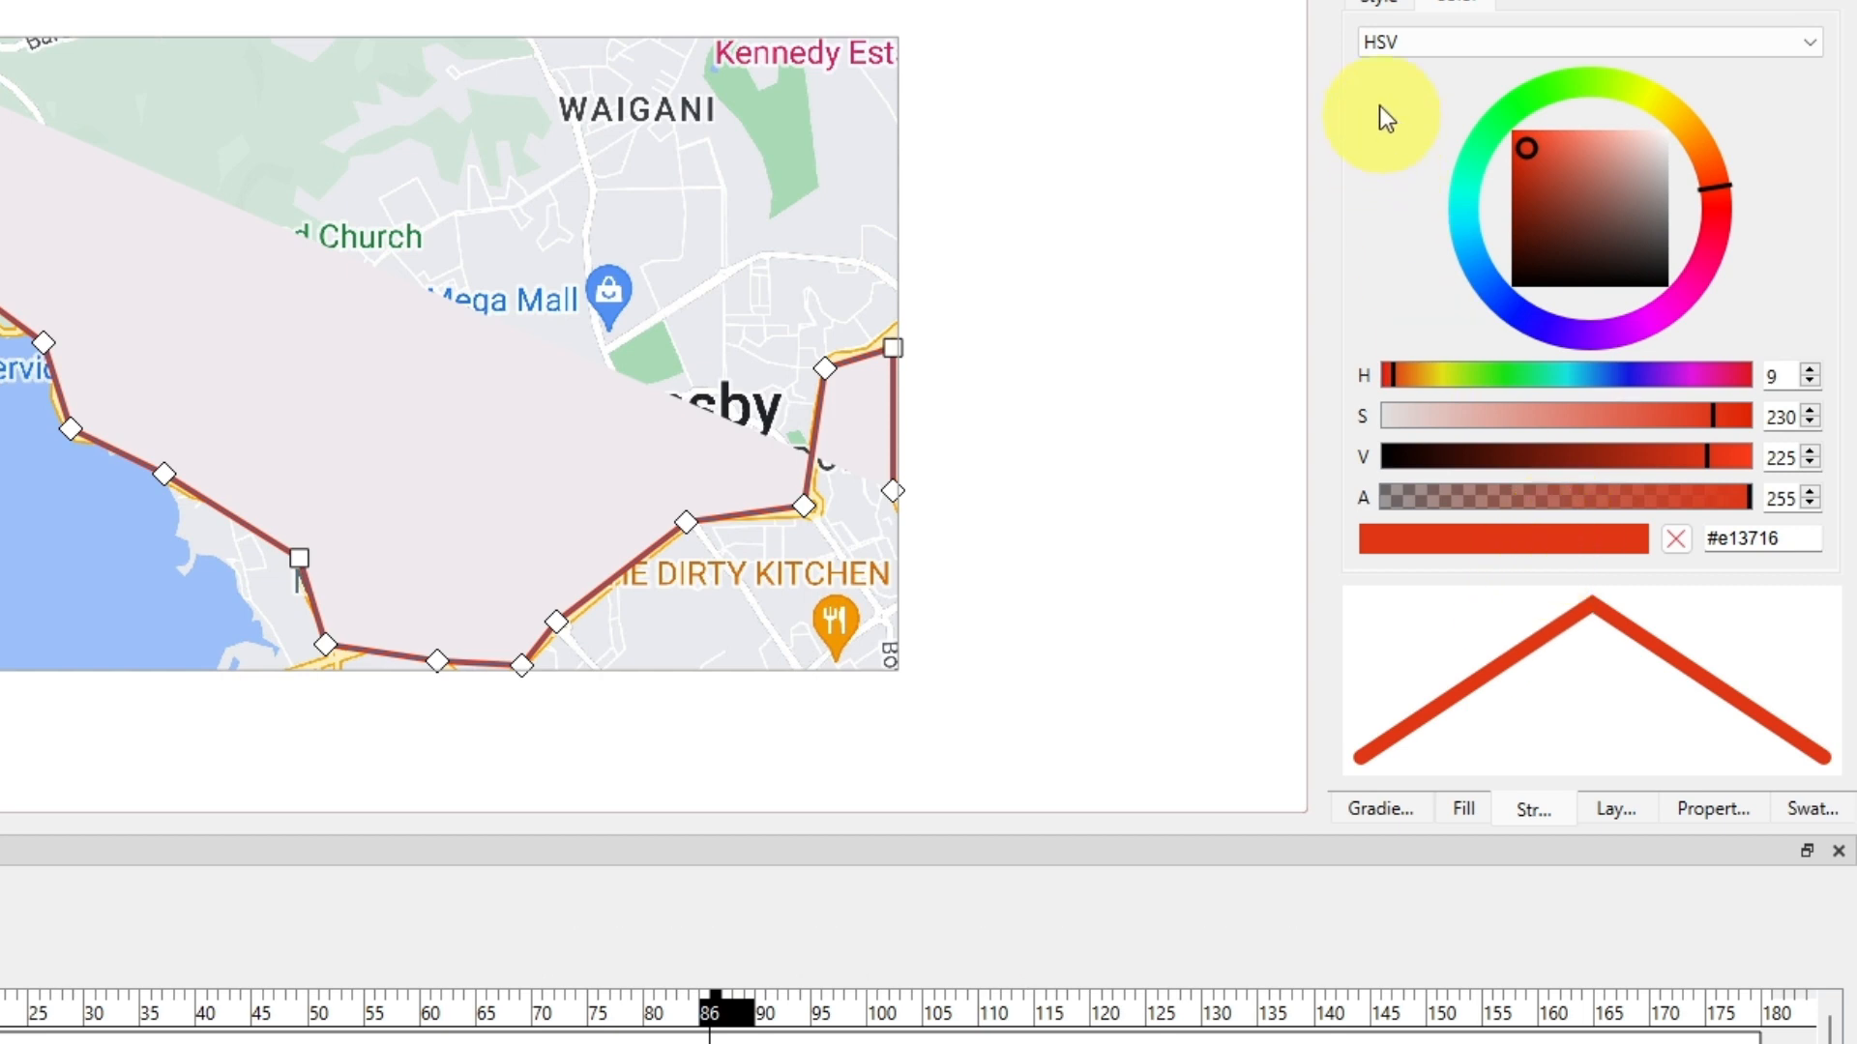
{"action": "left_click", "coordinate": [1377, 2]}
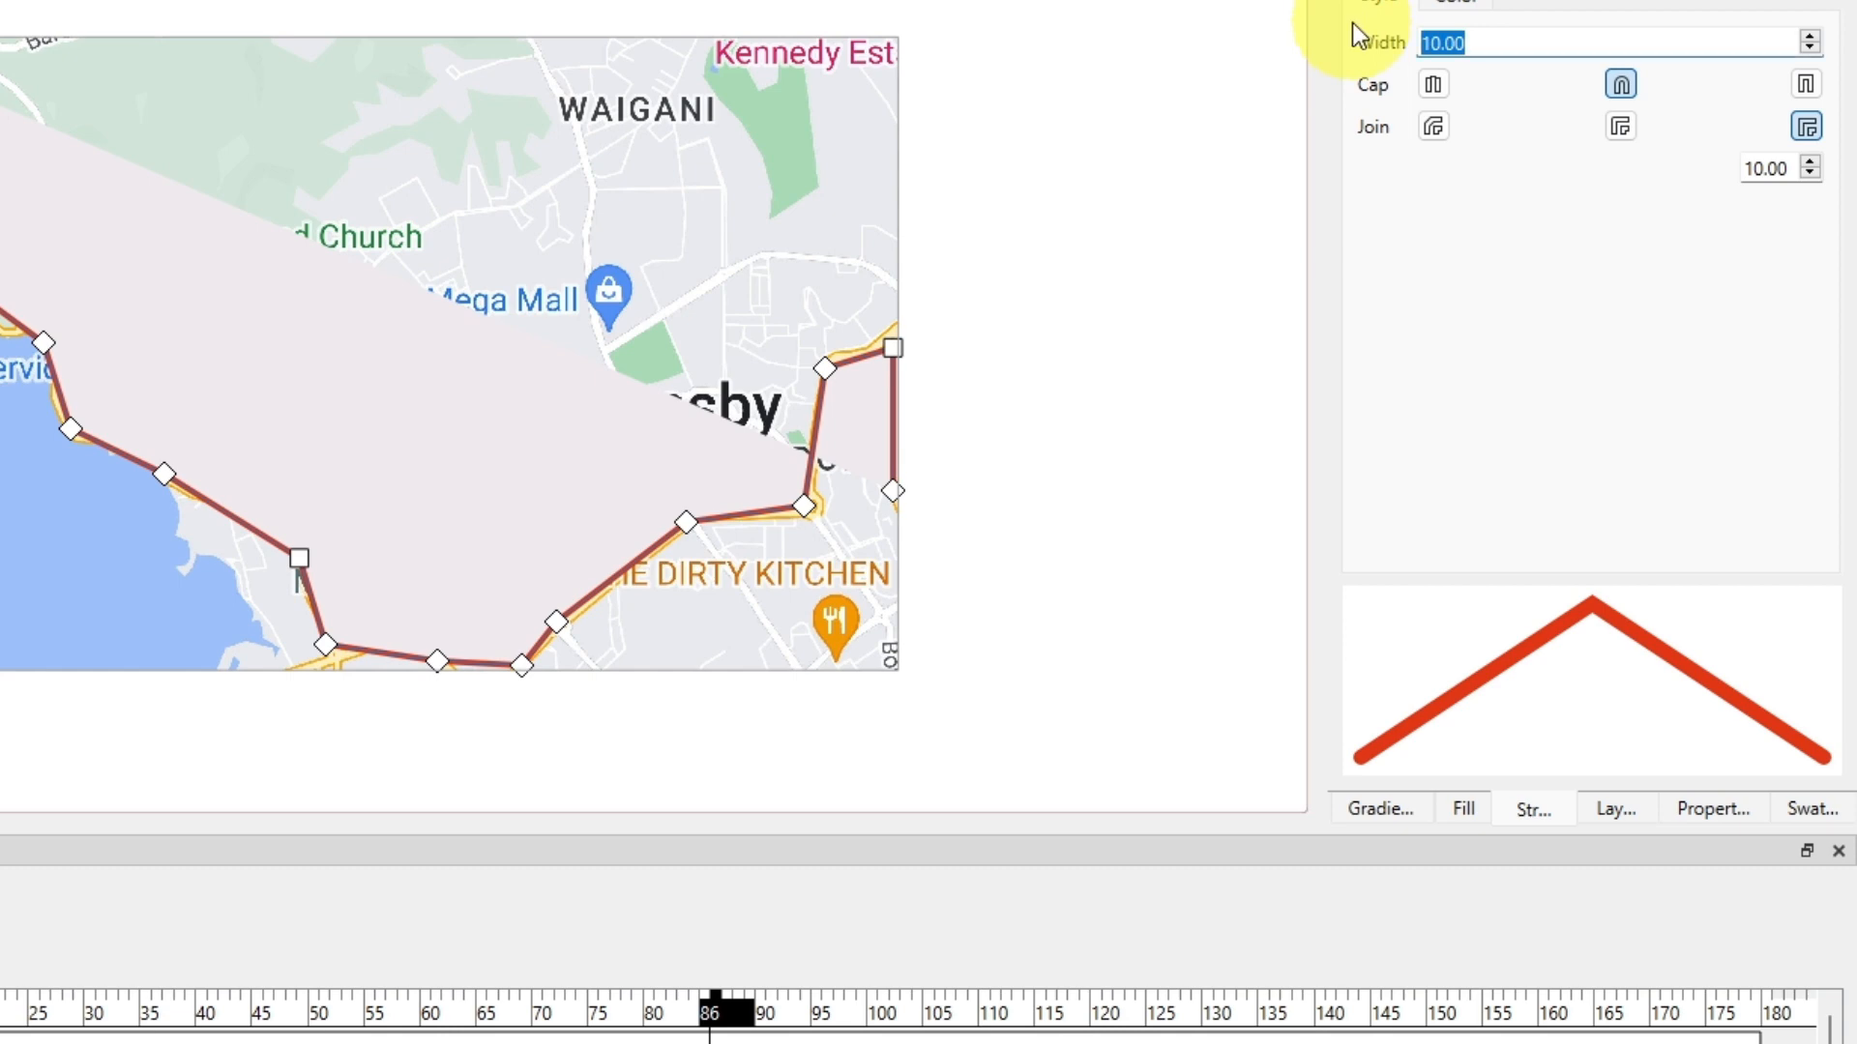
{"action": "type", "text": "15.00"}
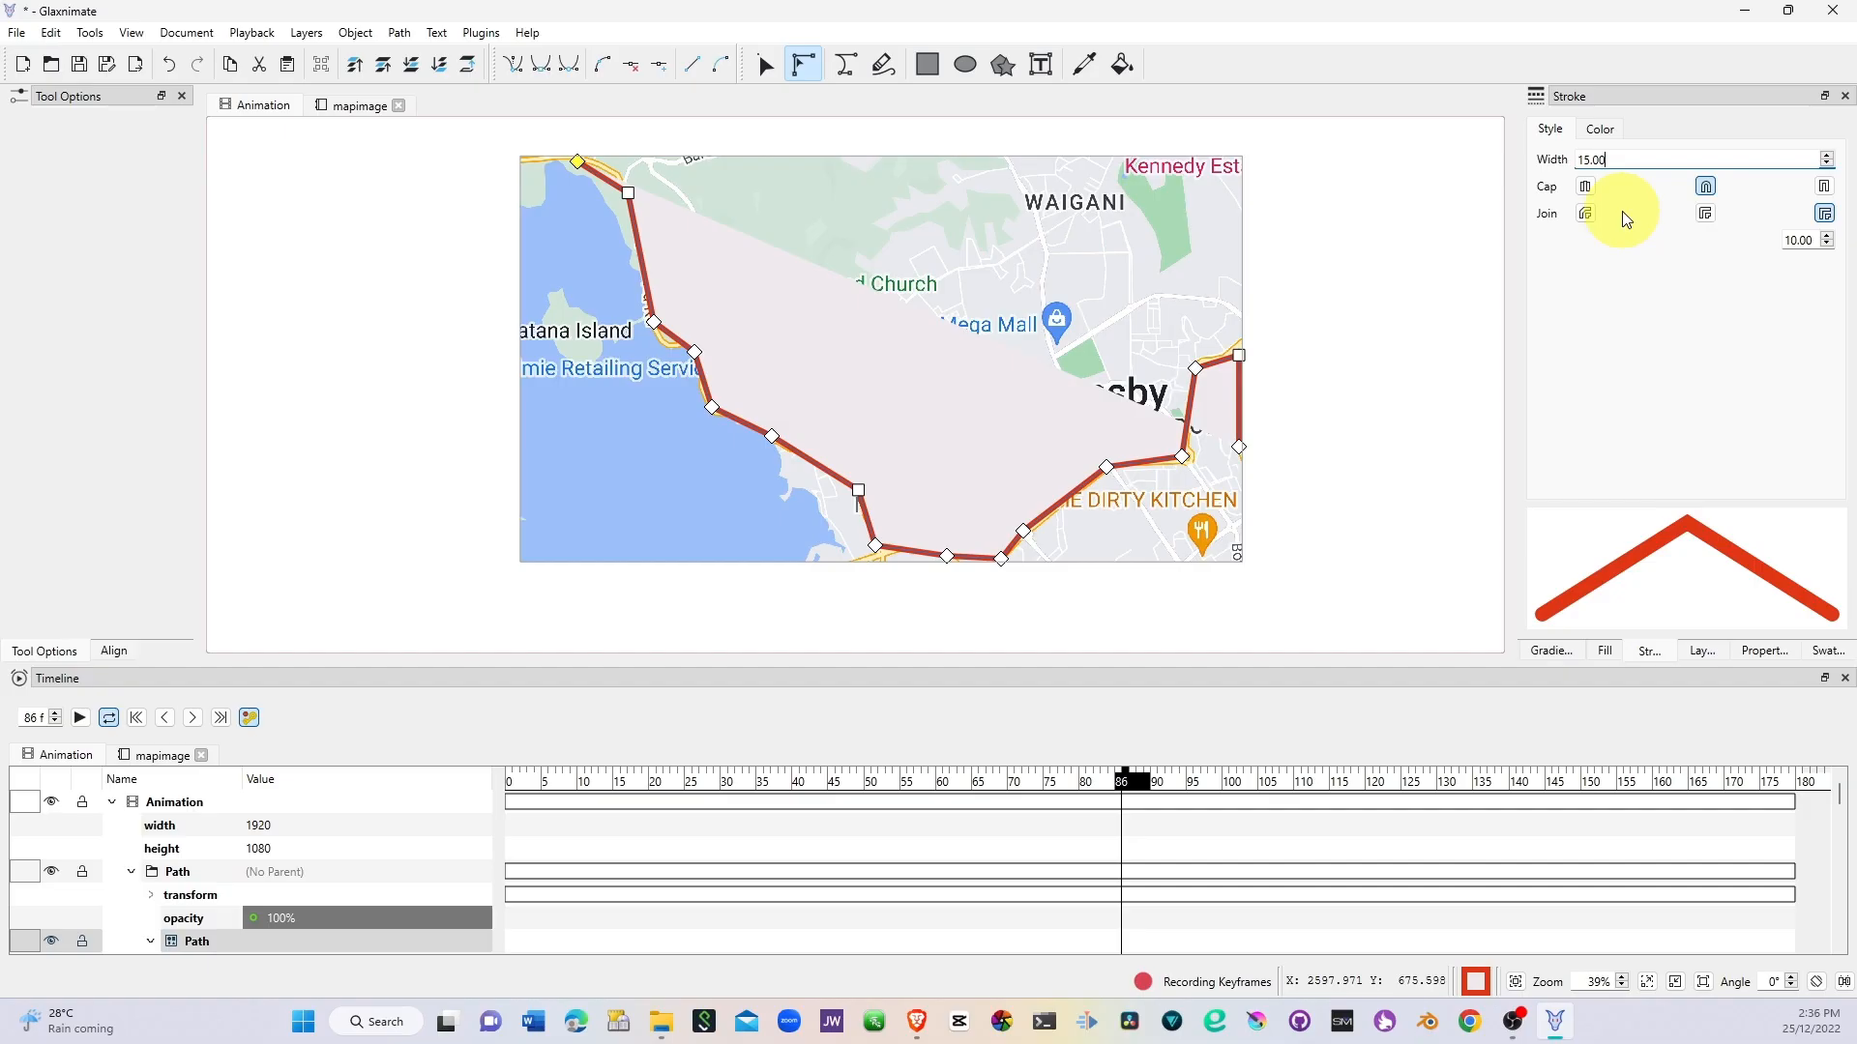
Step: Look through the route shape's fill colour settings
{"action": "left_click", "coordinate": [1584, 185]}
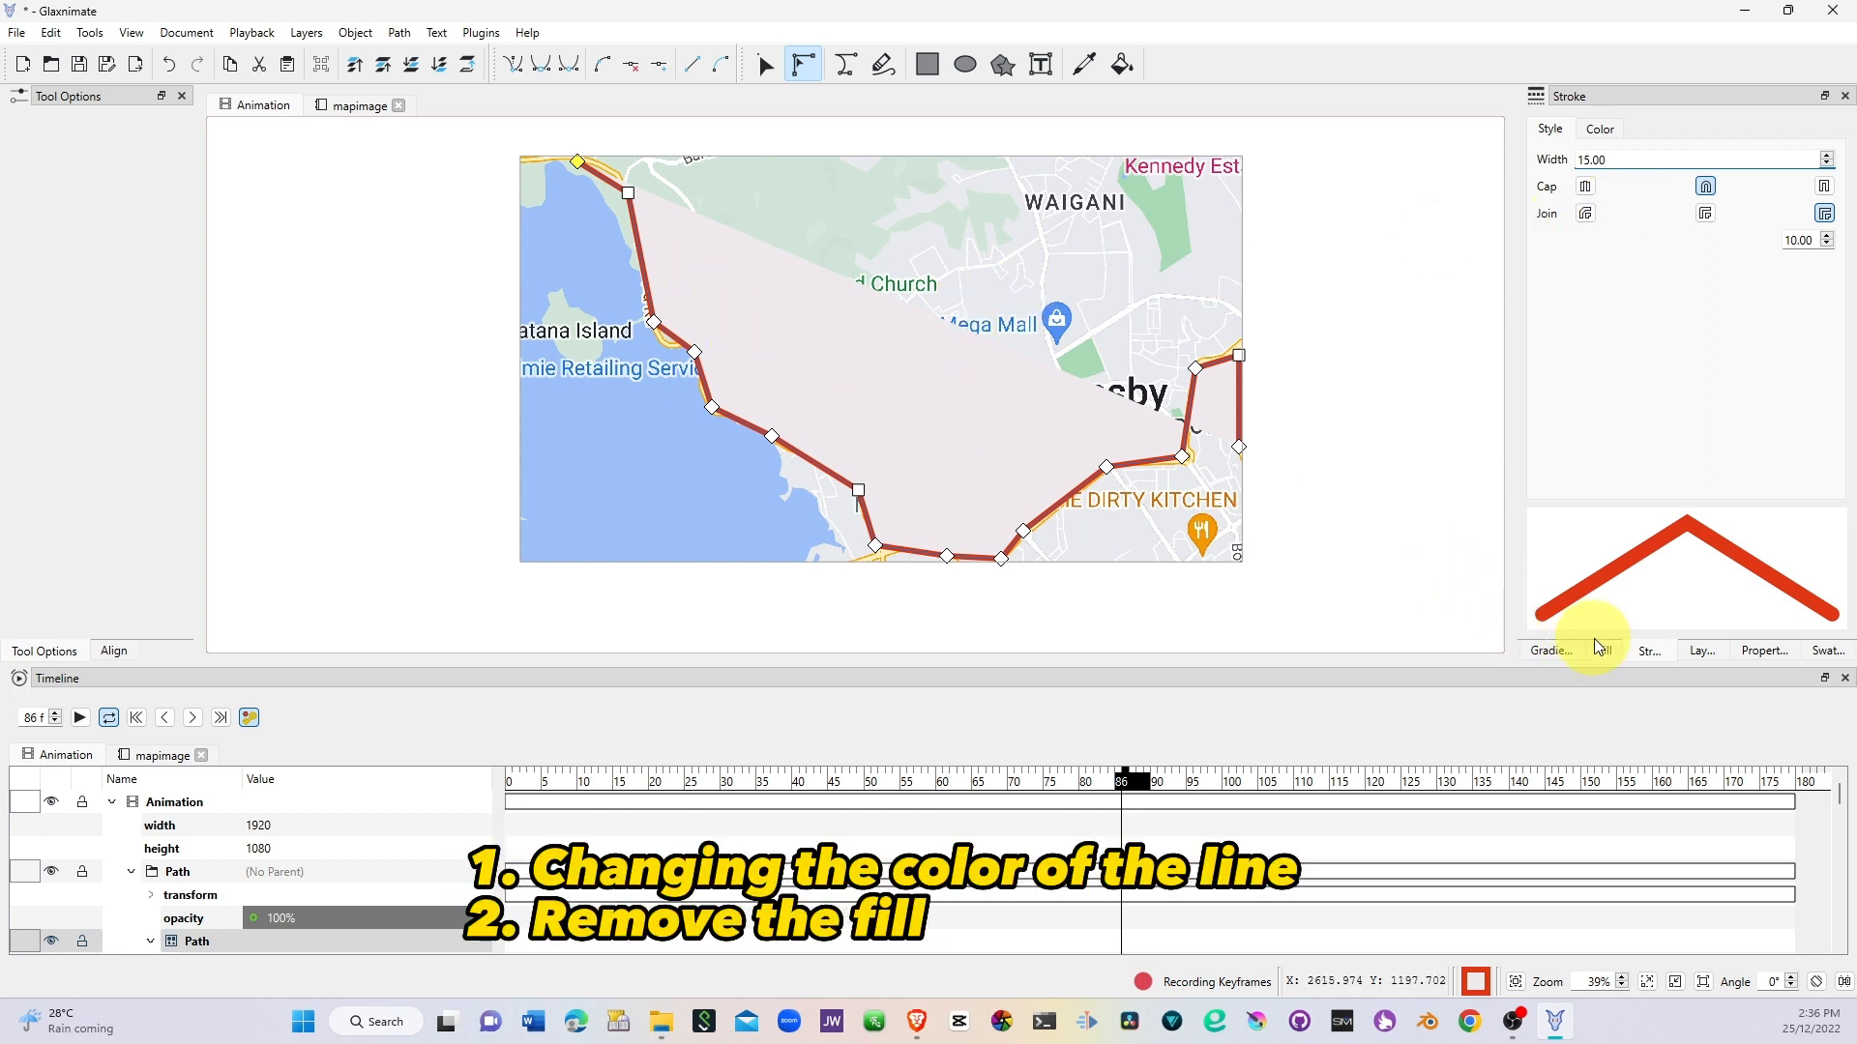
{"action": "left_click", "coordinate": [1604, 650]}
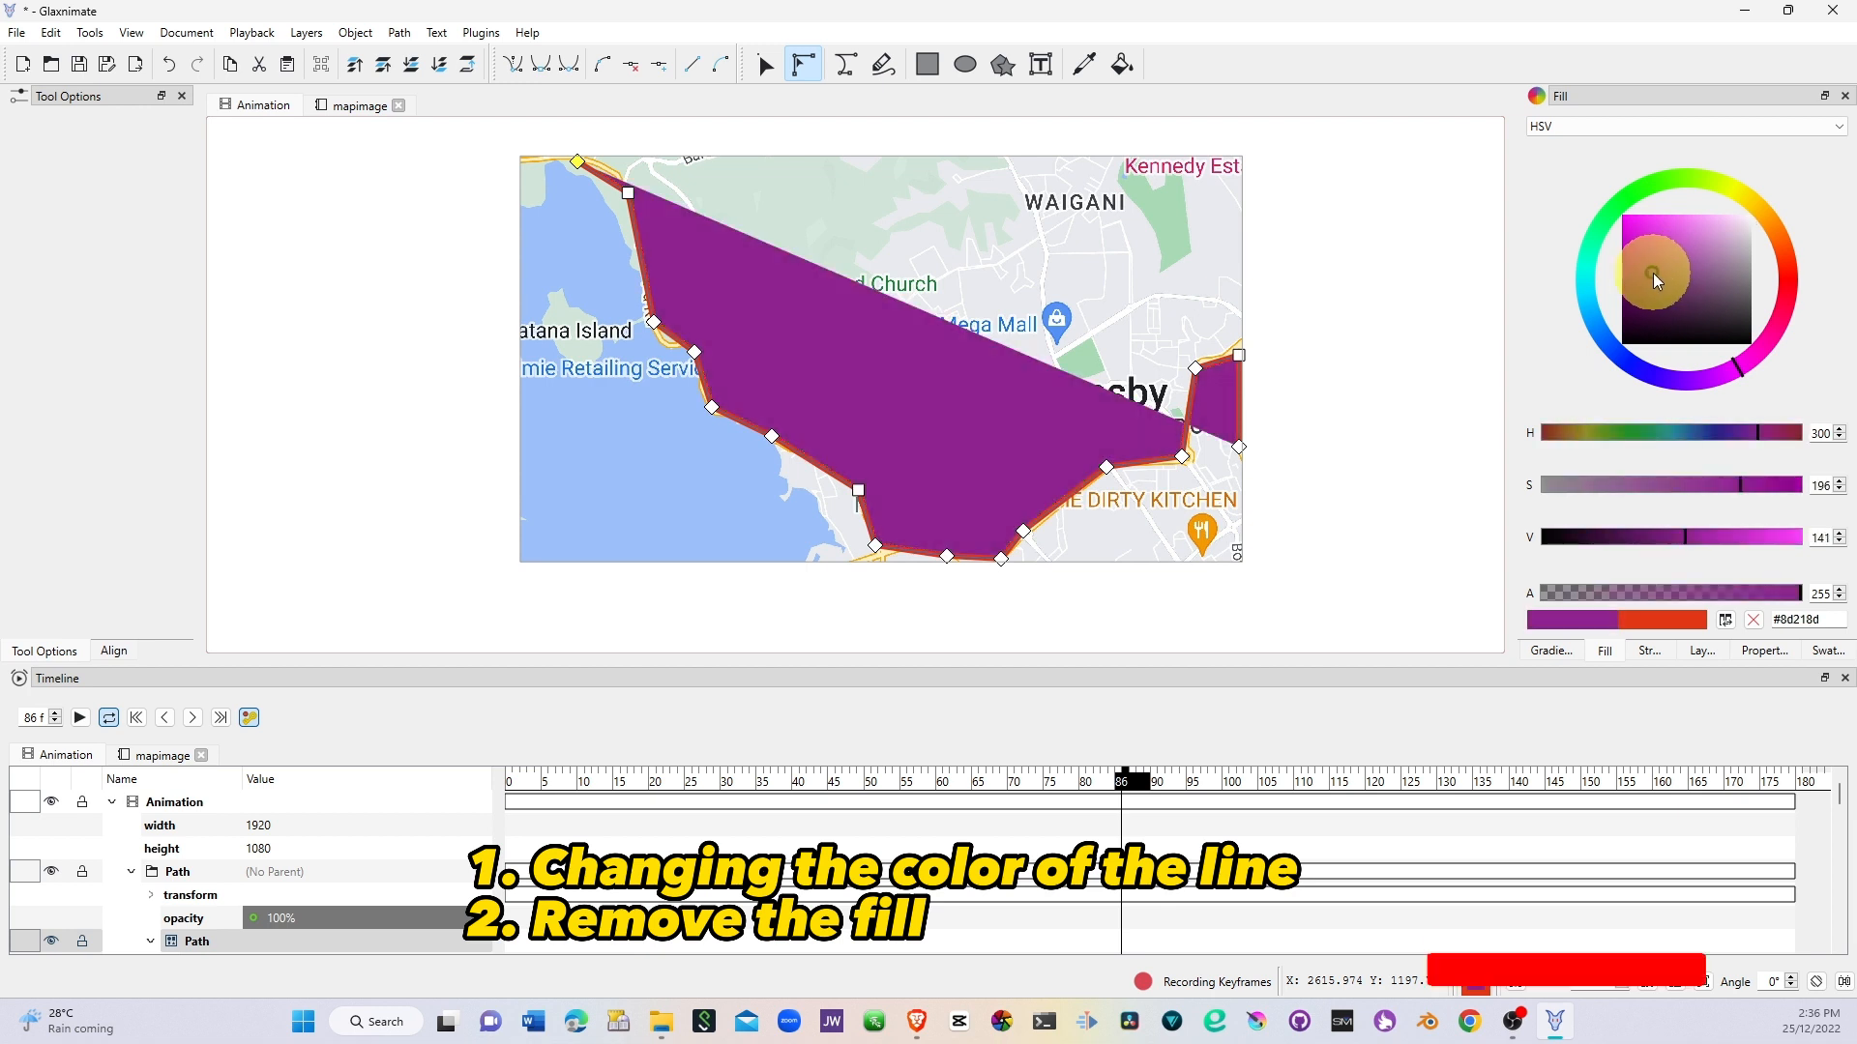
{"action": "left_click", "coordinate": [1667, 270]}
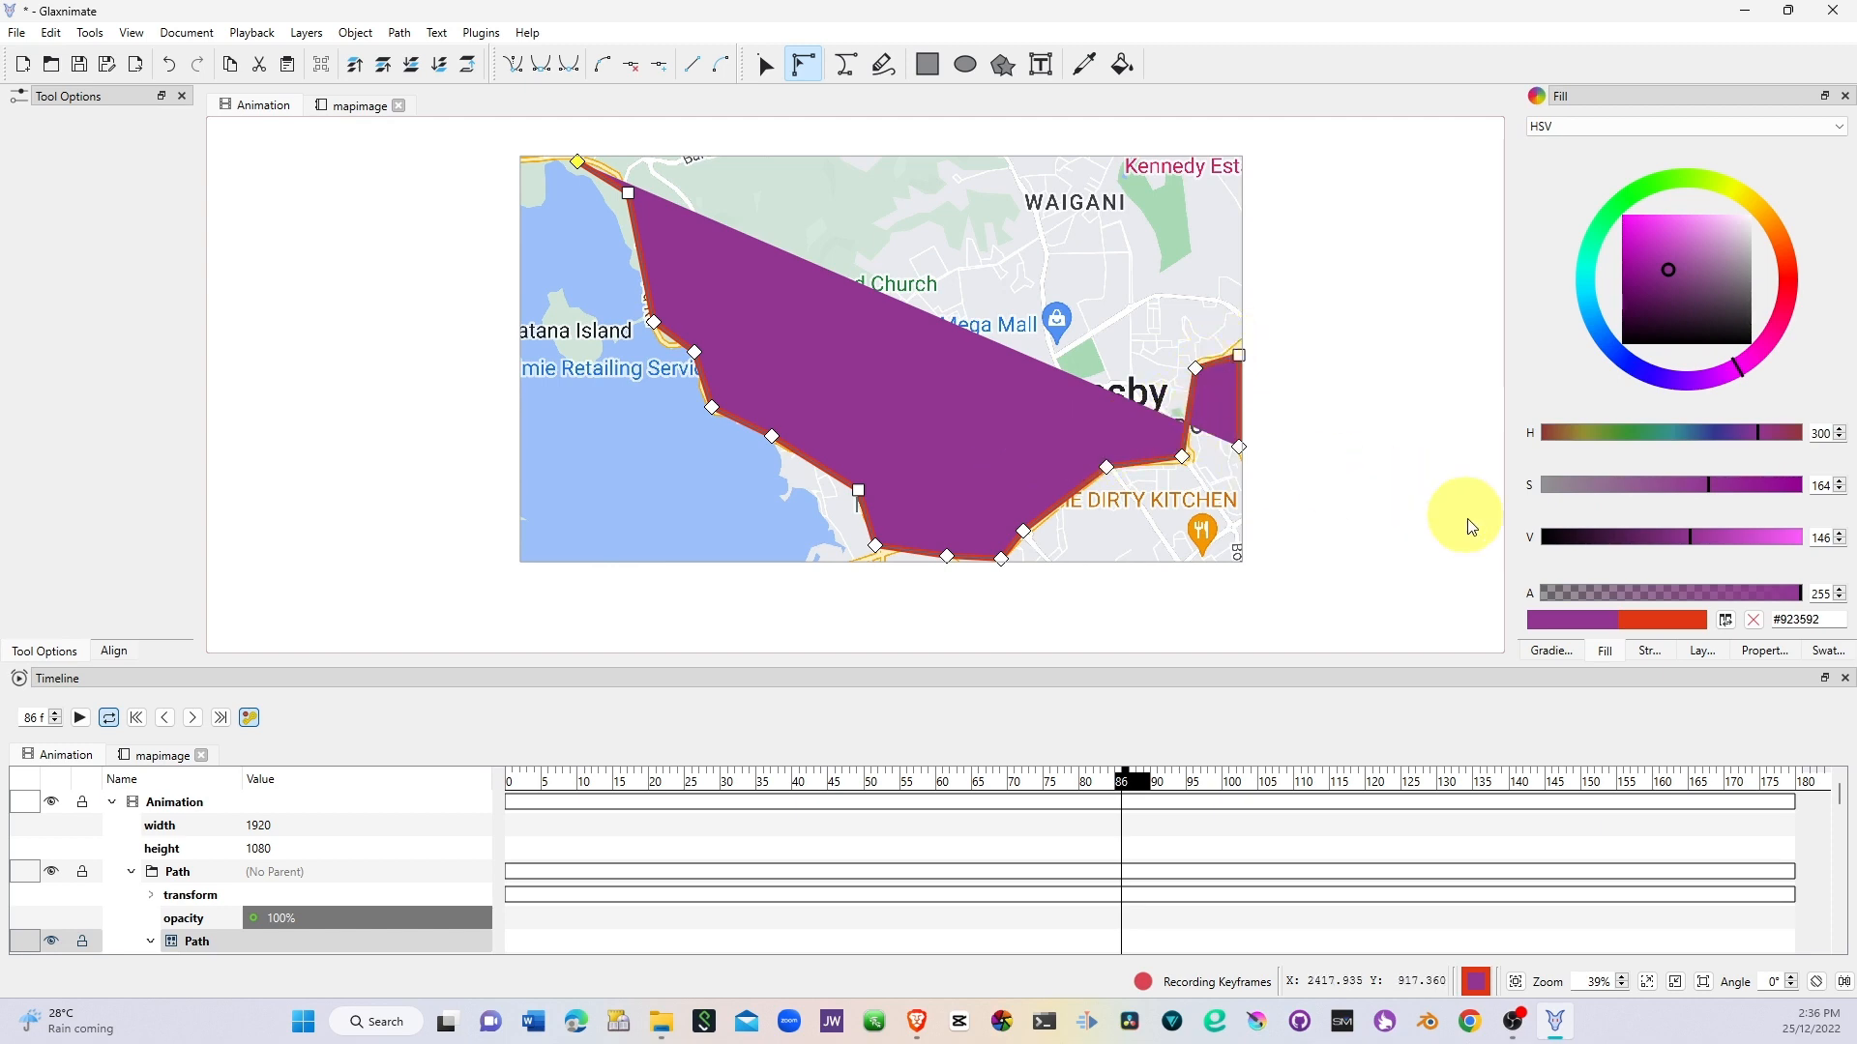
Step: Expand the Path shape in the Layers panel and hide its purple Fill
{"action": "left_click", "coordinate": [1702, 650]}
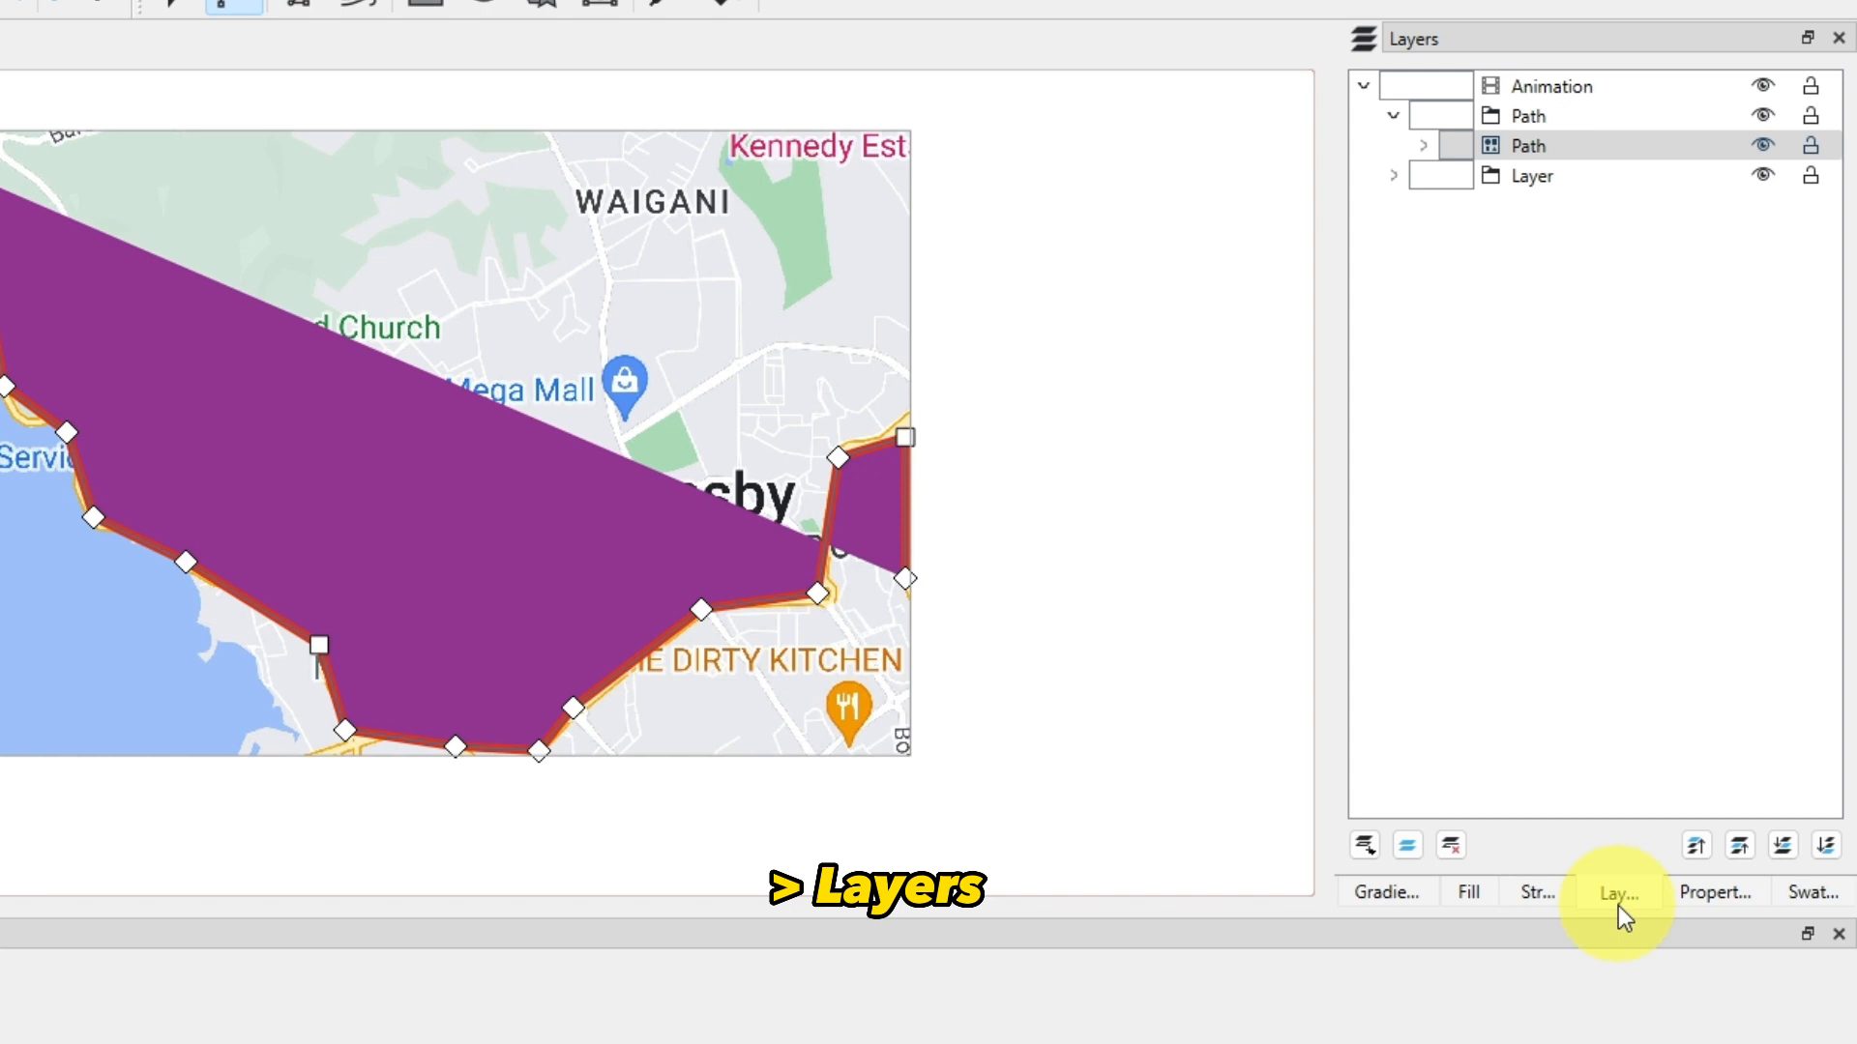
{"action": "left_click", "coordinate": [1532, 176]}
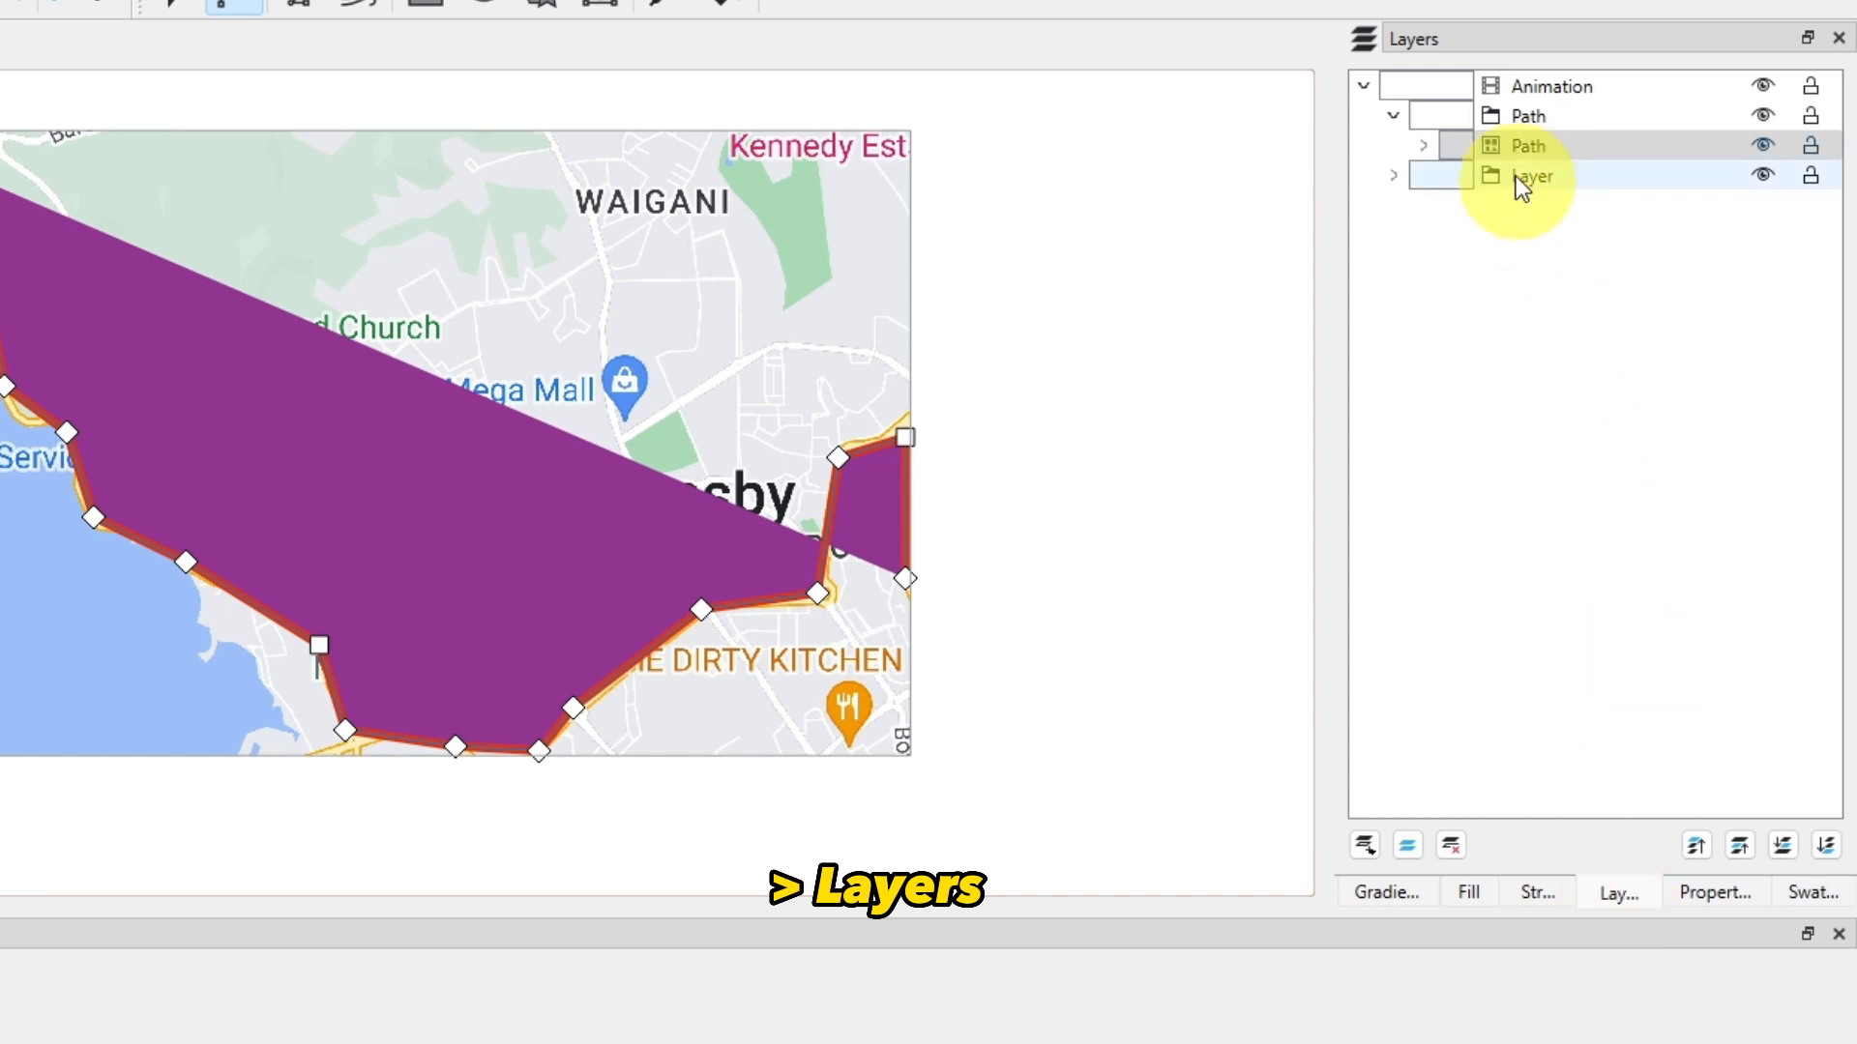
{"action": "left_click", "coordinate": [1529, 144]}
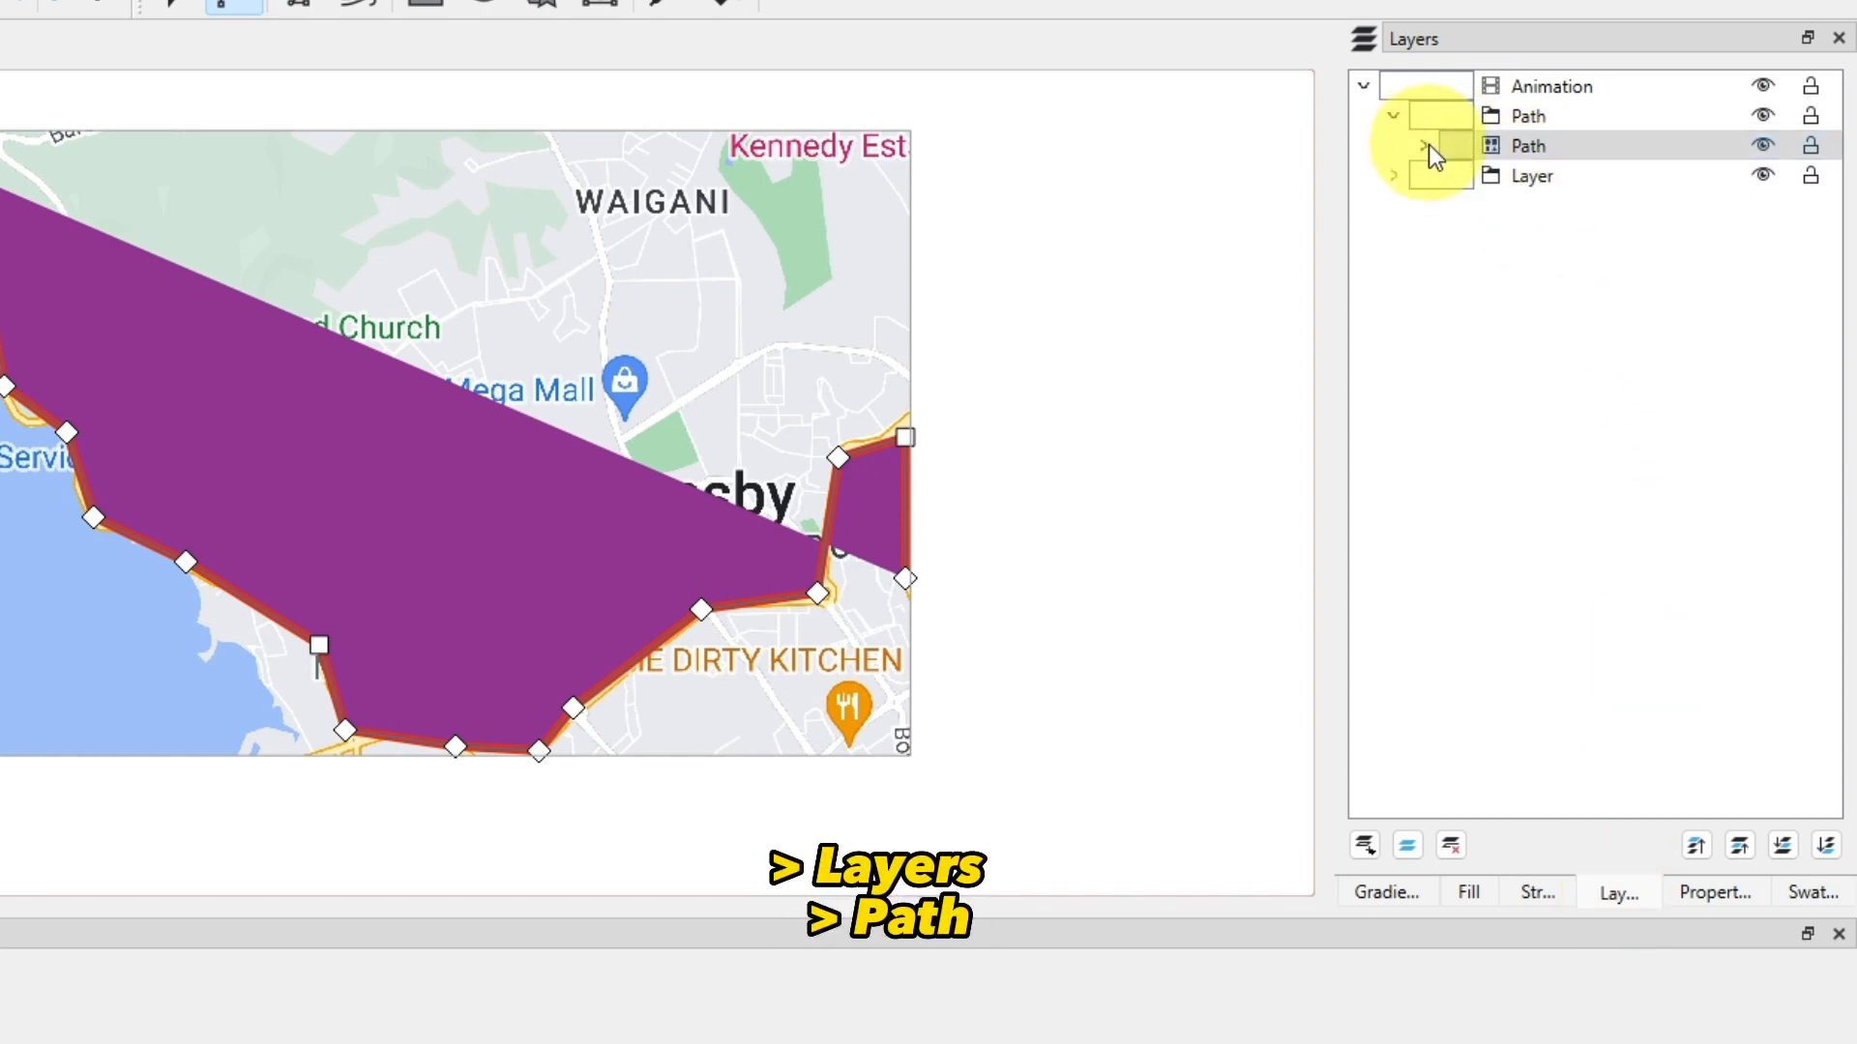
{"action": "left_click", "coordinate": [1422, 146]}
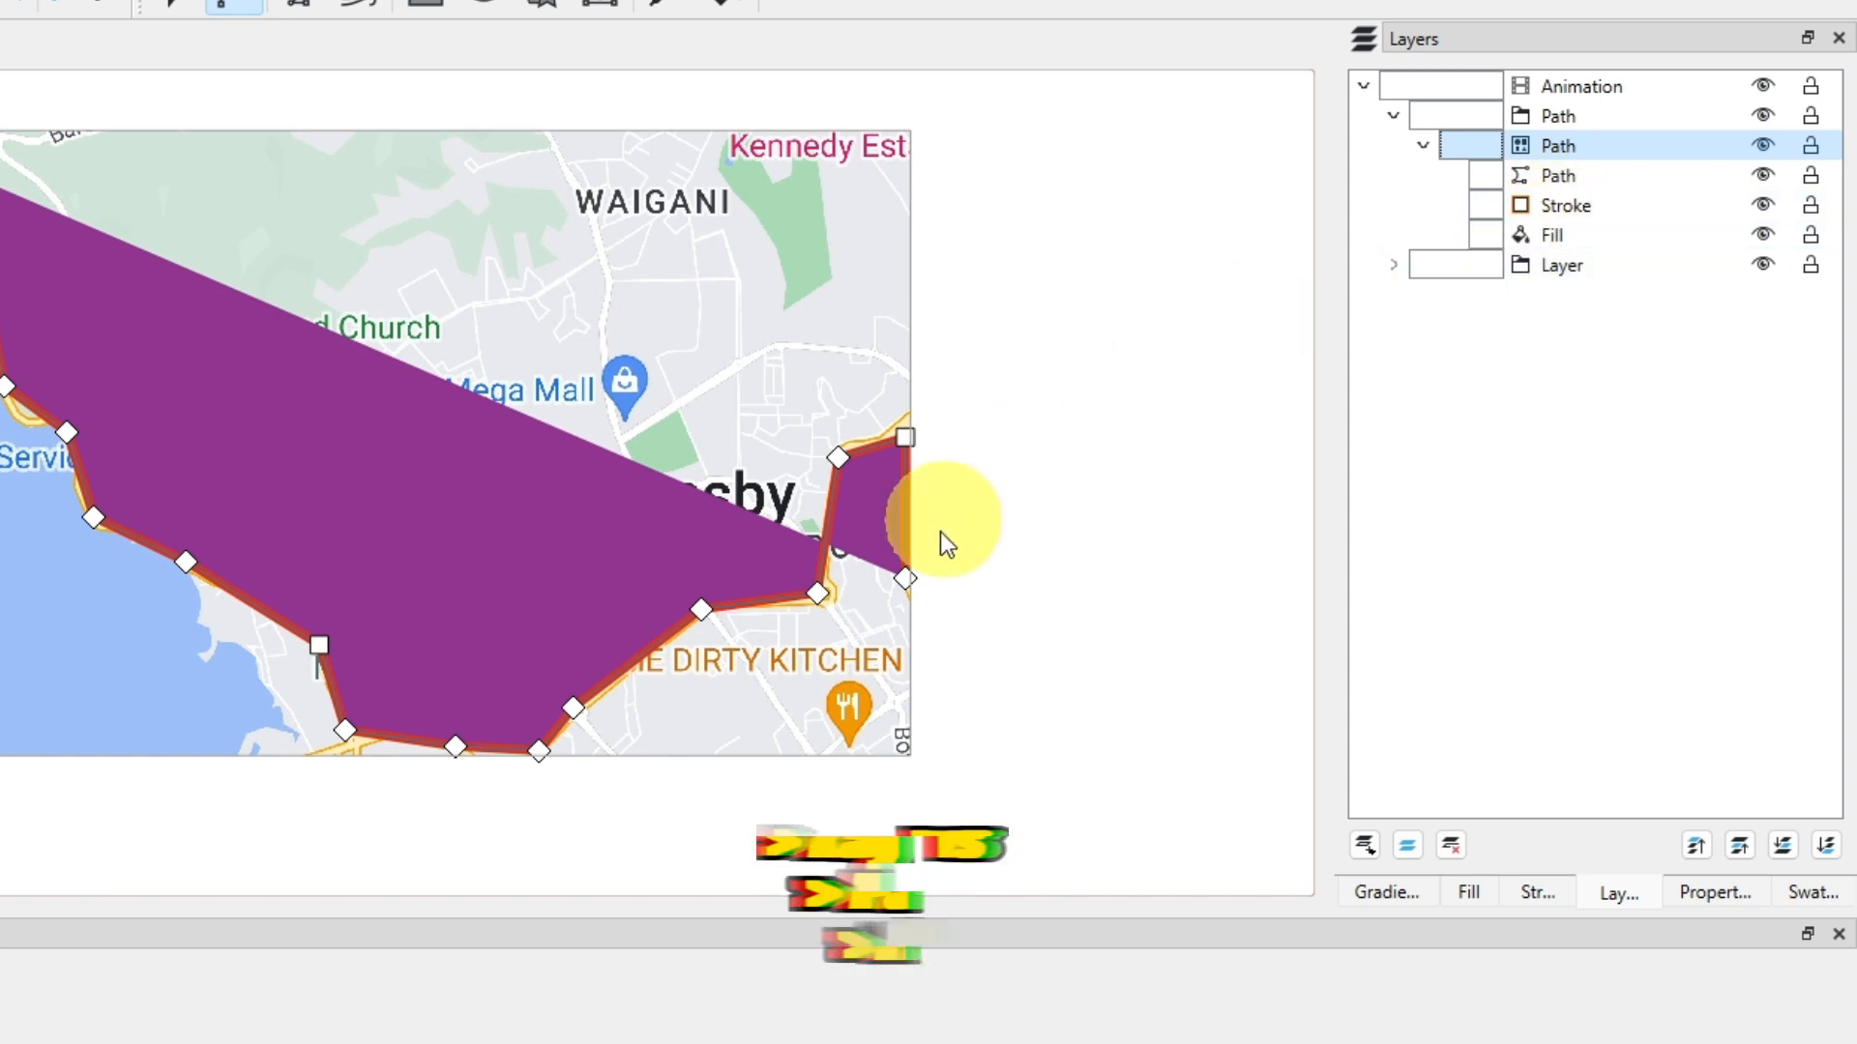
{"action": "mouse_move", "coordinate": [627, 711]}
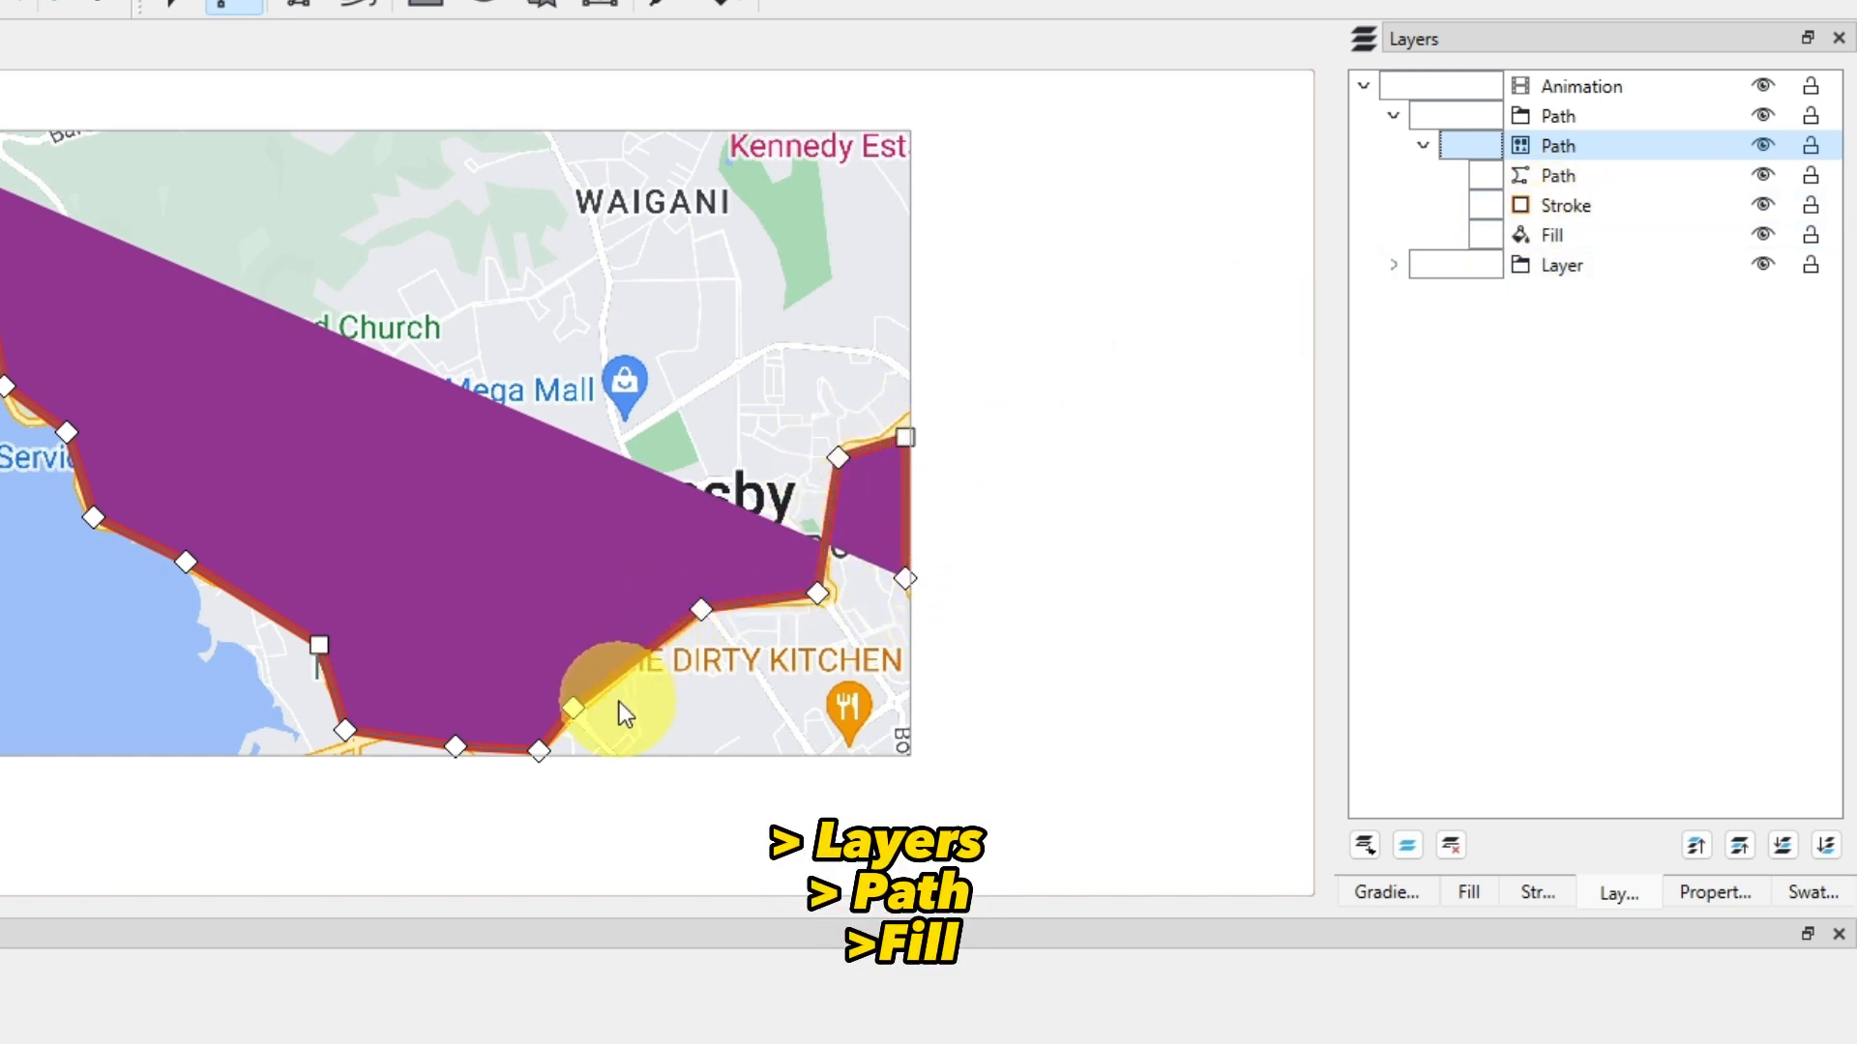
{"action": "left_click", "coordinate": [1552, 234]}
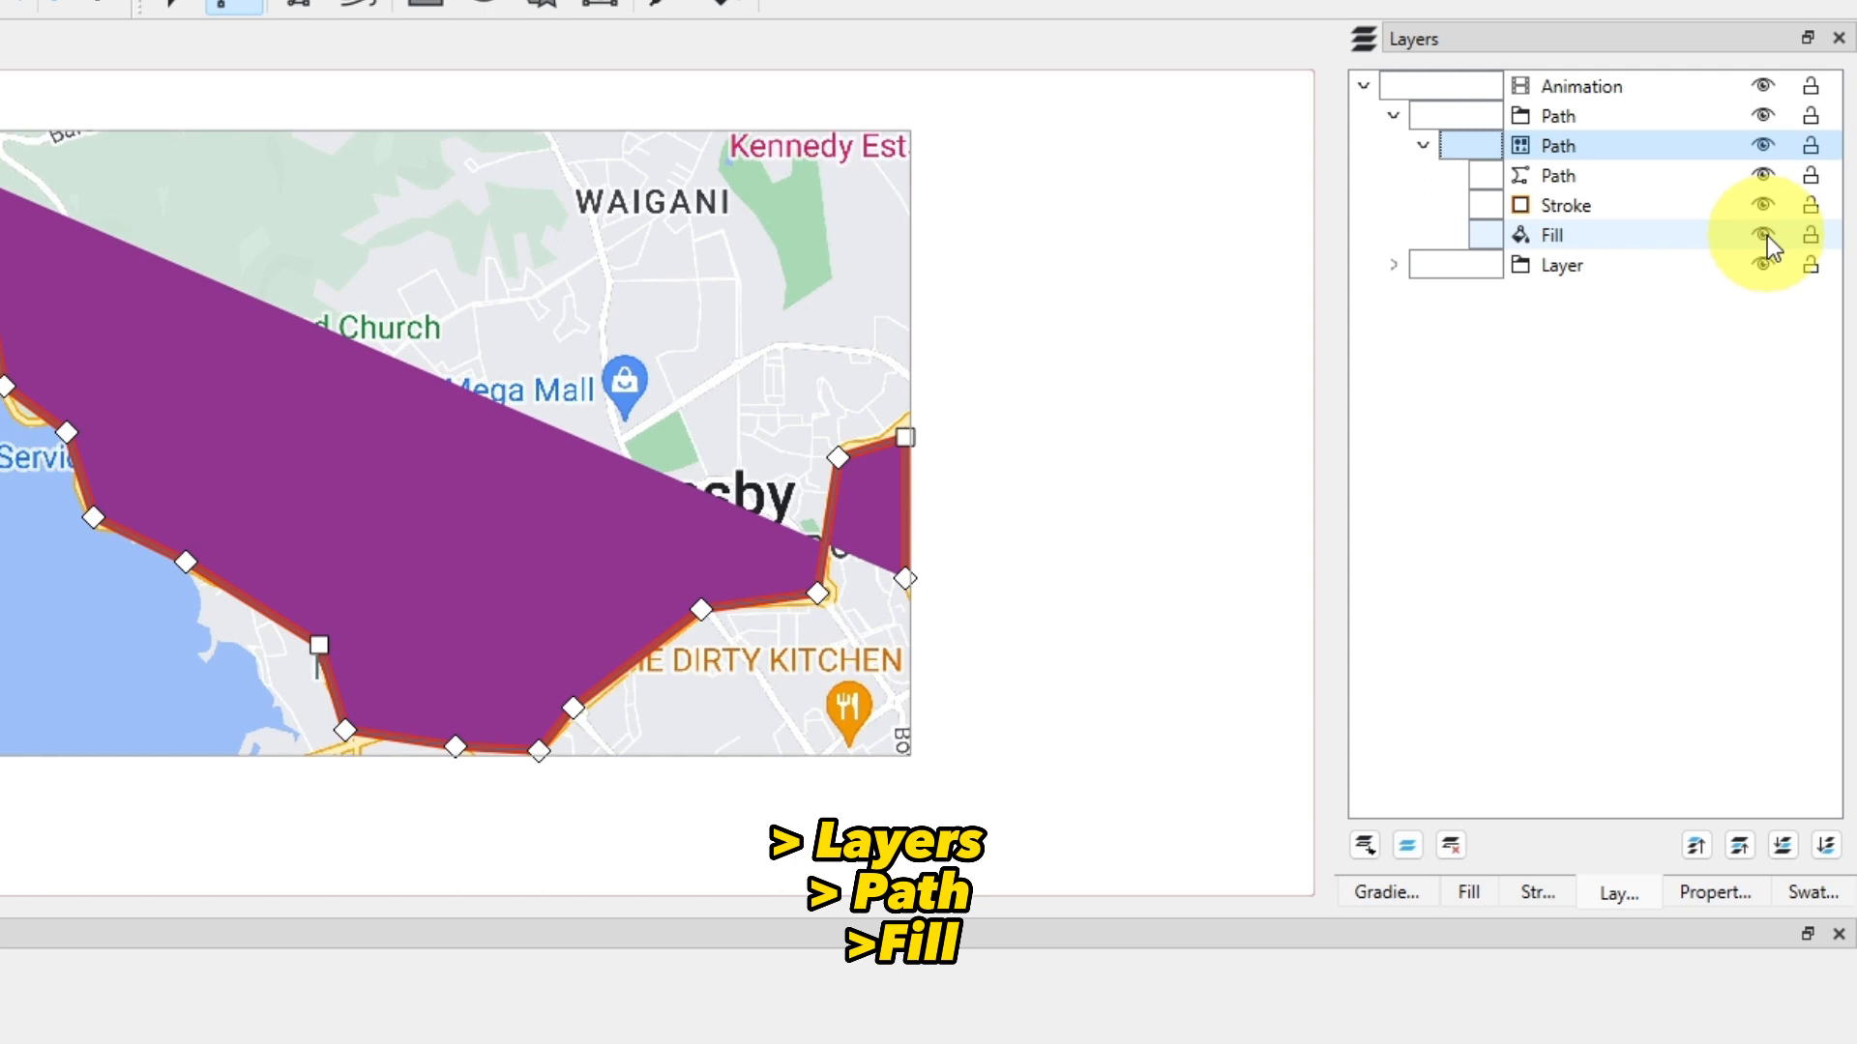
{"action": "left_click", "coordinate": [1763, 234]}
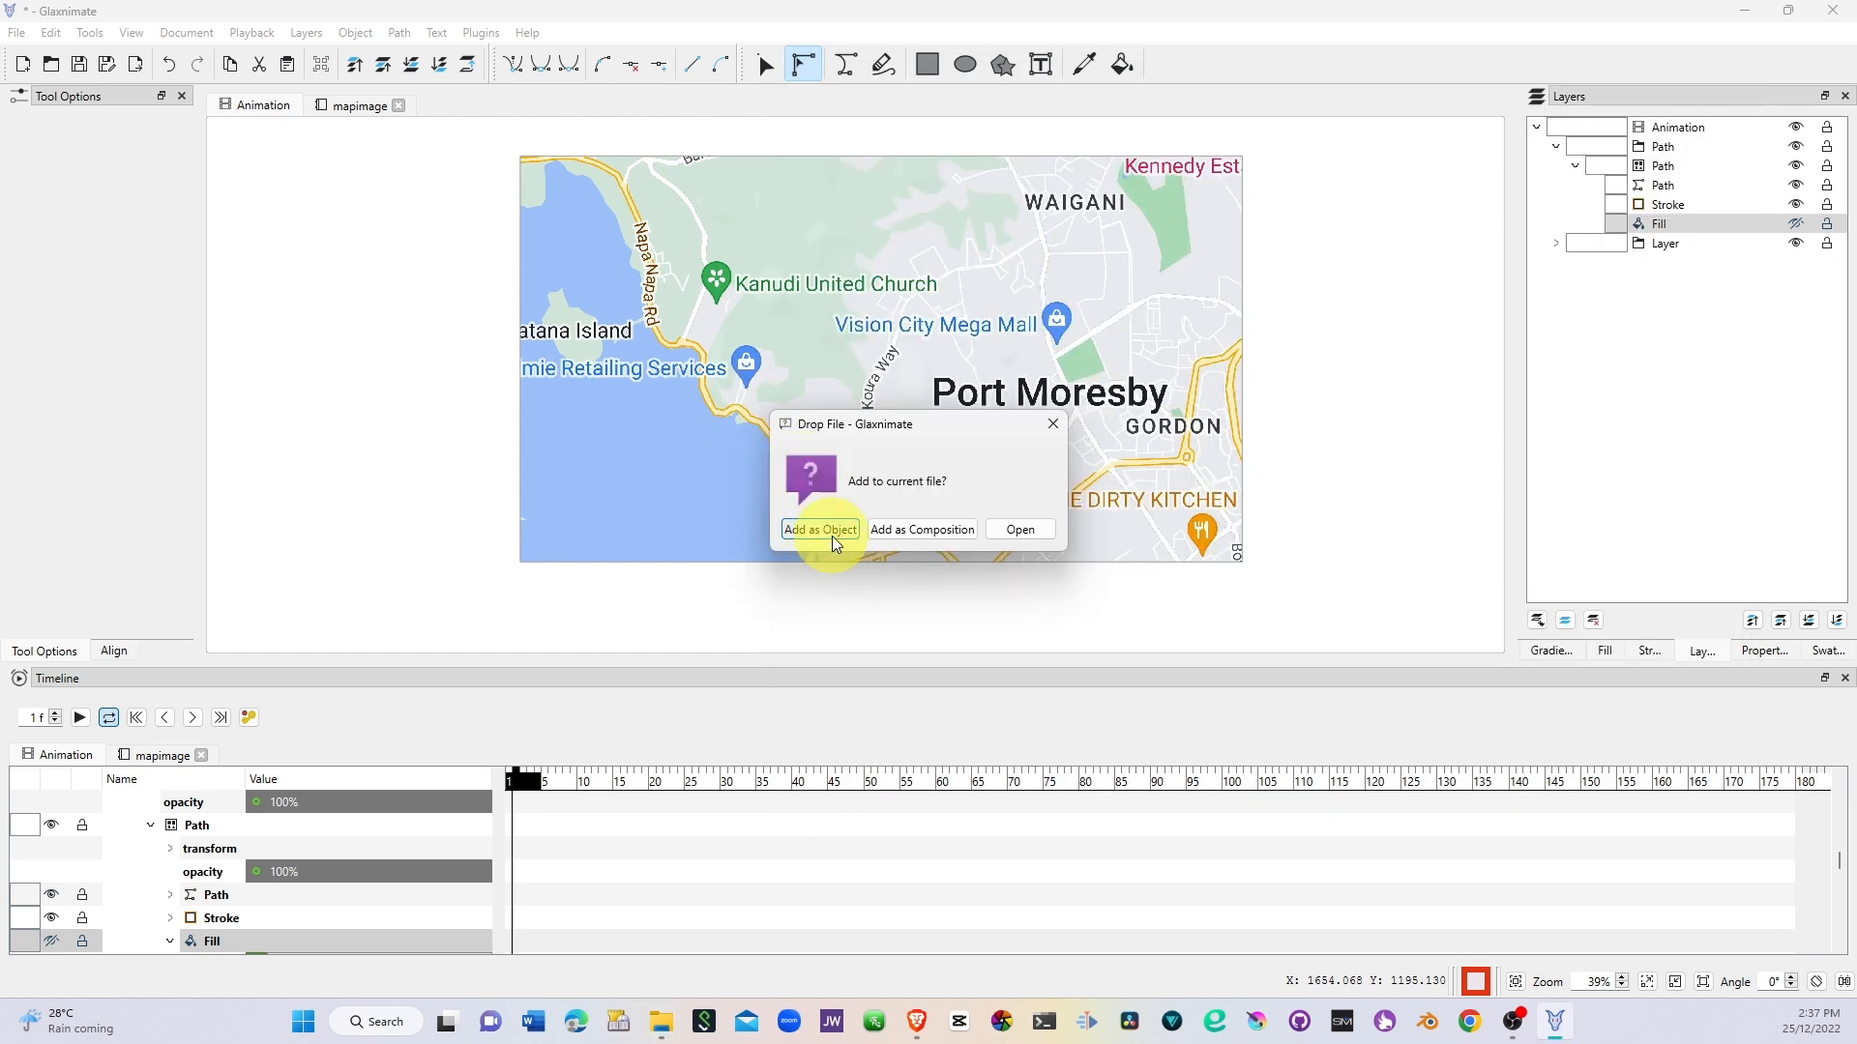
Step: Add the dropped pin PNG as an object and place it just beyond the map's right edge
{"action": "left_click", "coordinate": [818, 529]}
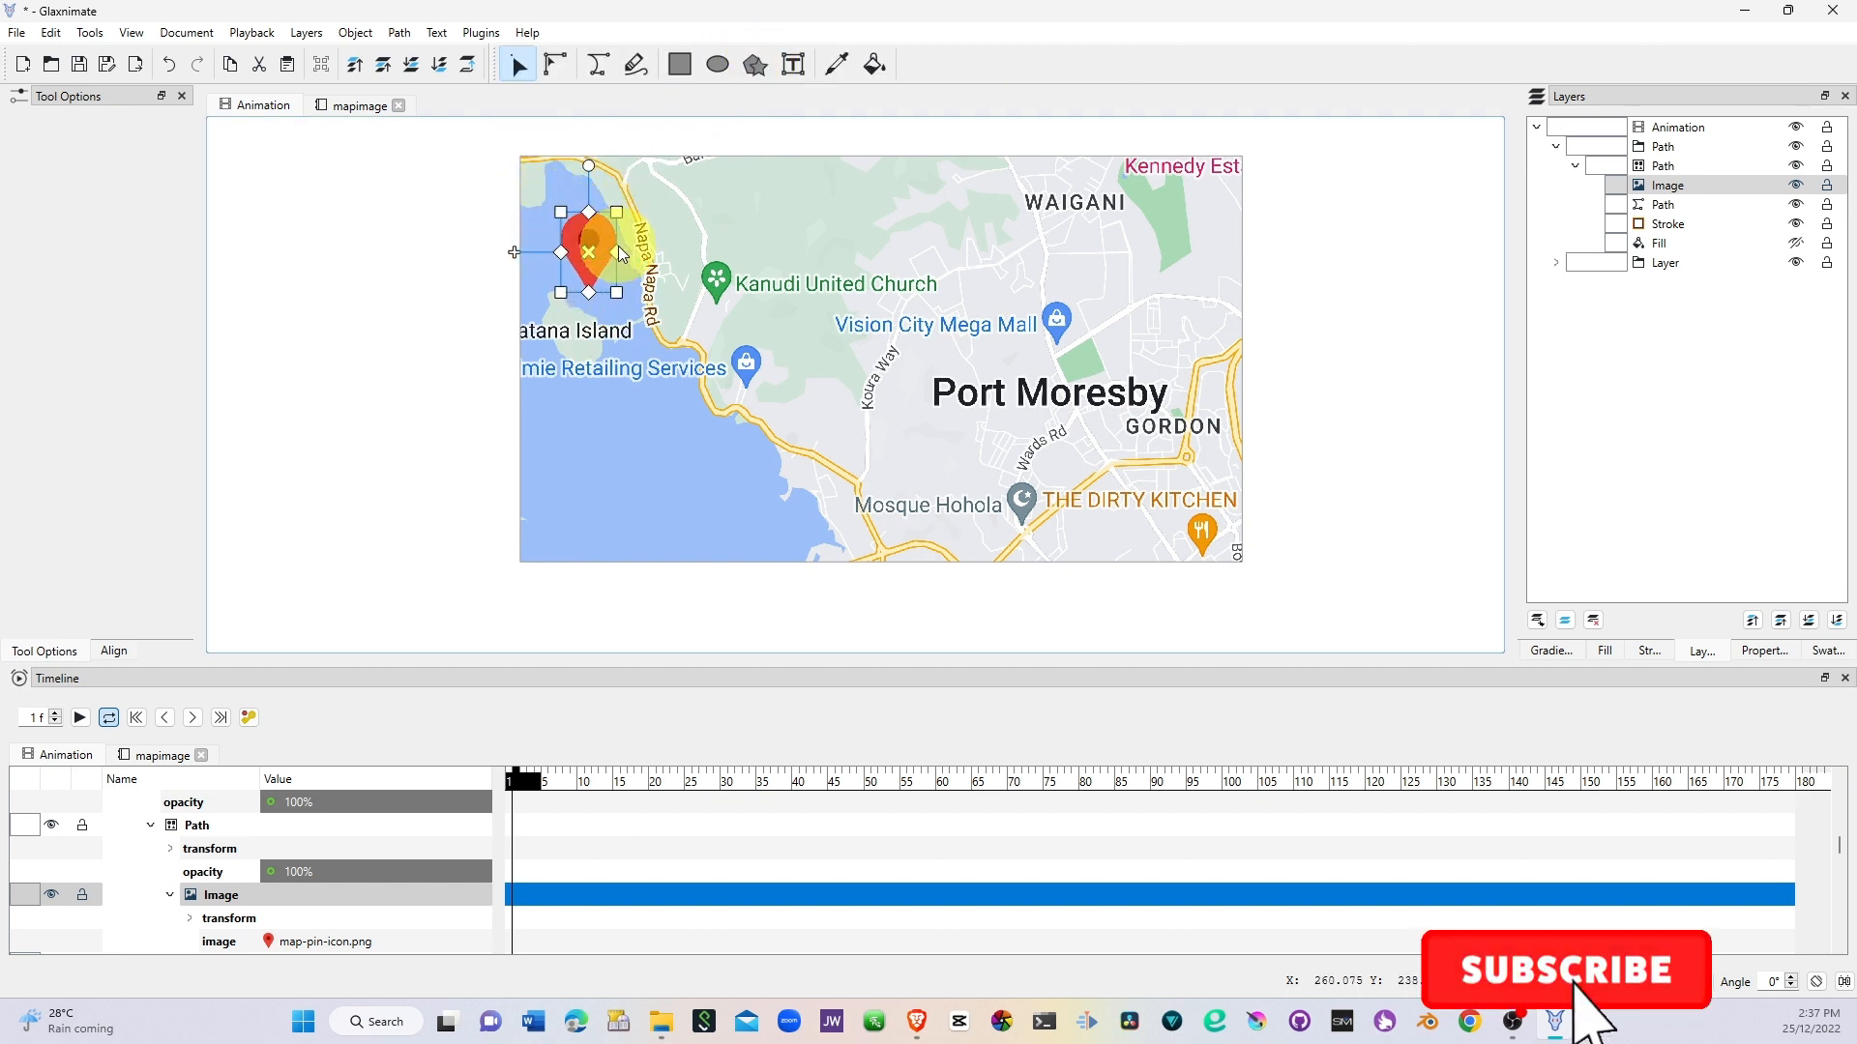
{"action": "left_click_drag", "start_coordinate": [586, 249], "coordinate": [1214, 379]}
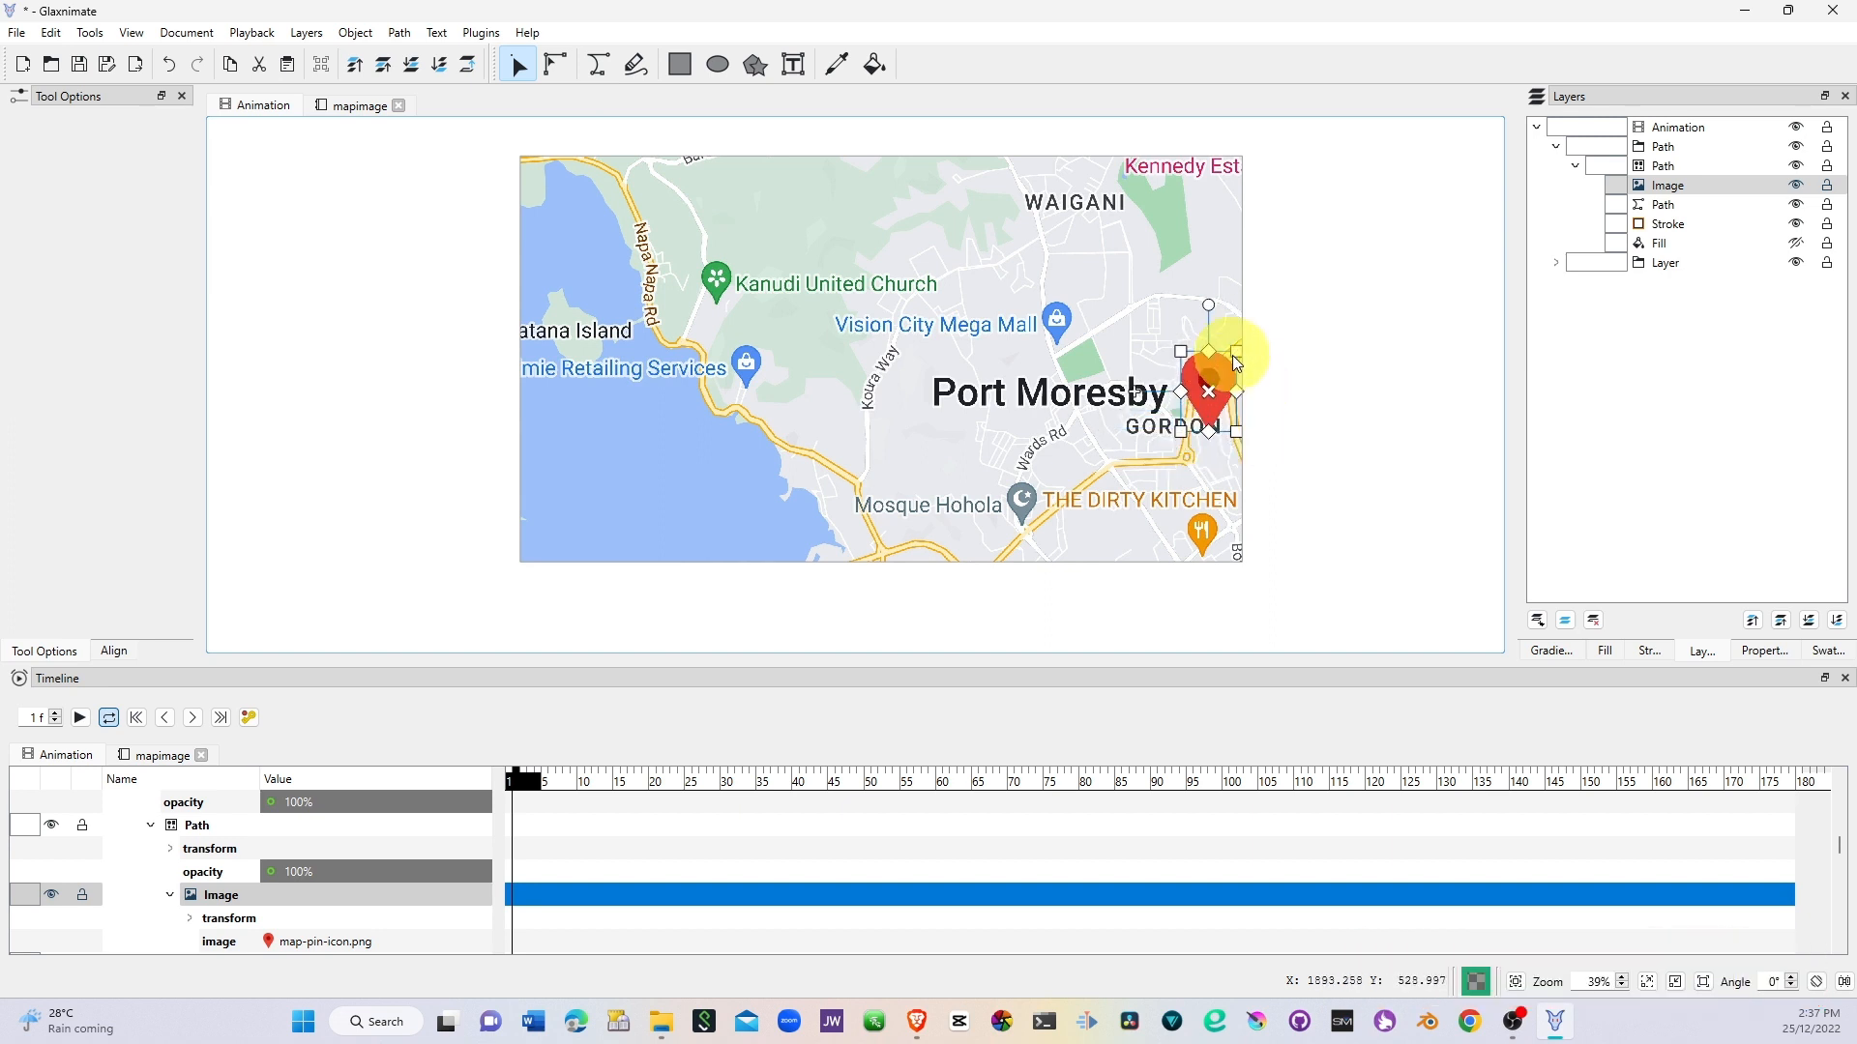
{"action": "left_click_drag", "start_coordinate": [1208, 391], "coordinate": [1318, 403]}
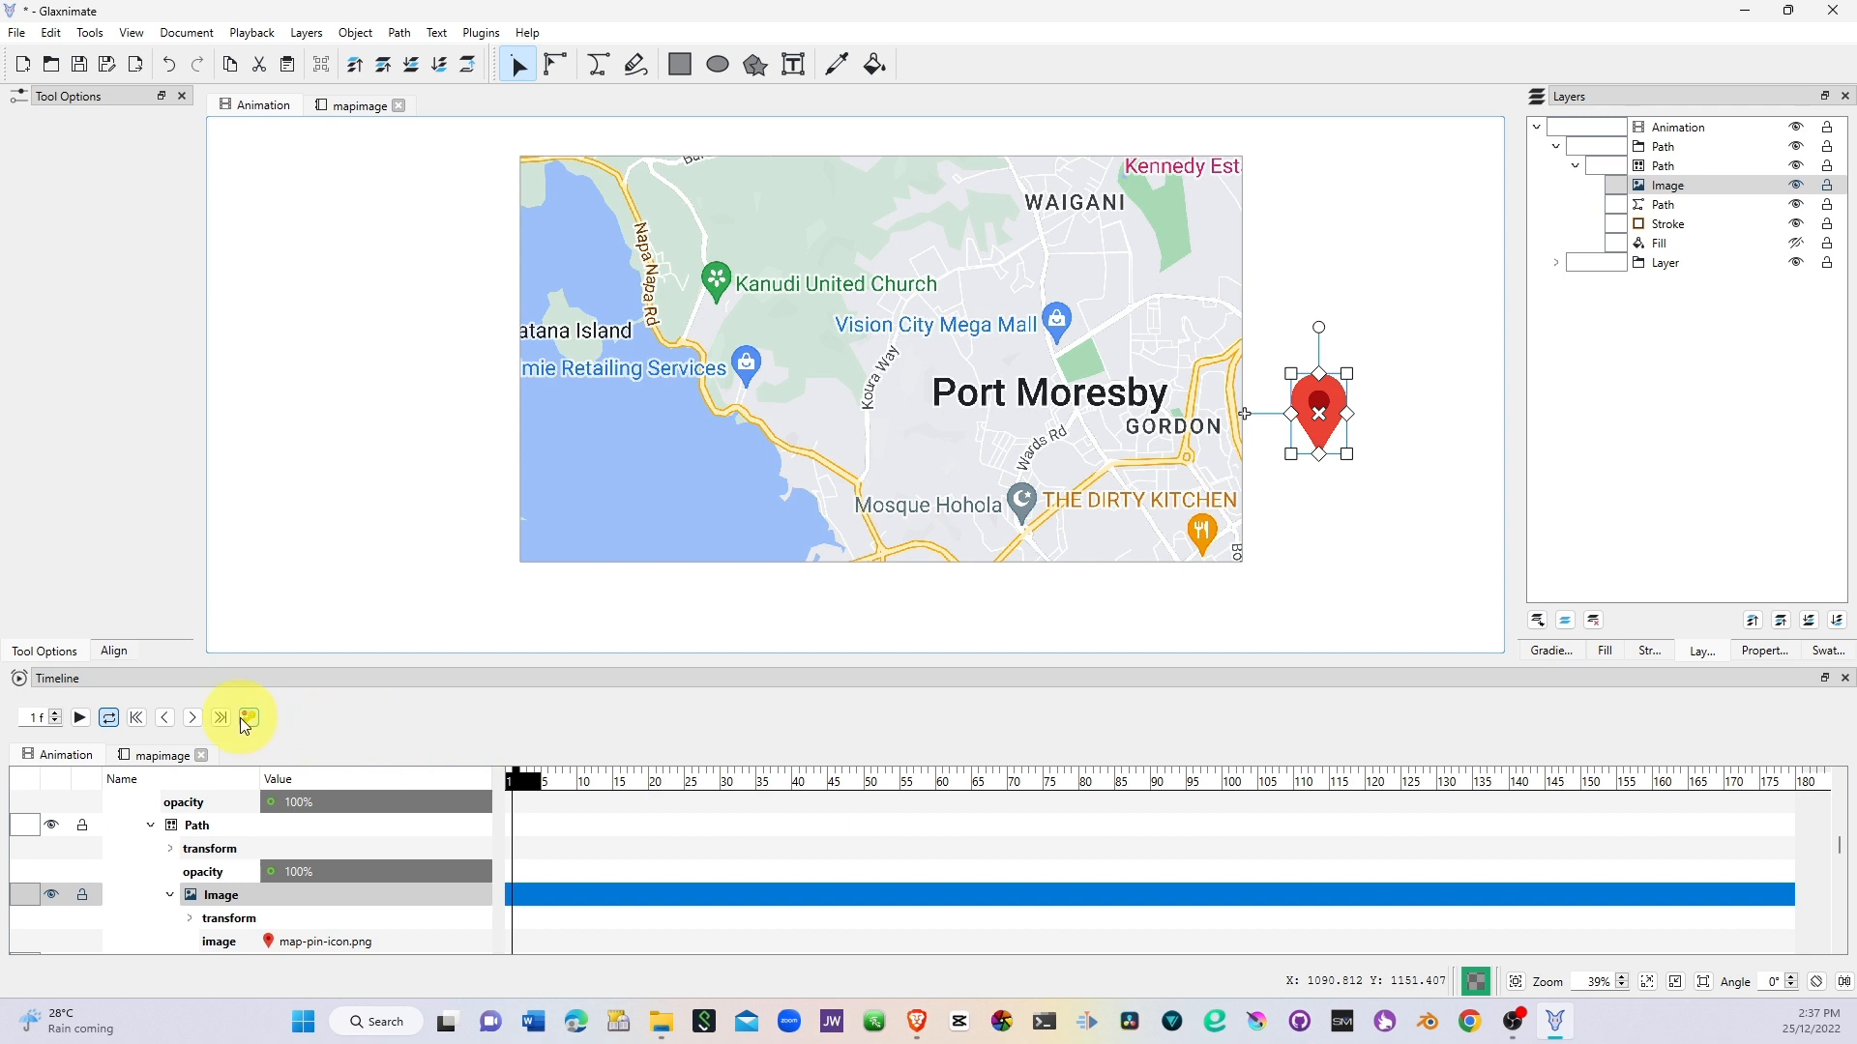
{"action": "mouse_move", "coordinate": [248, 717]}
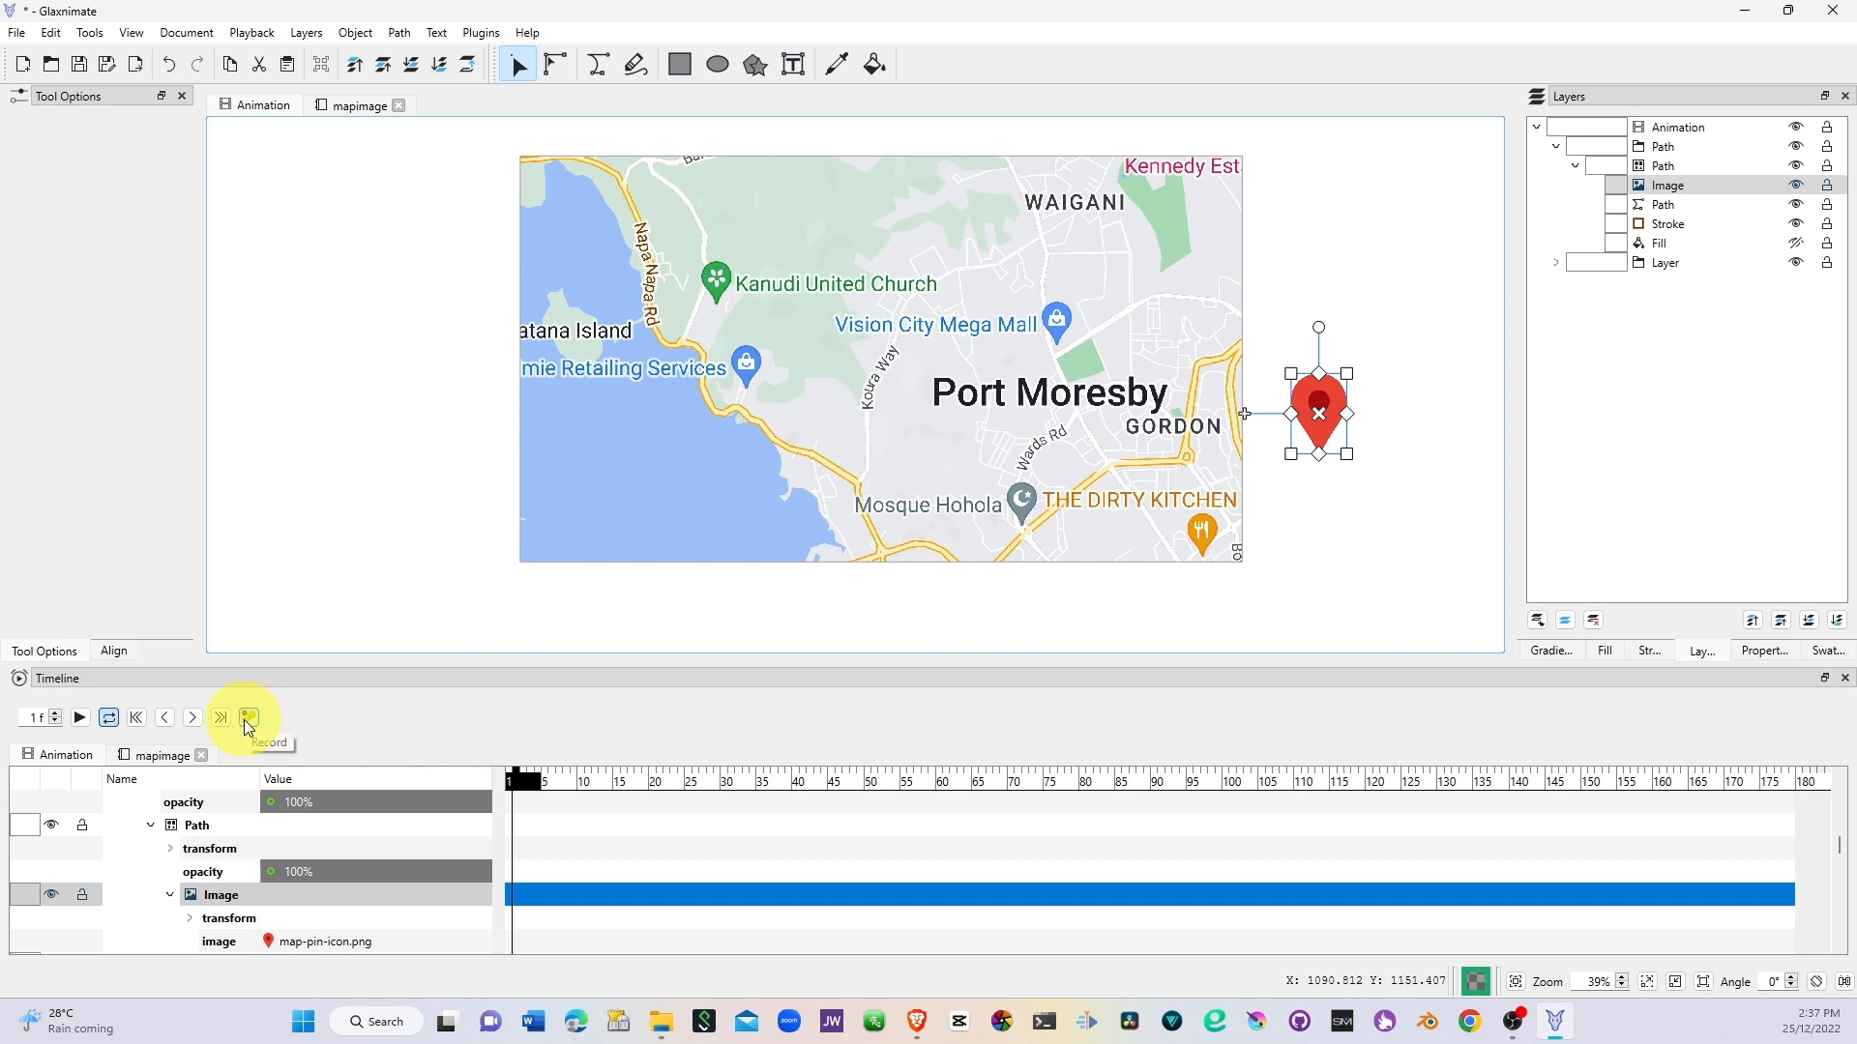
Step: With recording on, key the pin at the route's starting point on frame 0
{"action": "left_click", "coordinate": [248, 717]}
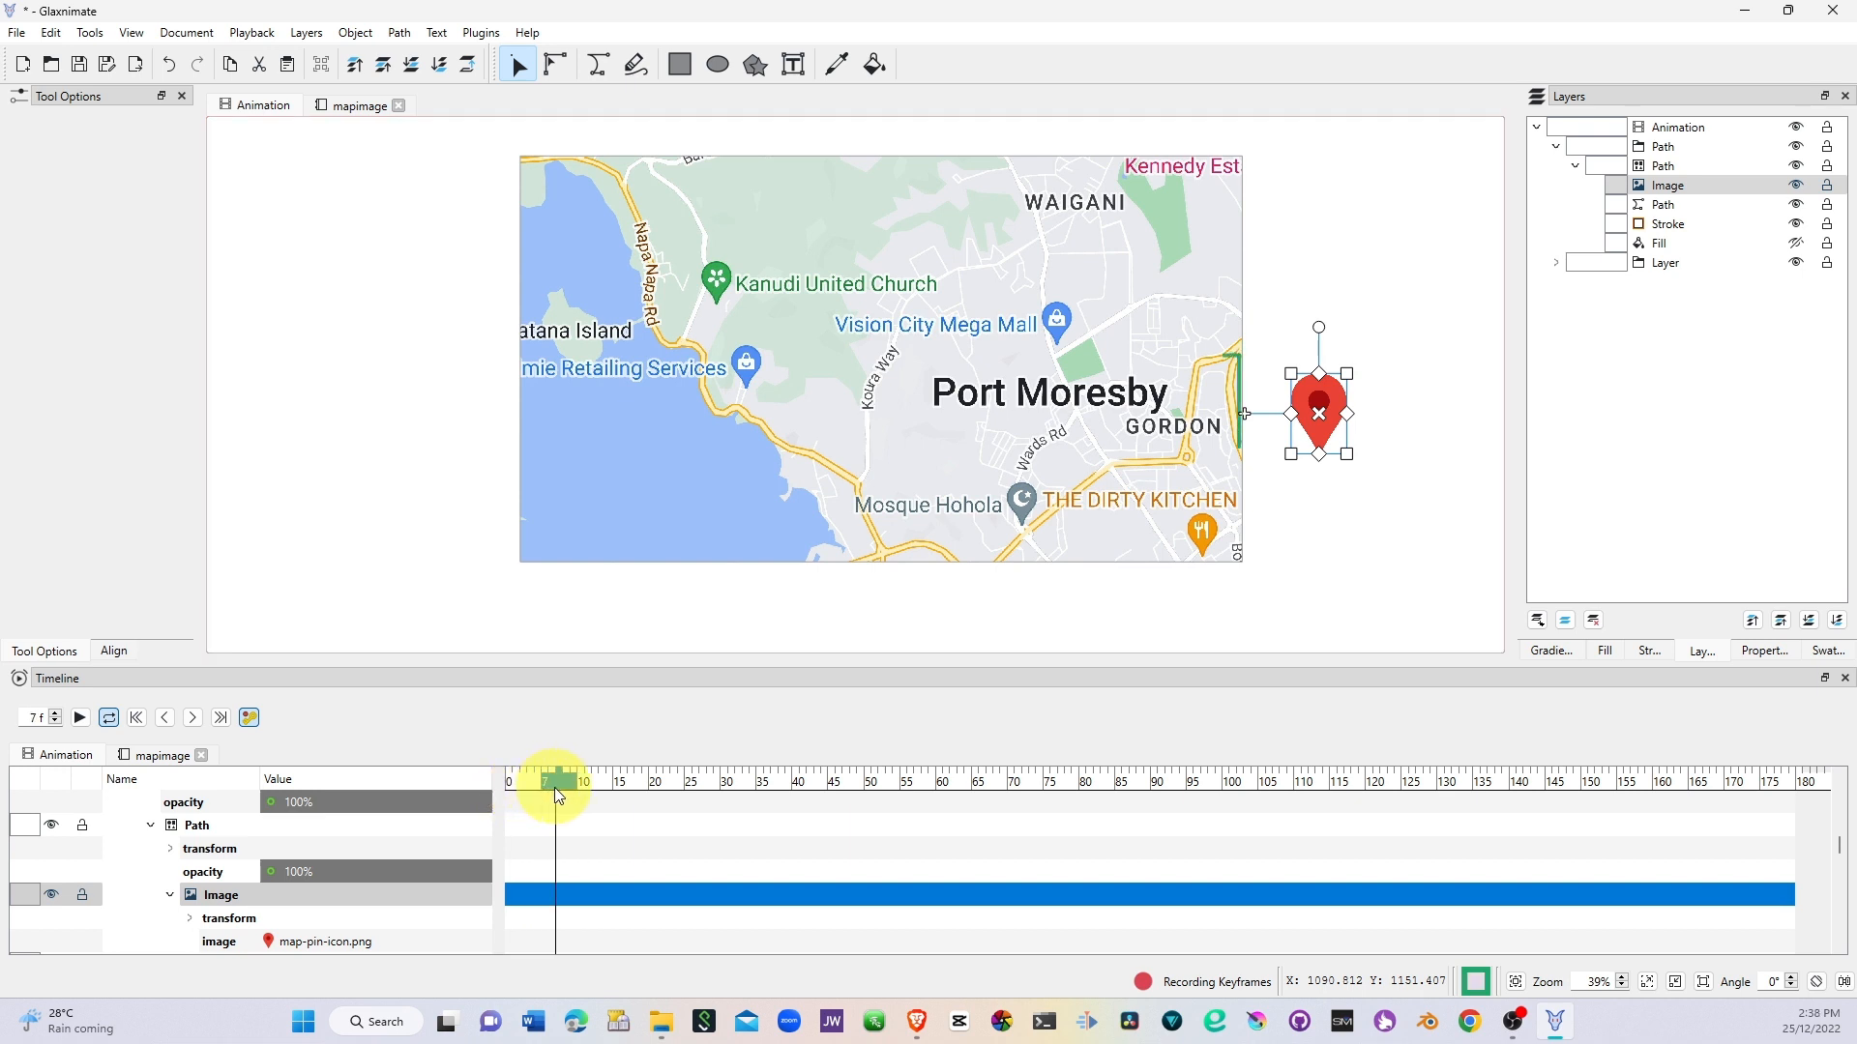
{"action": "left_click_drag", "start_coordinate": [557, 781], "coordinate": [542, 781]}
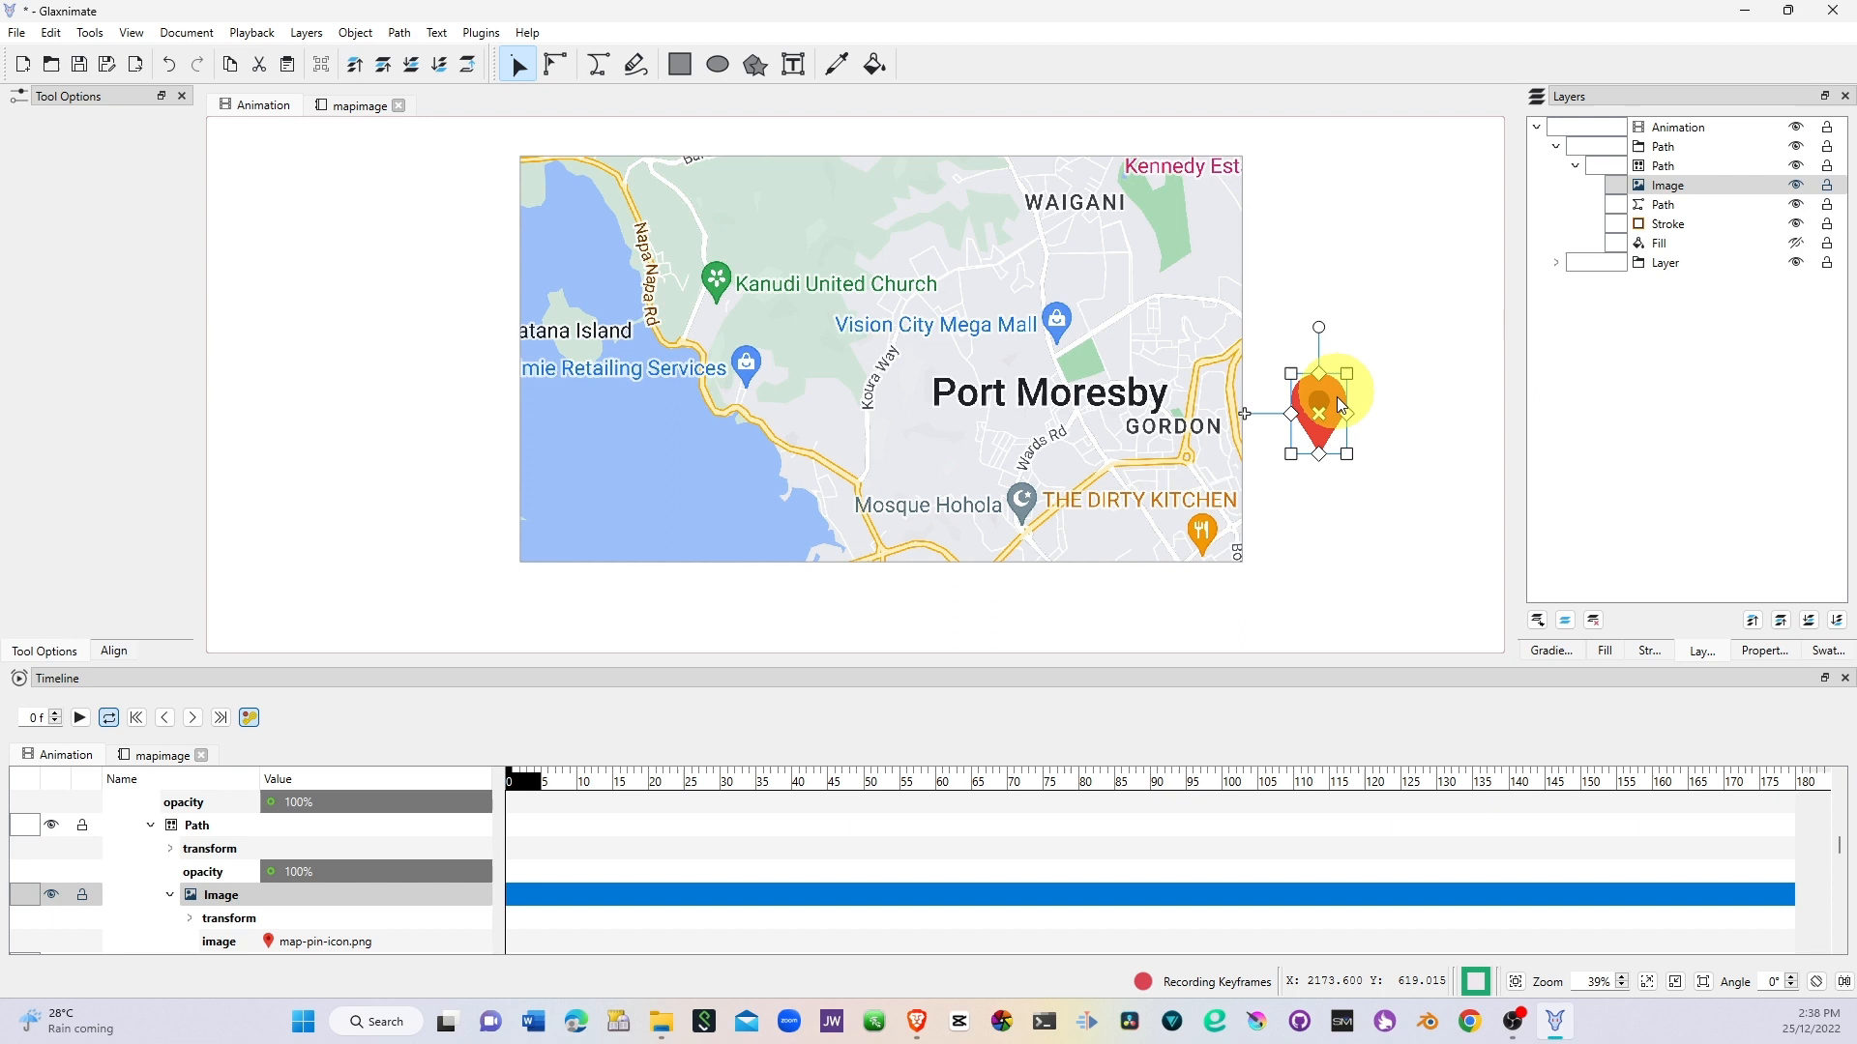
{"action": "left_click_drag", "start_coordinate": [1318, 412], "coordinate": [1238, 412]}
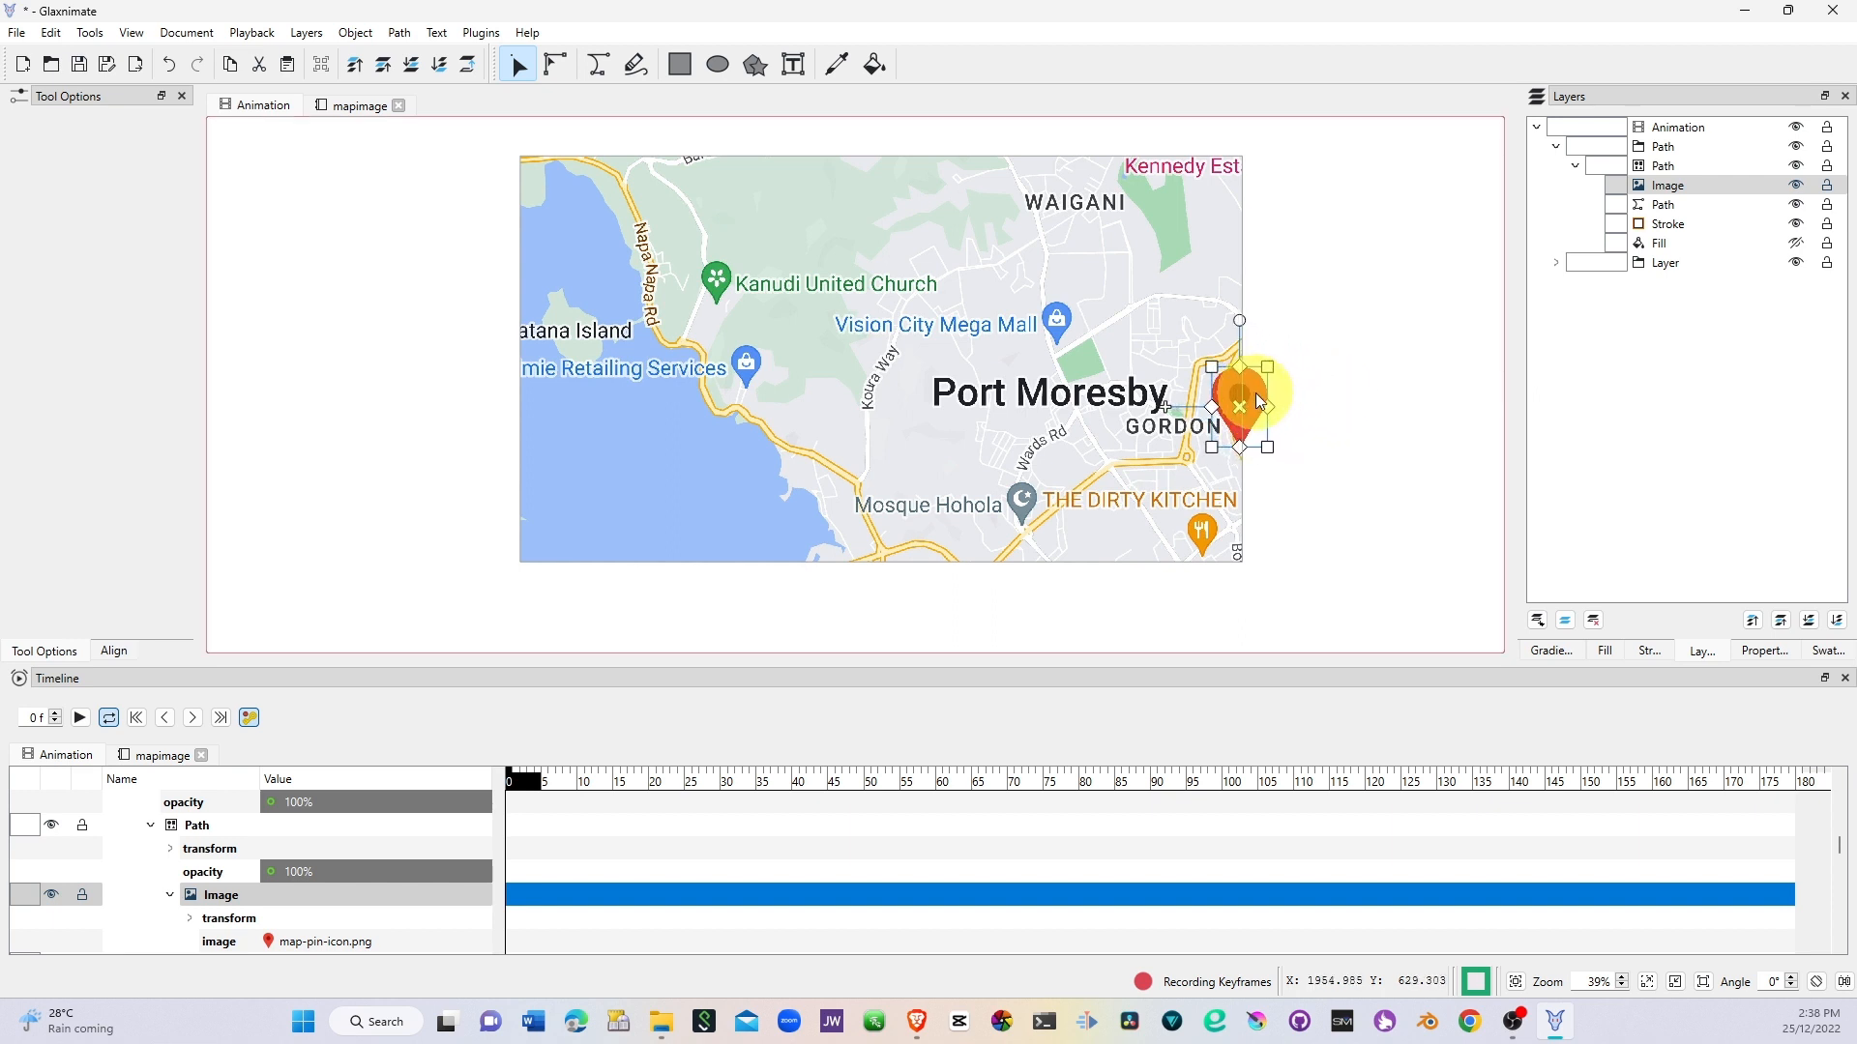
Step: Key pin positions along the route at frames 5, 11 and 21, then play back
{"action": "left_click", "coordinate": [542, 782]}
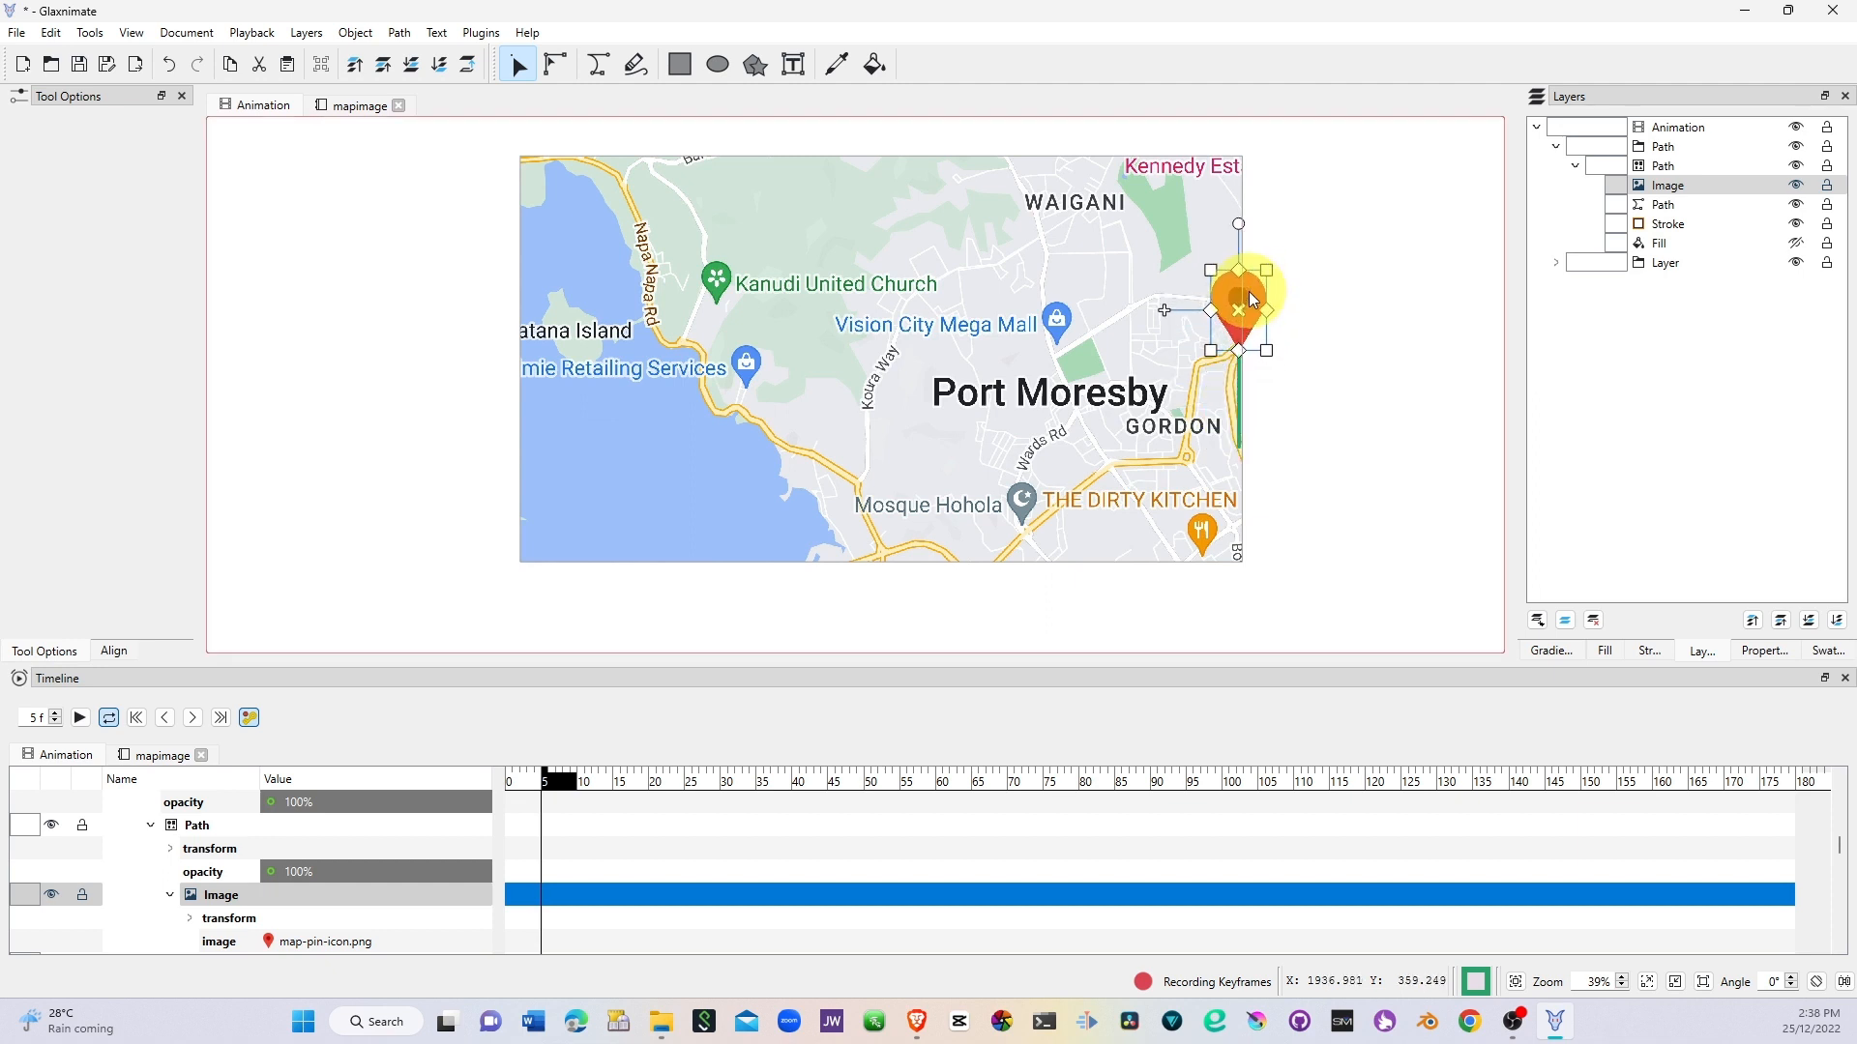
{"action": "left_click", "coordinate": [557, 781]}
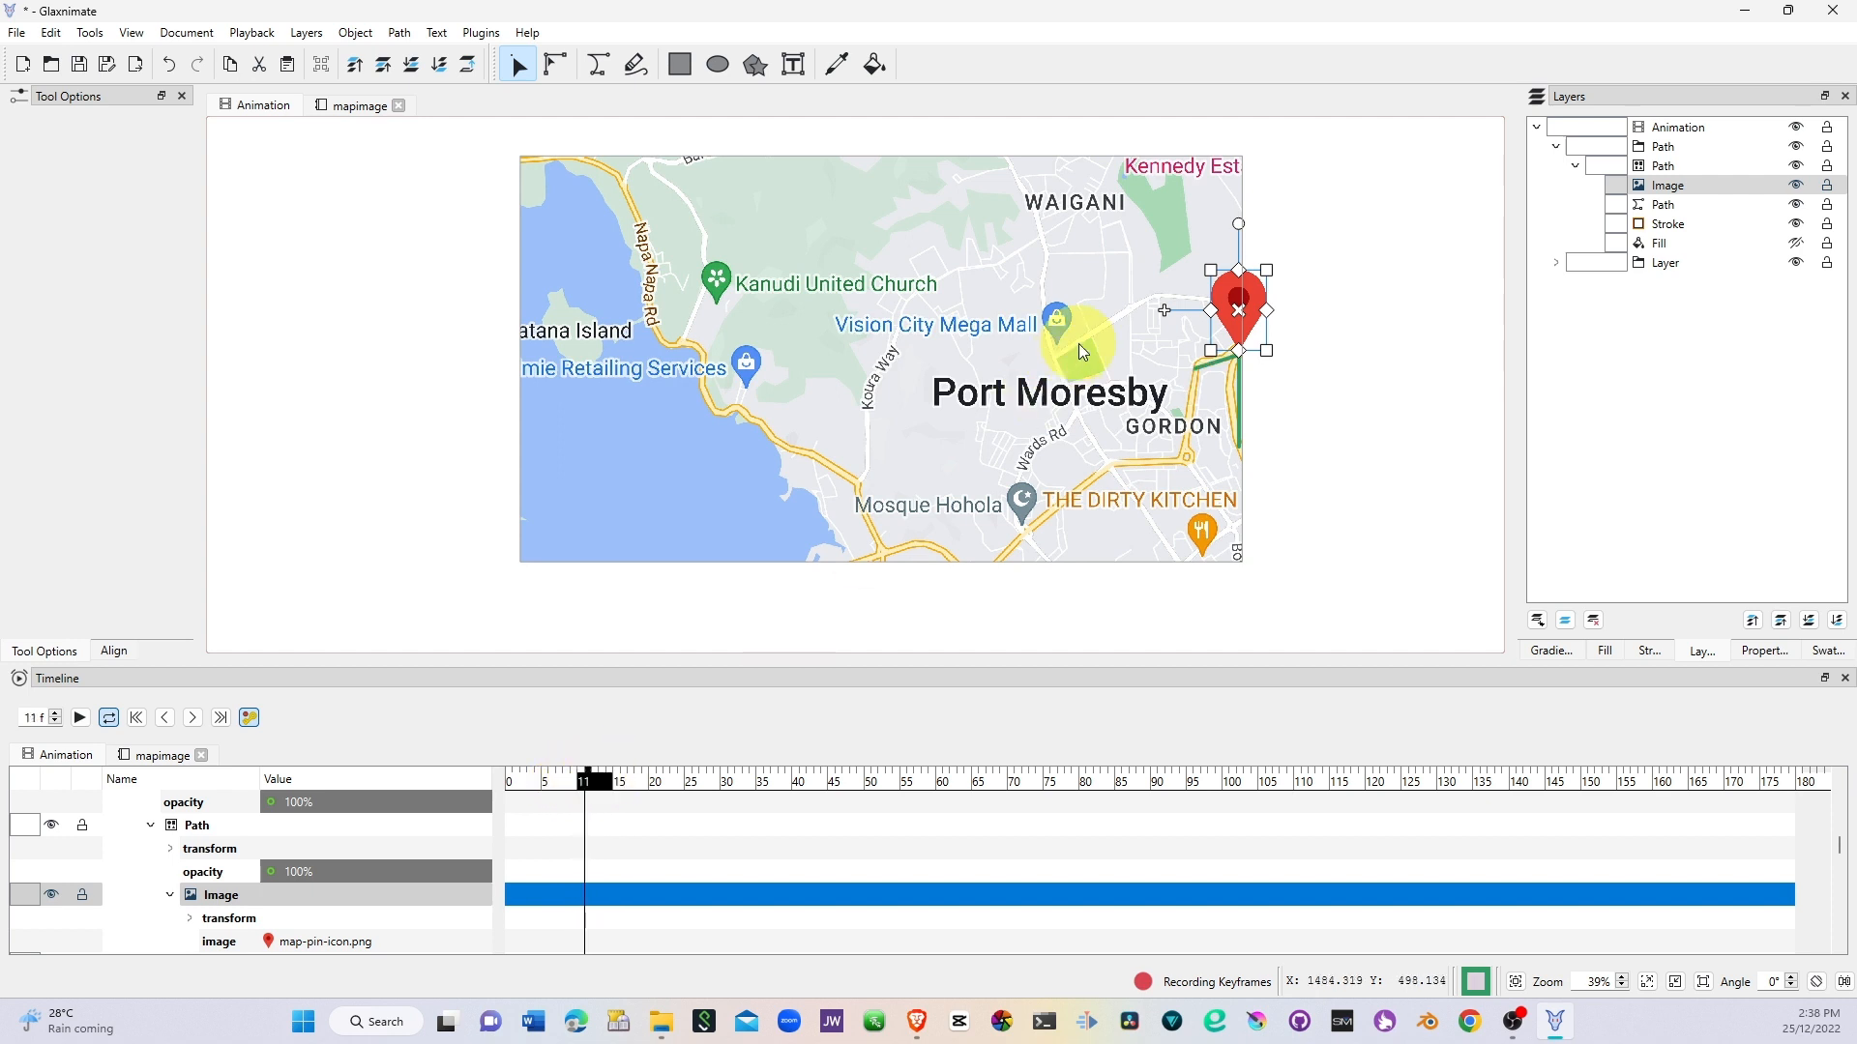
{"action": "left_click_drag", "start_coordinate": [1237, 311], "coordinate": [1208, 311]}
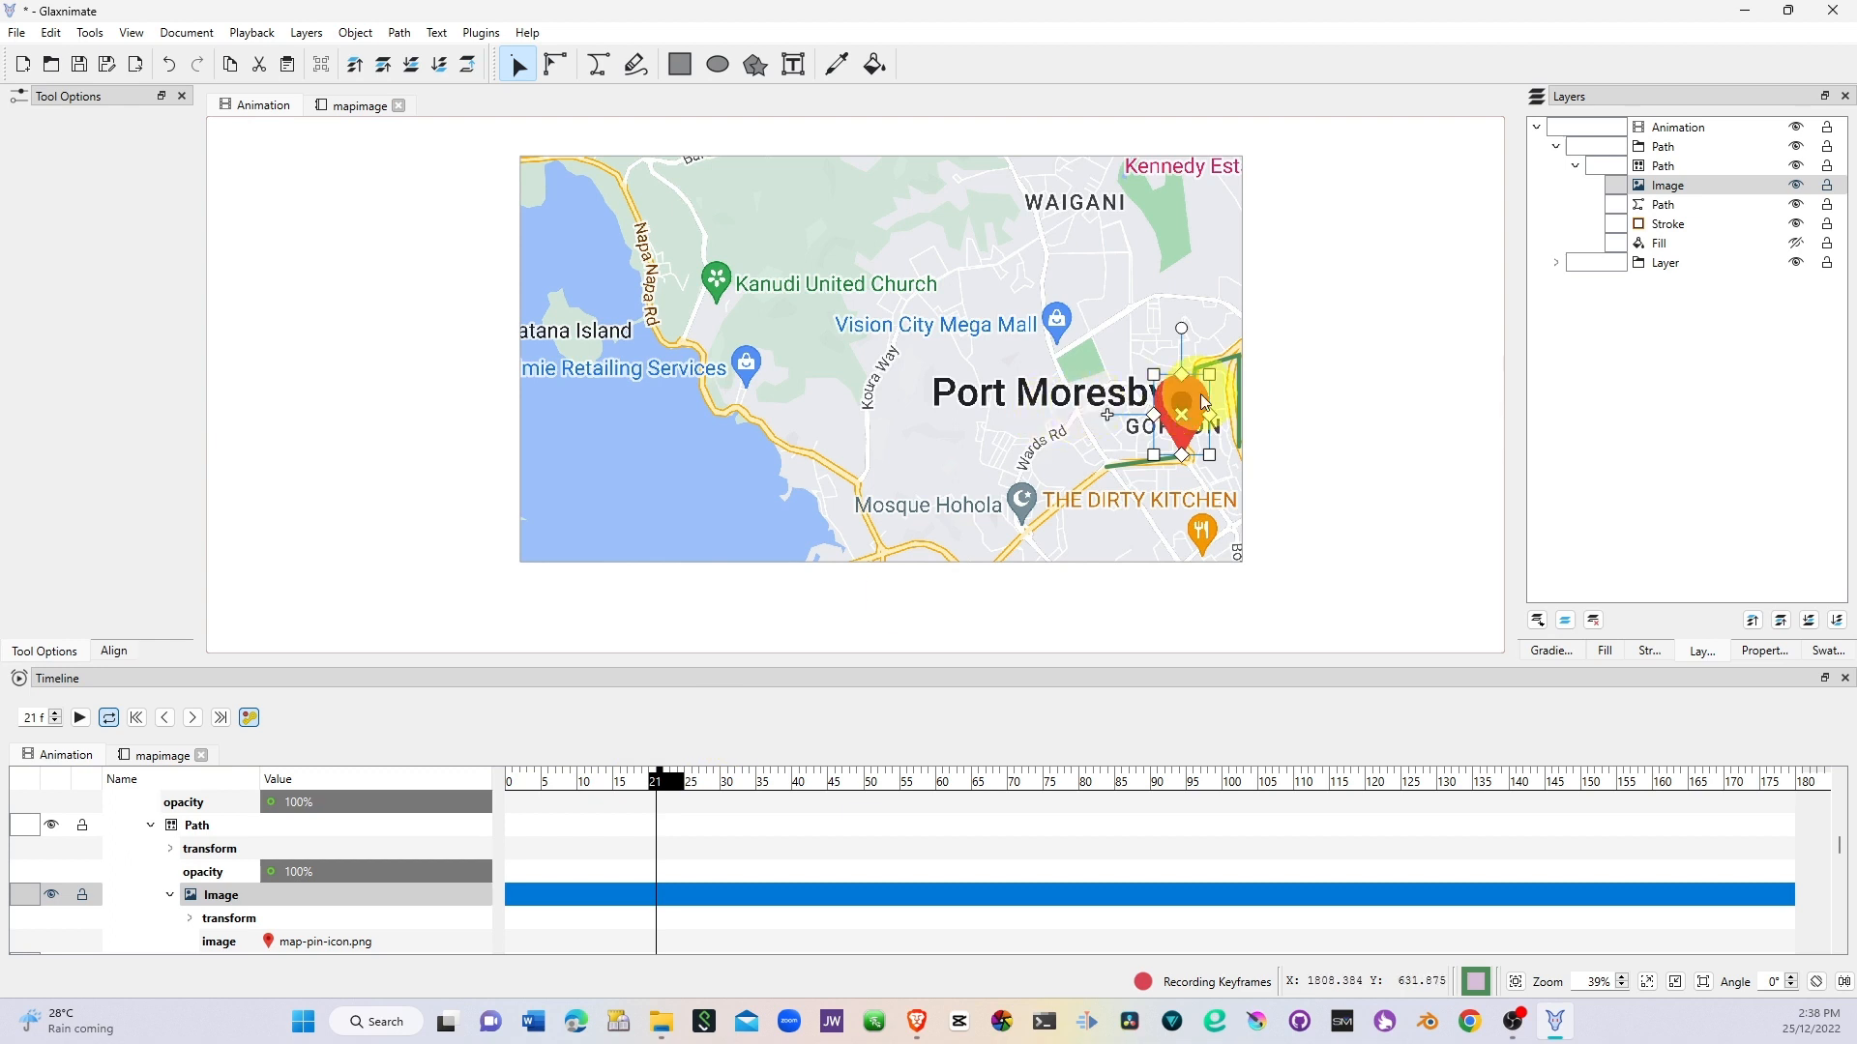
{"action": "left_click_drag", "start_coordinate": [1183, 415], "coordinate": [1107, 427]}
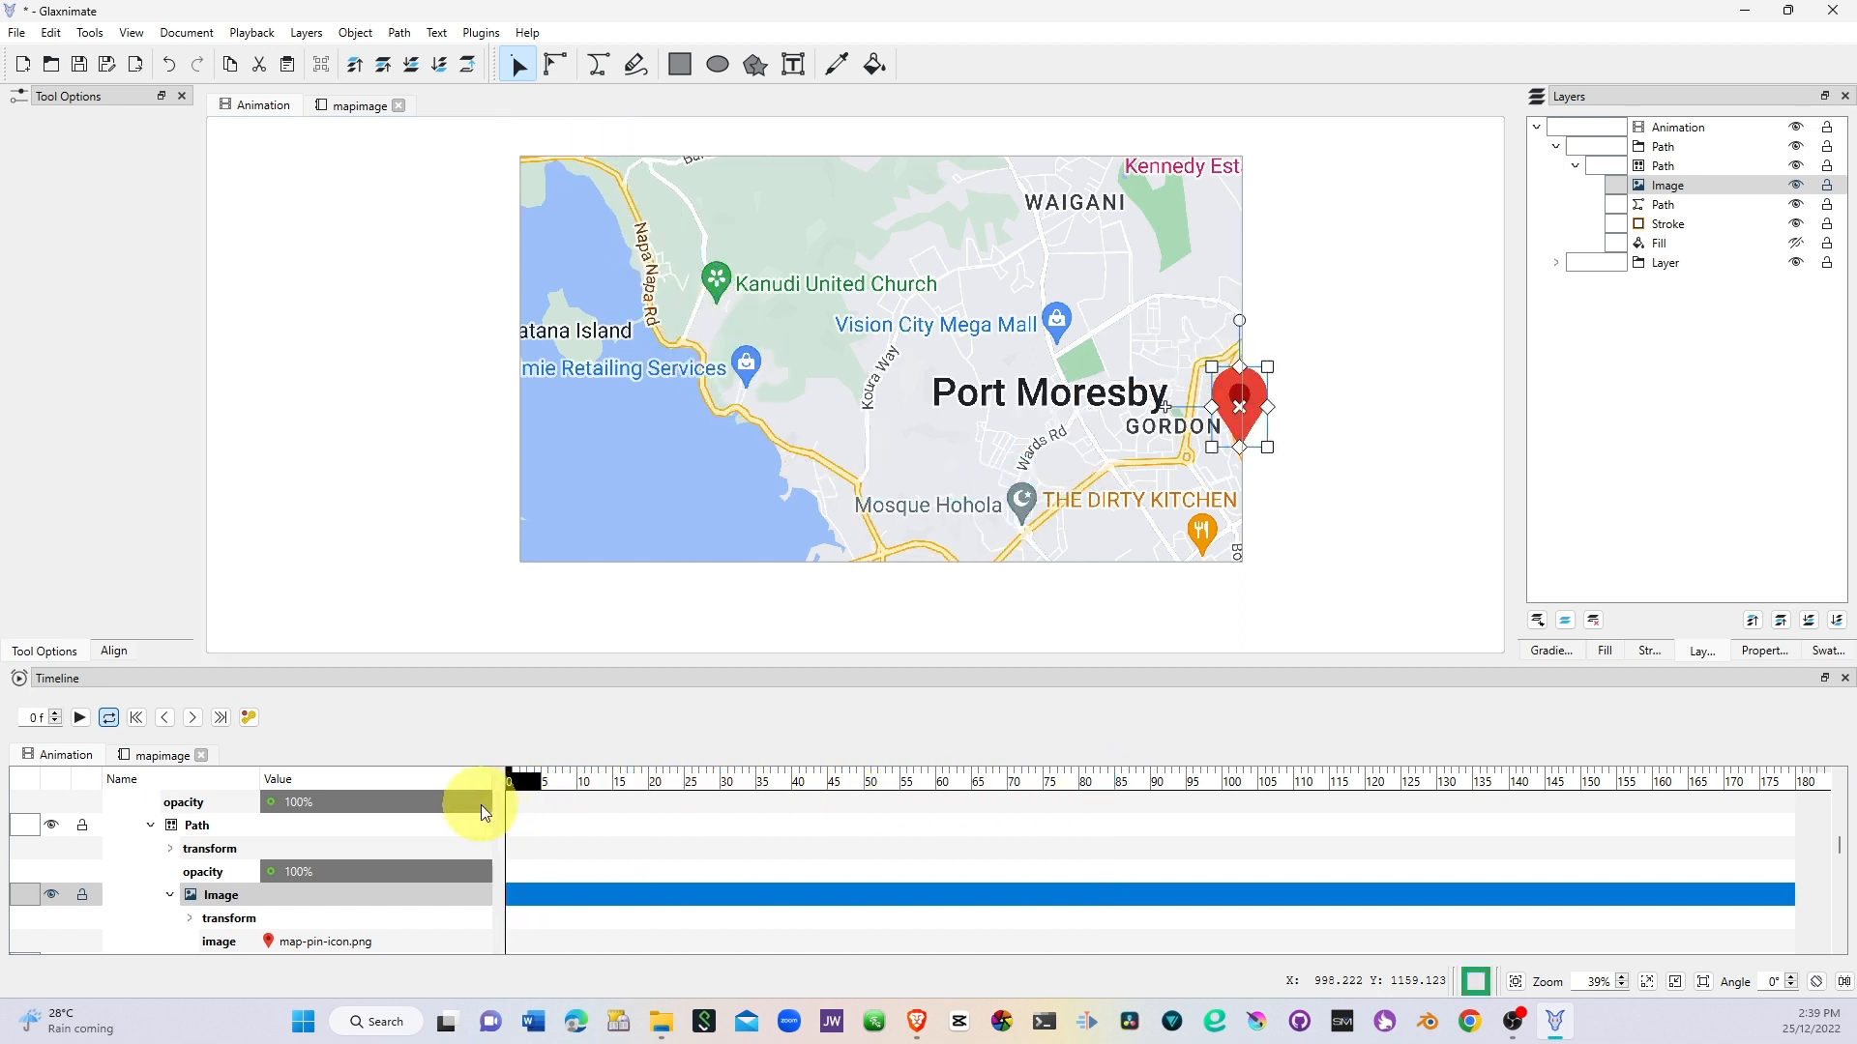
{"action": "left_click", "coordinate": [78, 716]}
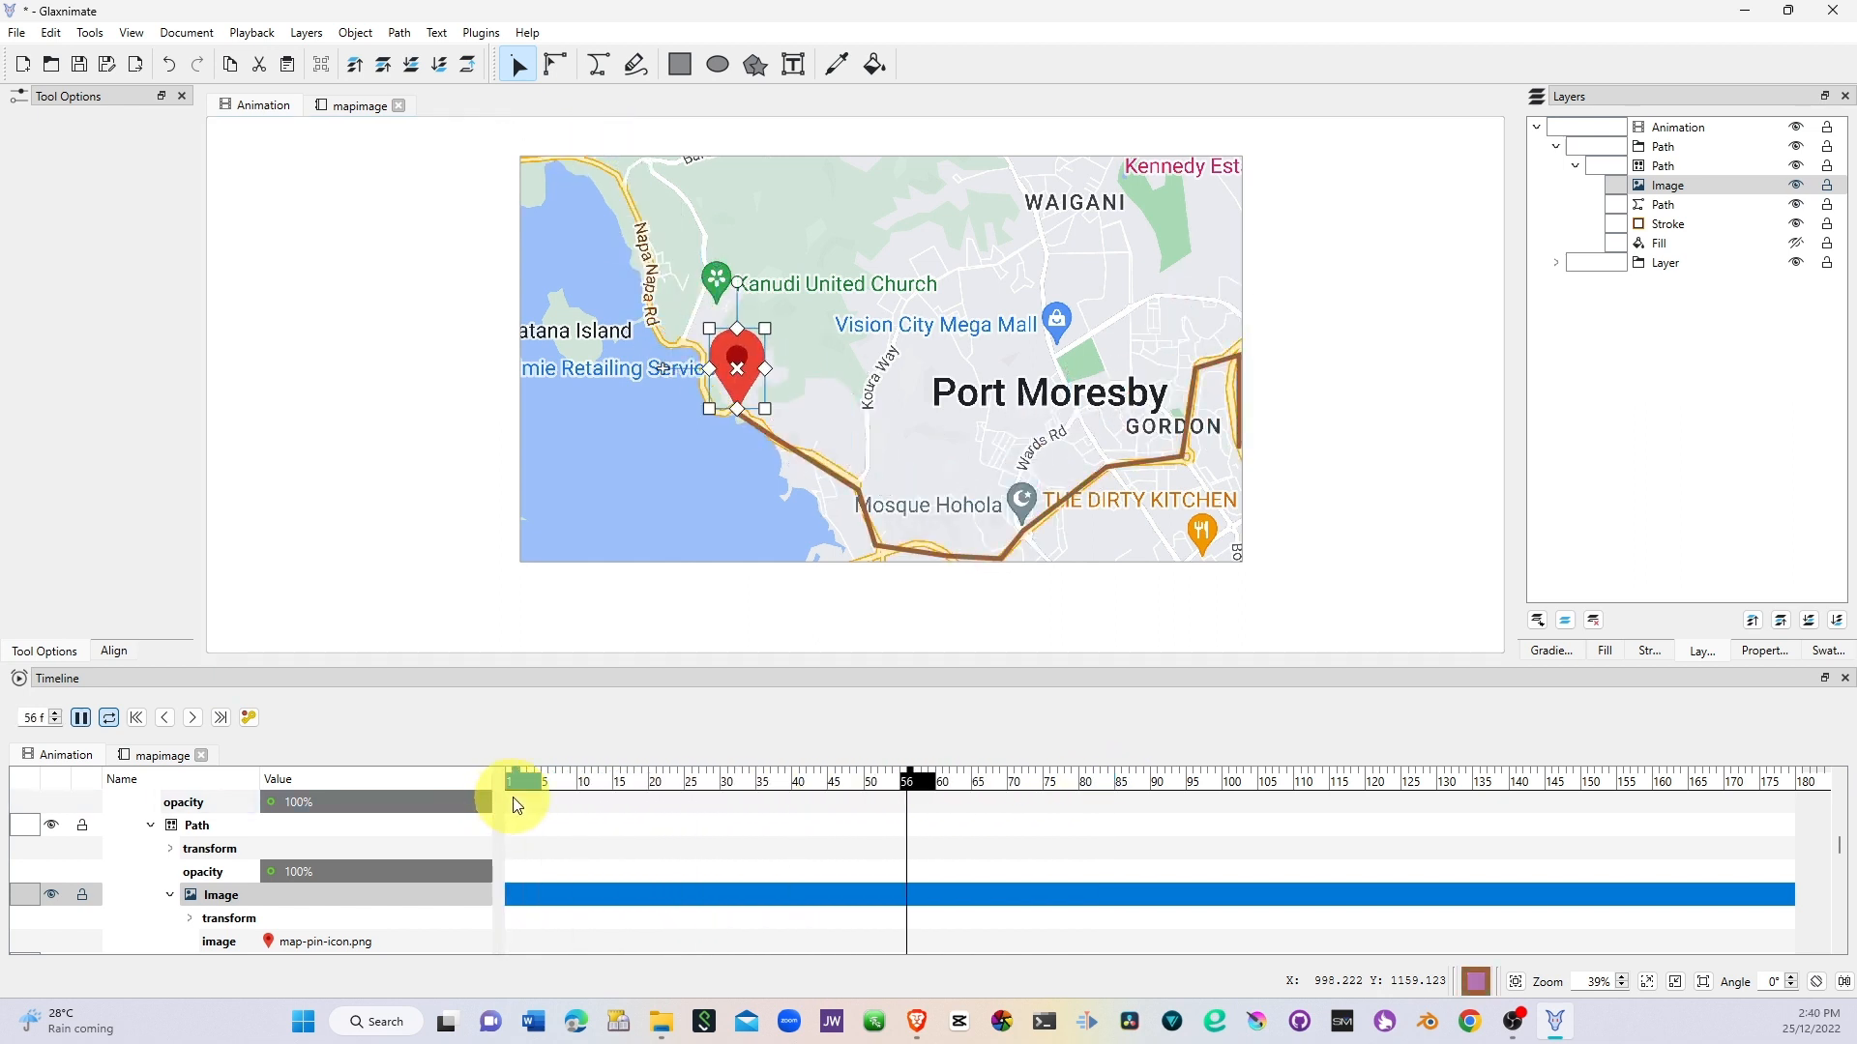